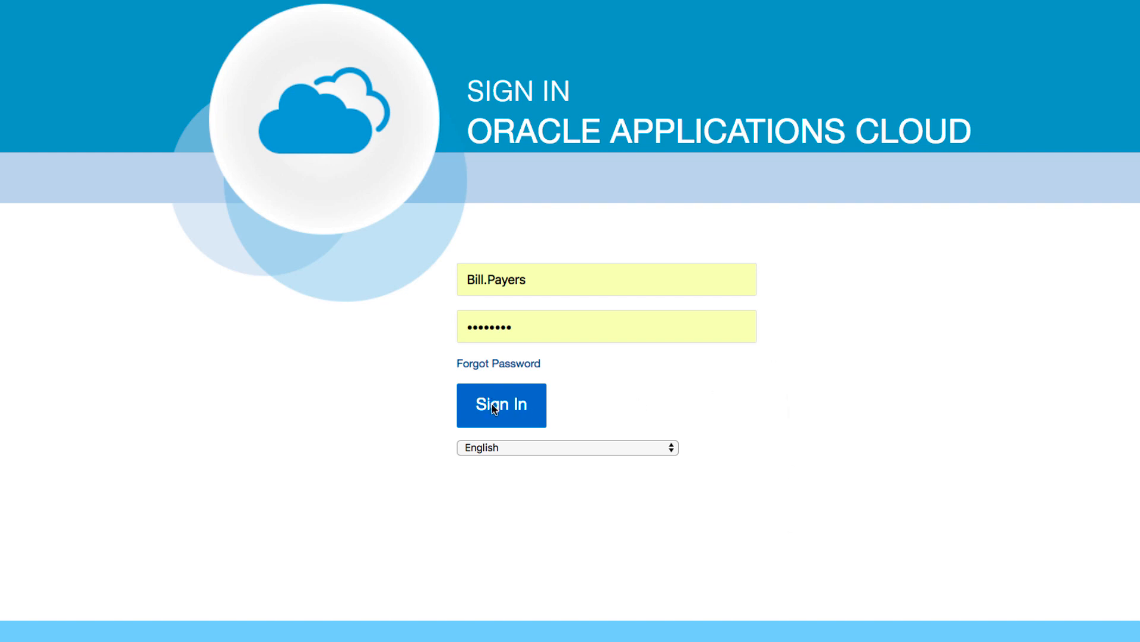
Sign in to Oracle Applications Cloud with the already-entered username and password
click(606, 279)
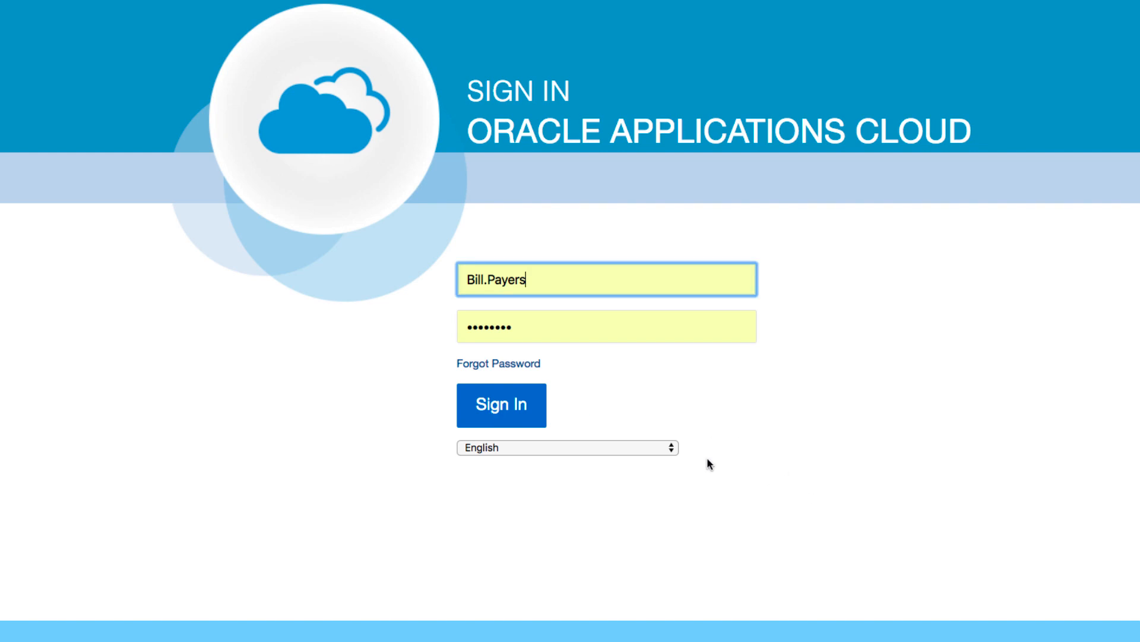
click(501, 404)
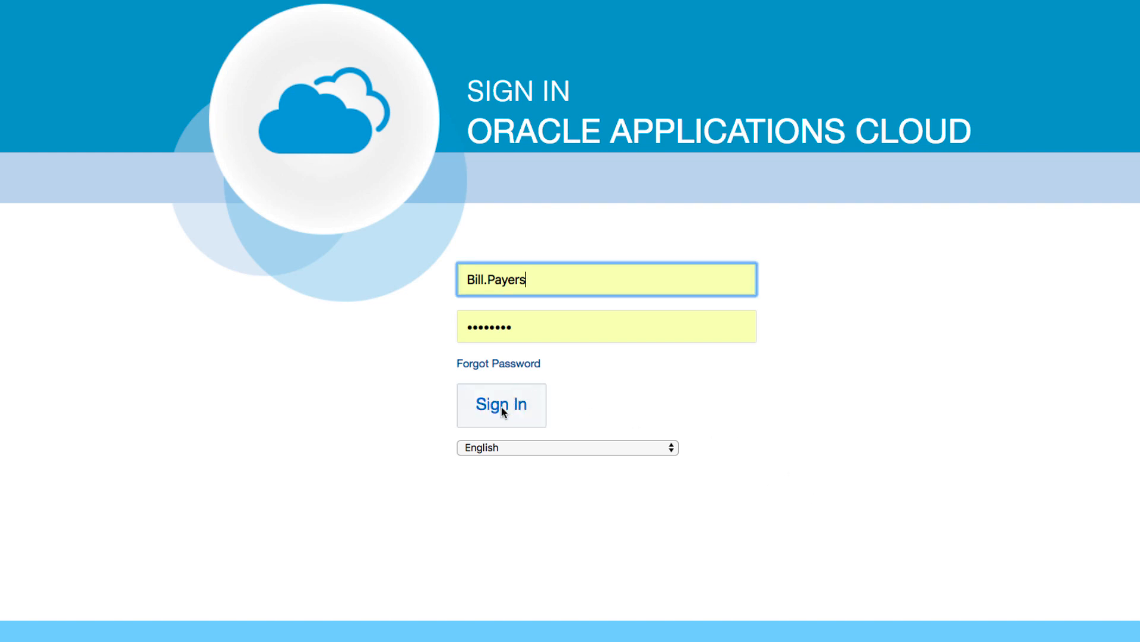
click(501, 405)
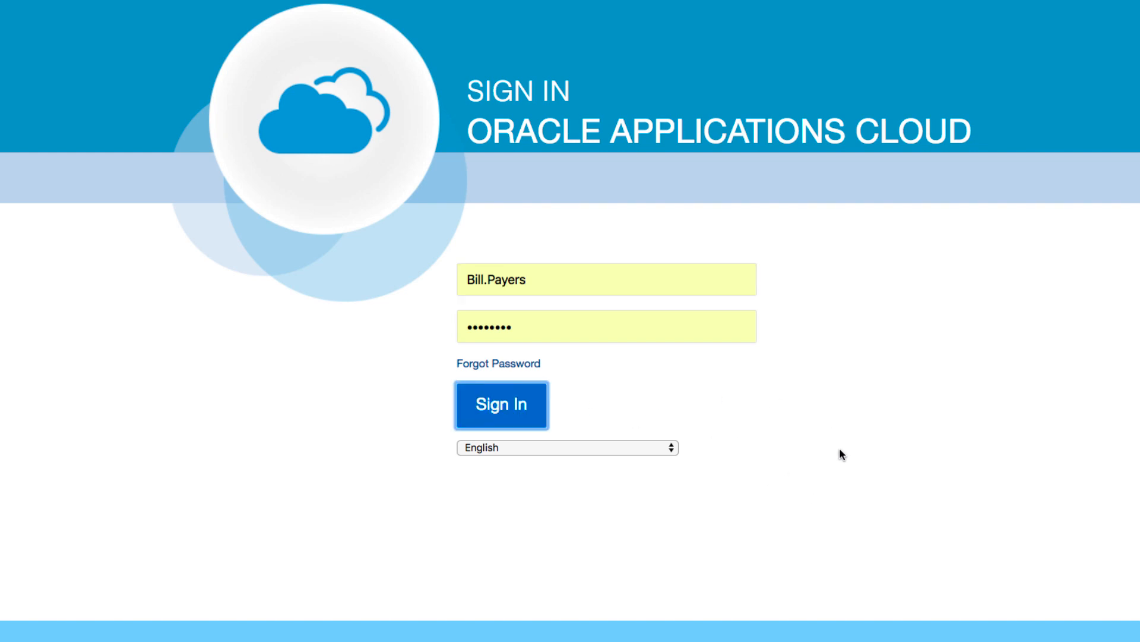
click(500, 404)
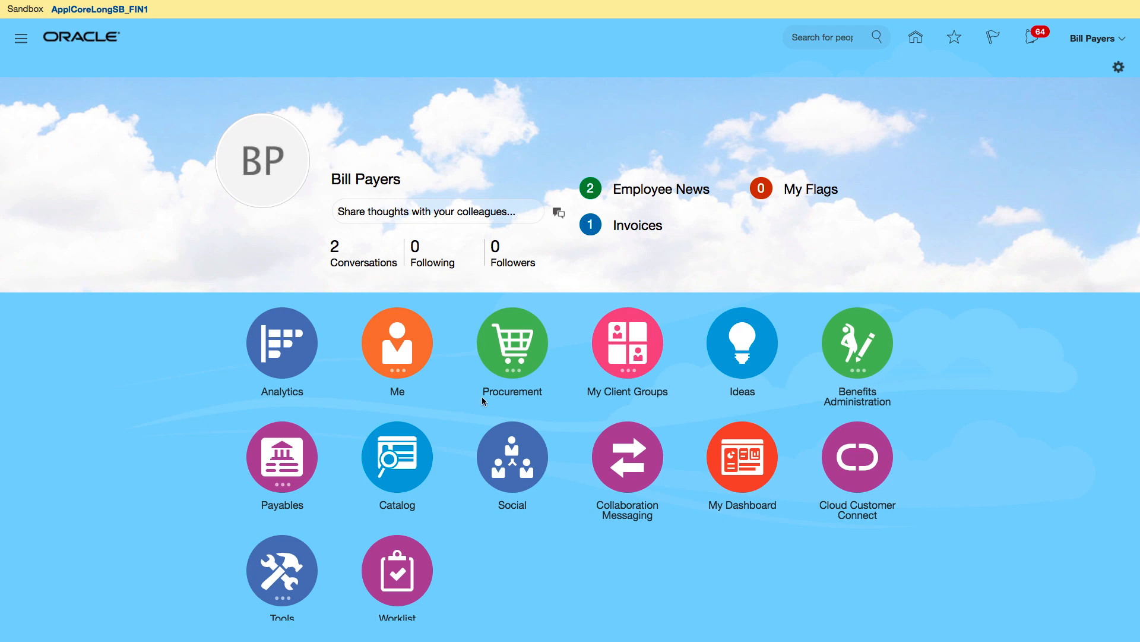
mouse_move(512, 347)
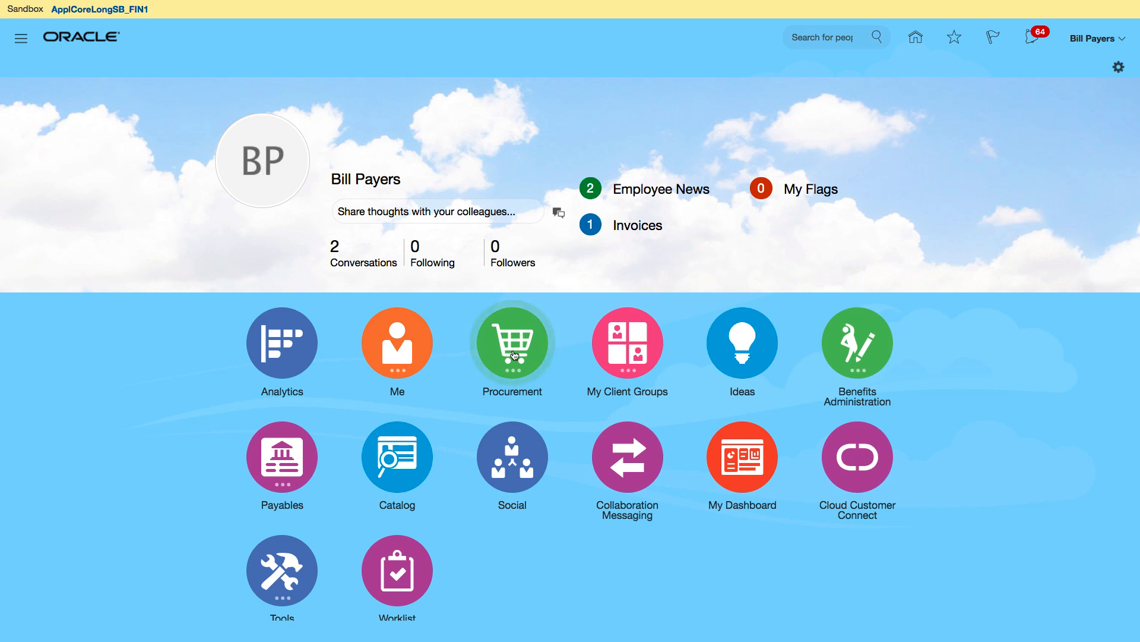
Open the Suppliers work area from the Procurement tiles
click(511, 343)
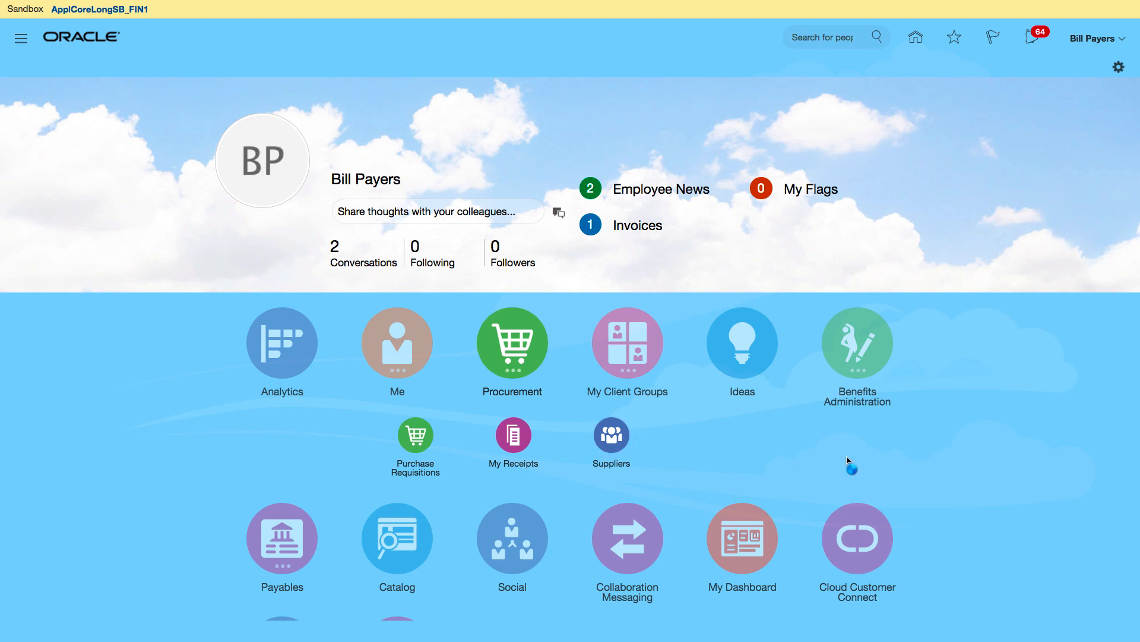
click(611, 435)
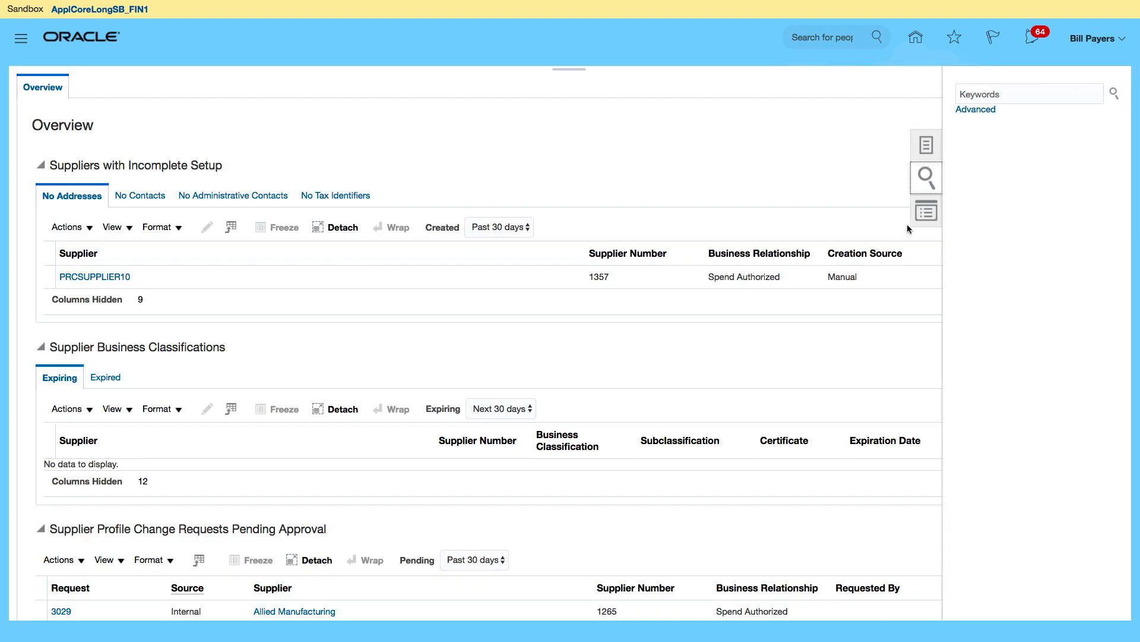
Search the keyword 'Lee' and open the Lee Supplies supplier record
click(1027, 93)
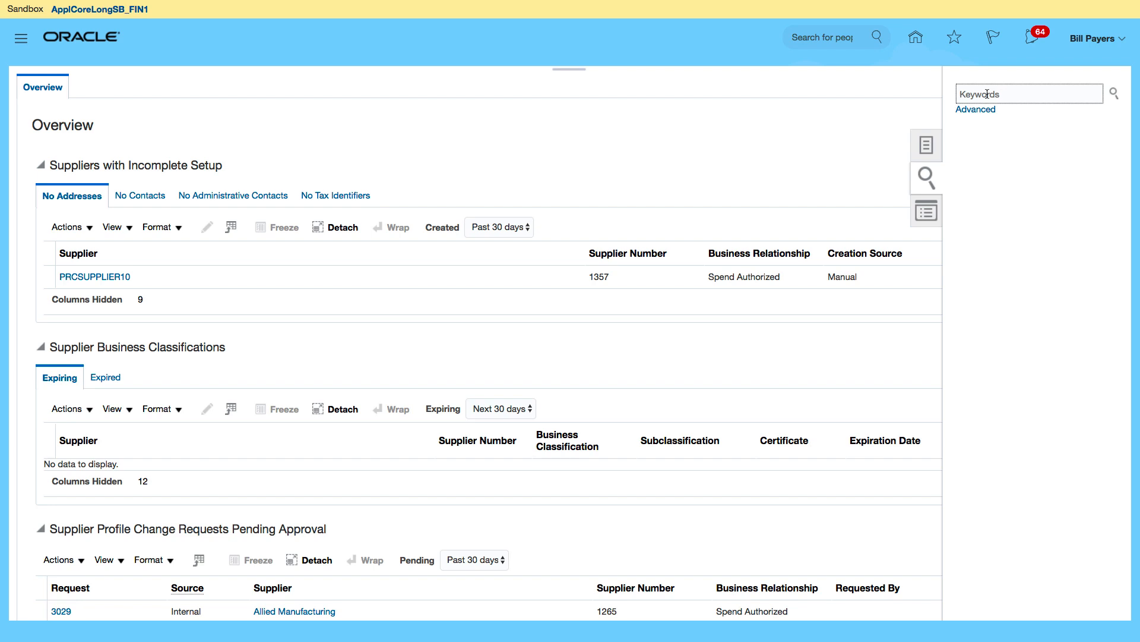
text(Lee)
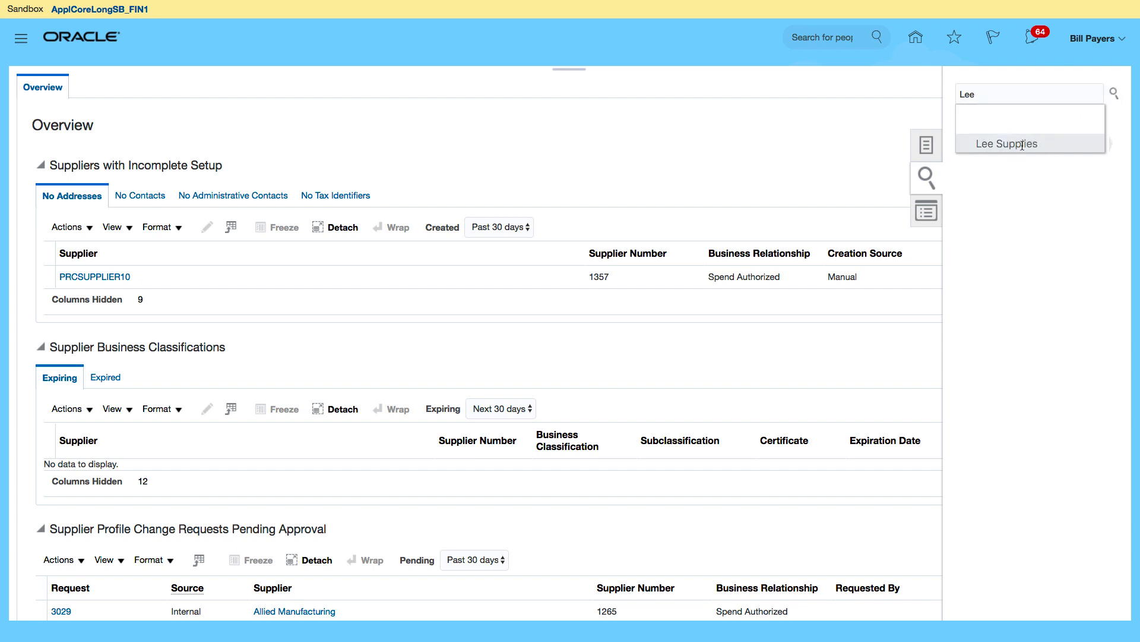
click(1005, 143)
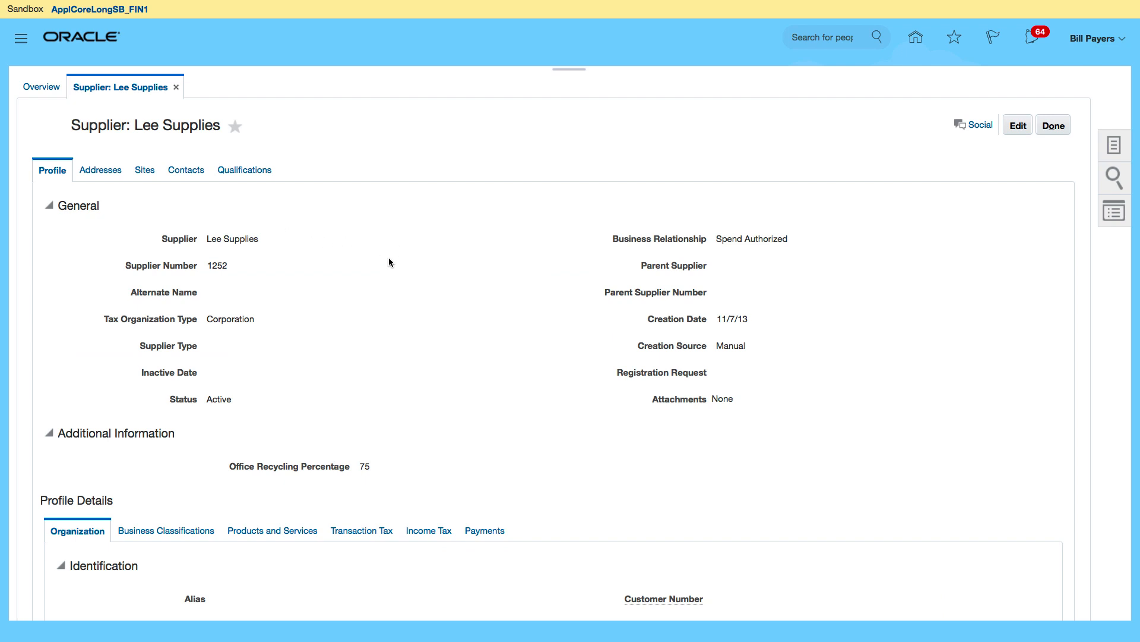
mouse_move(236, 131)
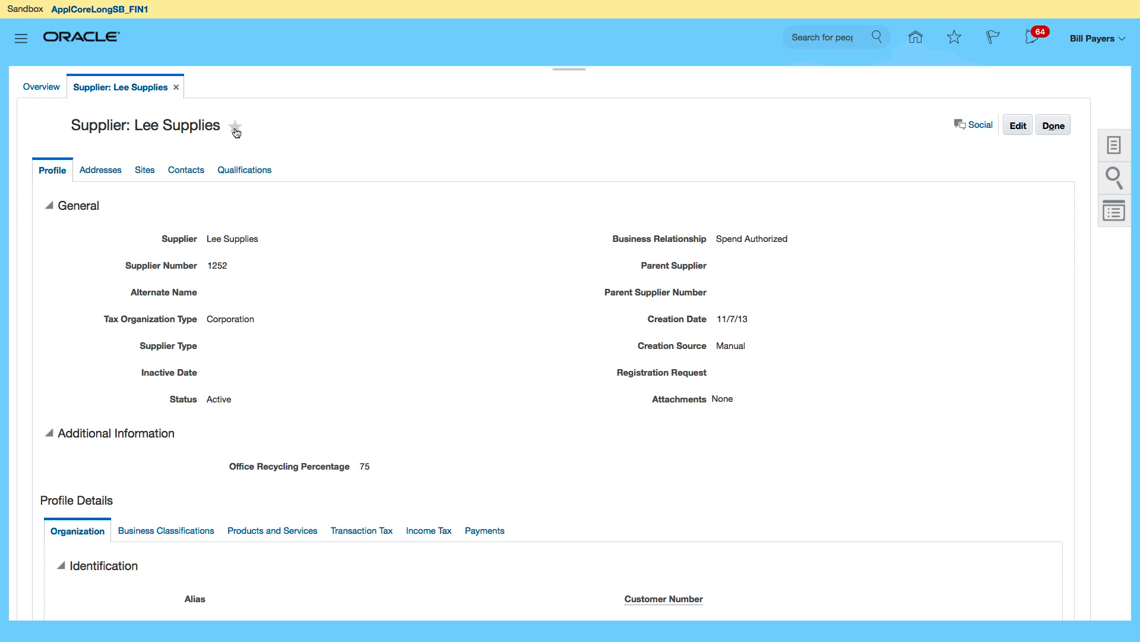
mouse_move(235, 129)
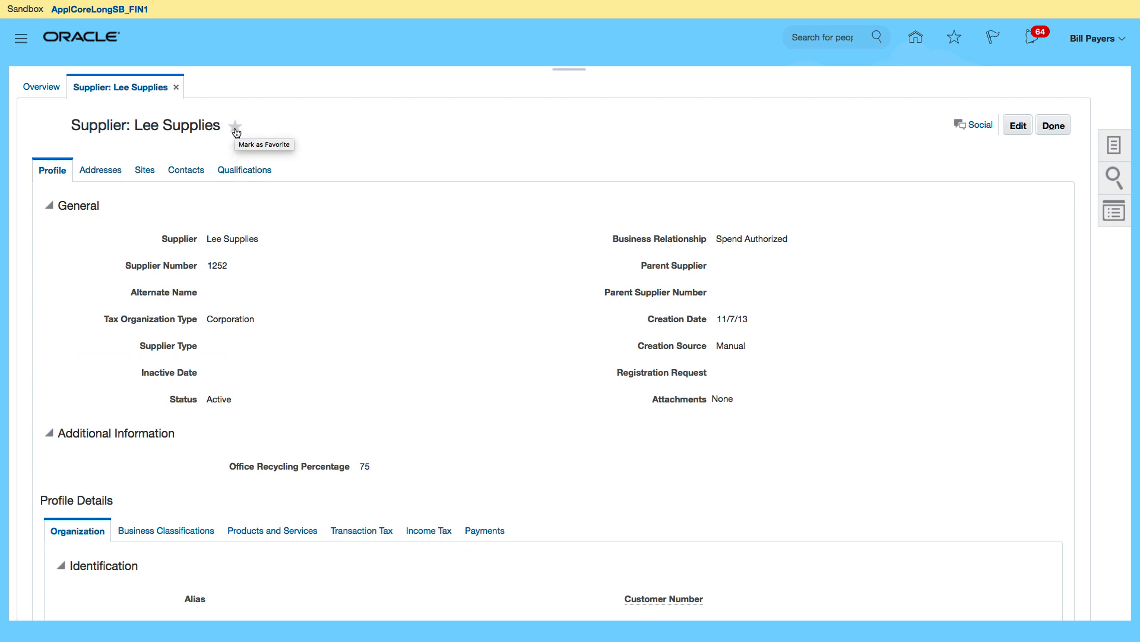
Star Lee Supplies as a favorite supplier
click(235, 126)
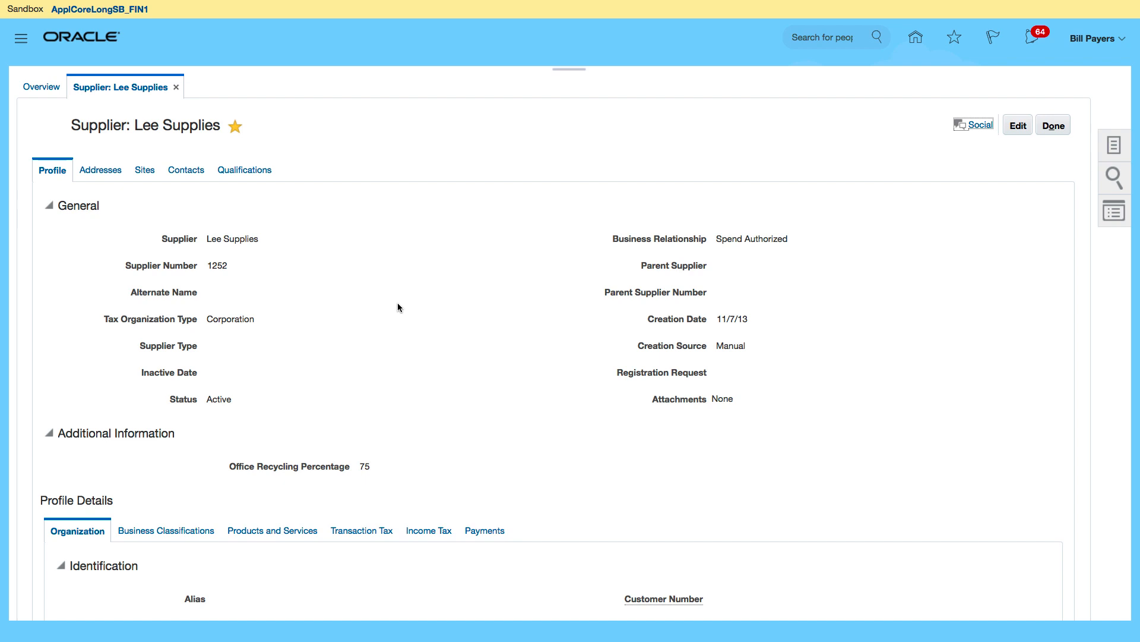
mouse_move(144, 298)
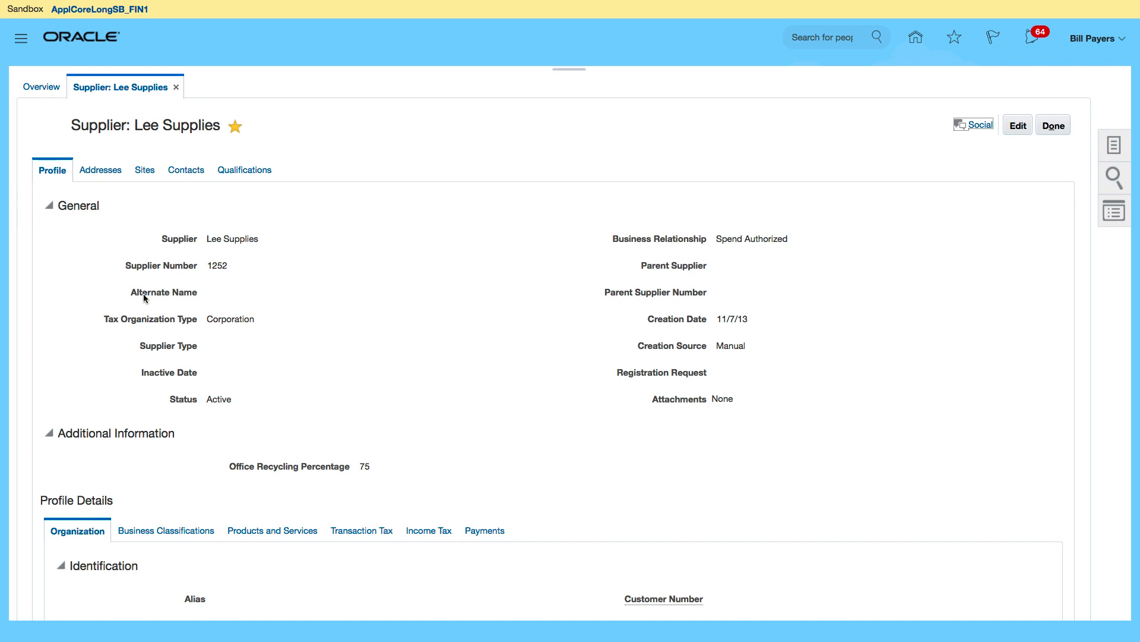
mouse_move(298, 429)
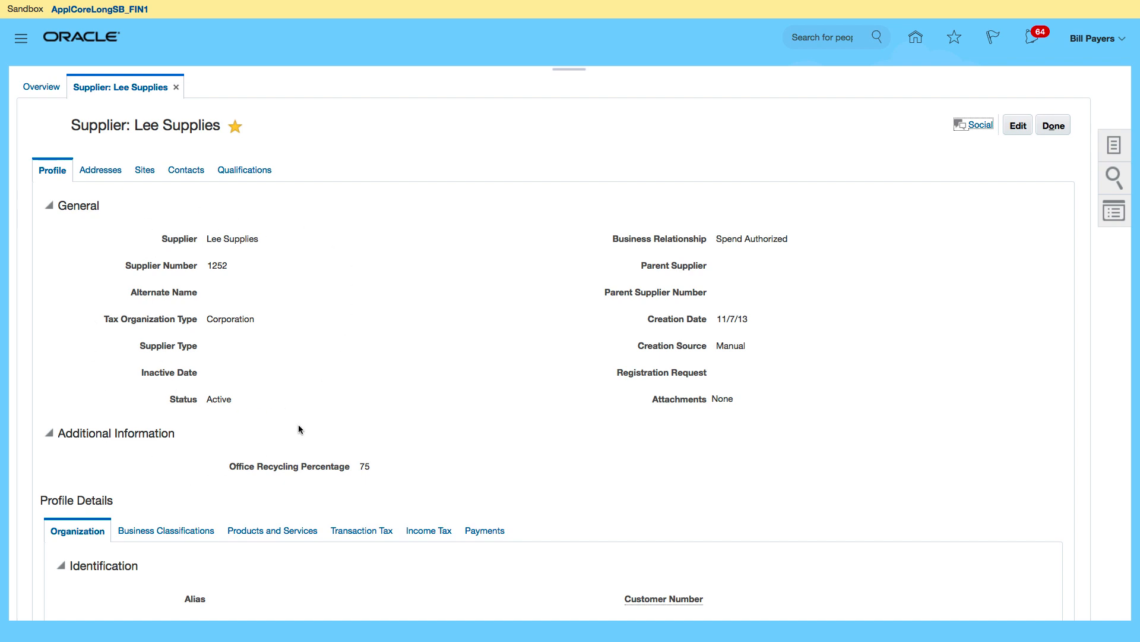
mouse_move(565, 282)
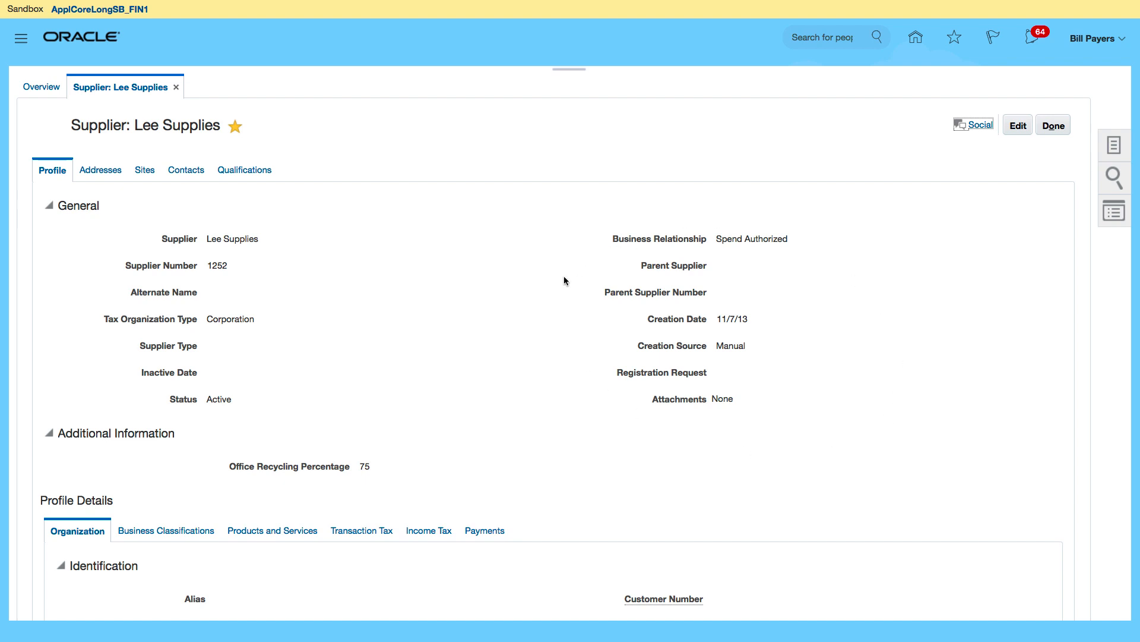
mouse_move(229, 270)
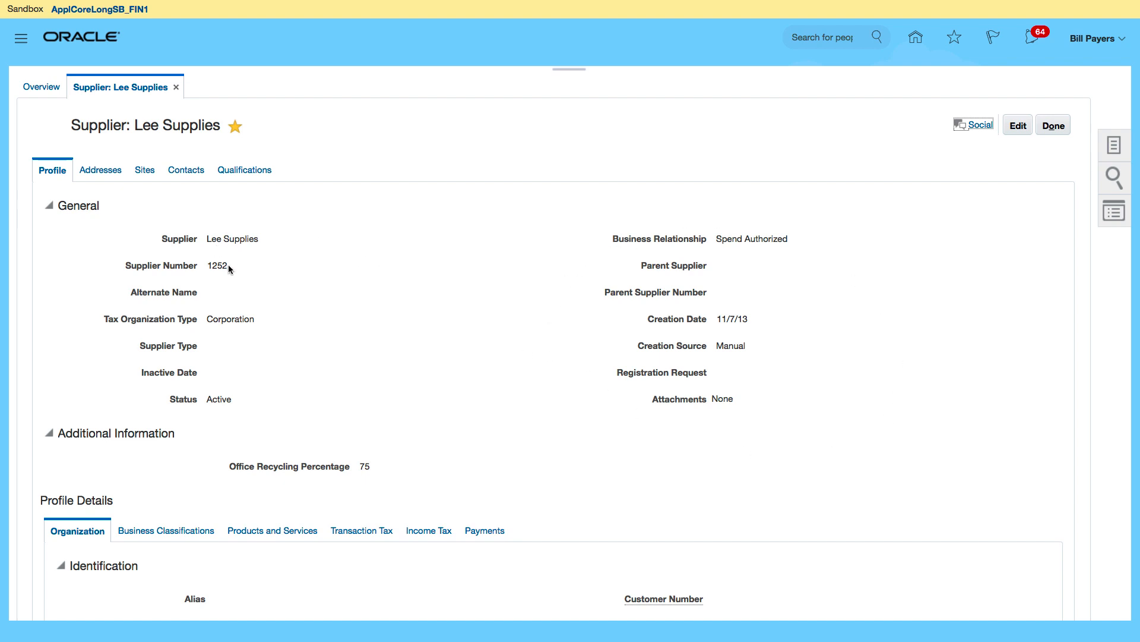
mouse_move(805, 329)
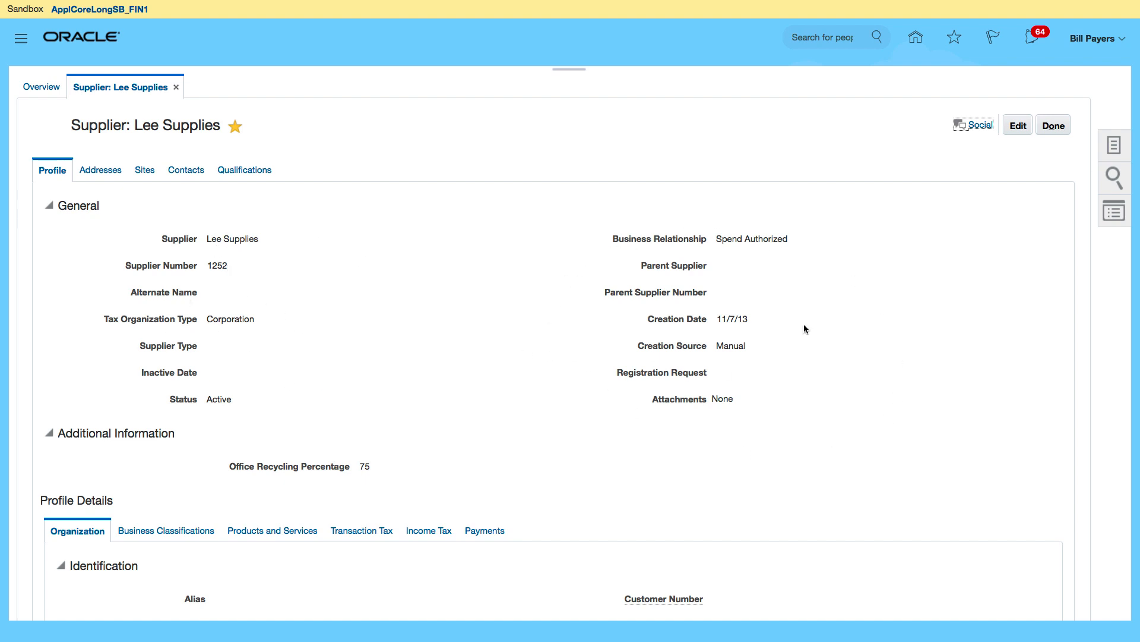
mouse_move(723, 407)
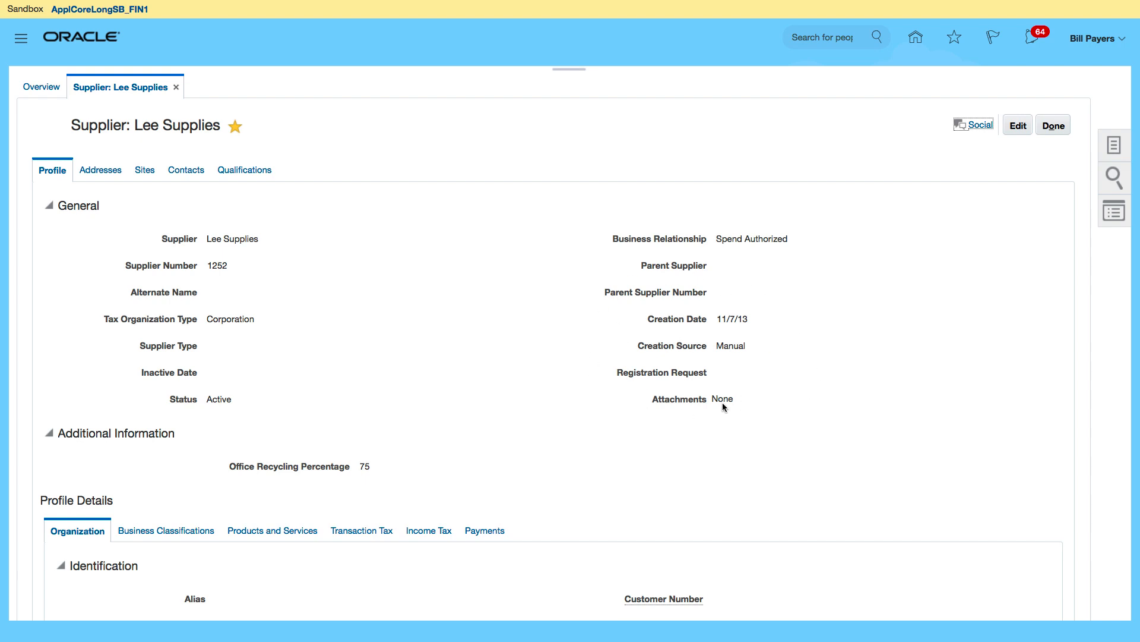
scroll(down, 3)
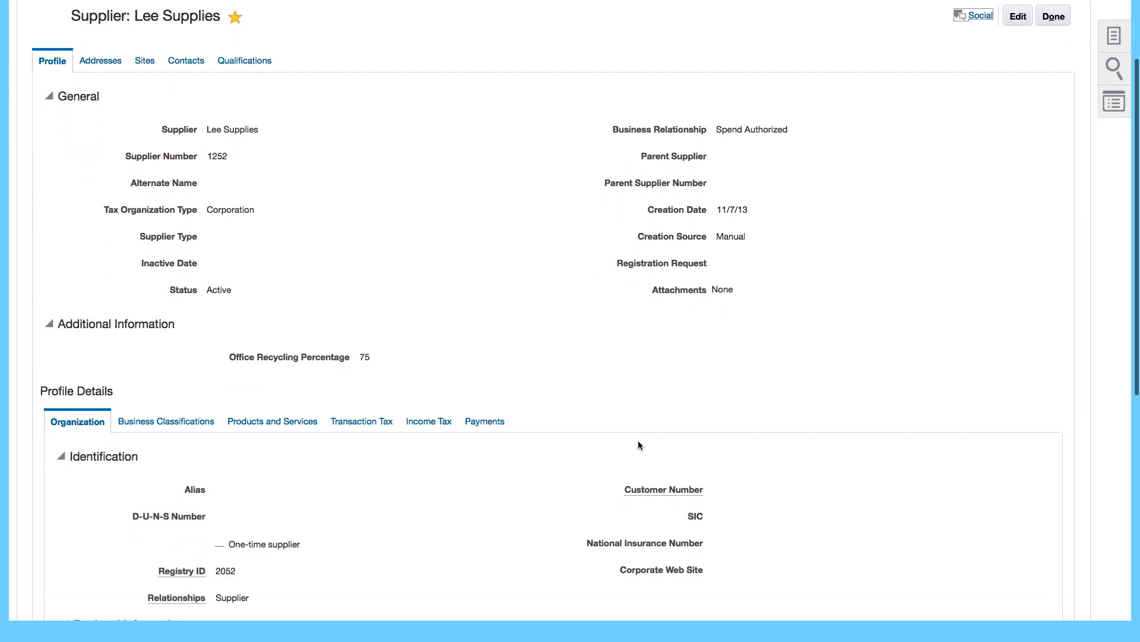
scroll(down, 3)
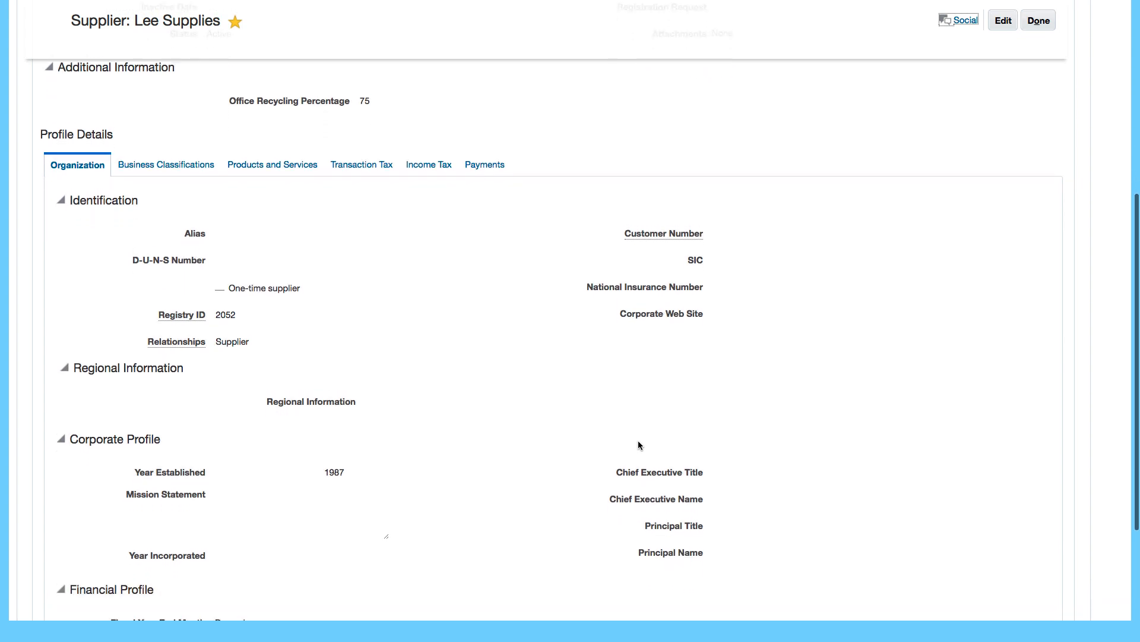
scroll(down, 3)
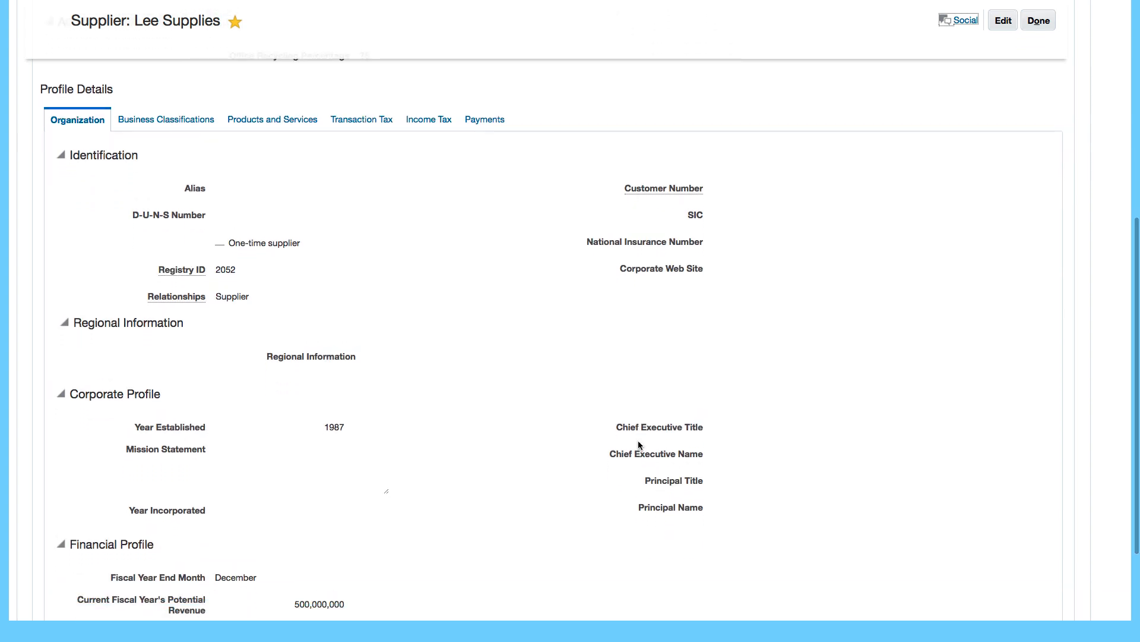
mouse_move(302, 177)
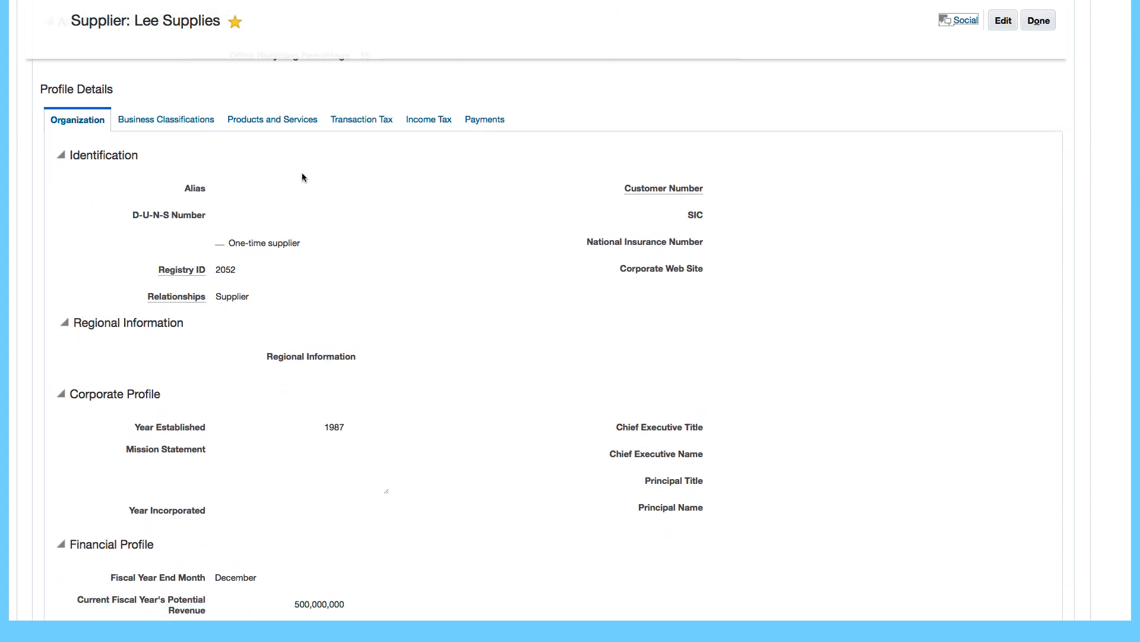
scroll(down, 3)
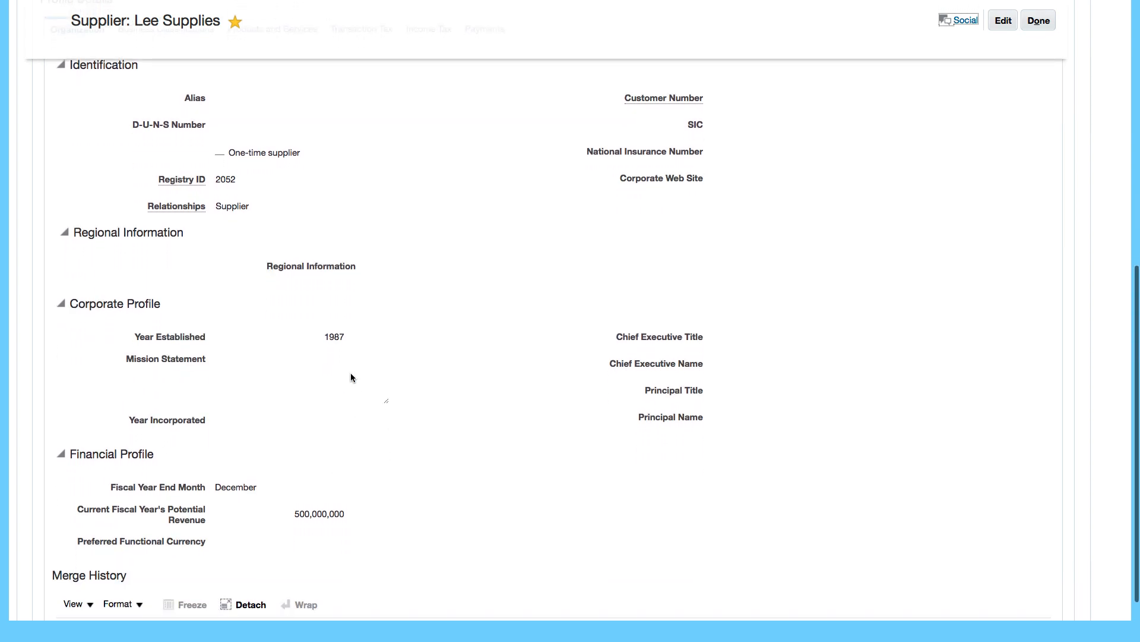
scroll(up, 3)
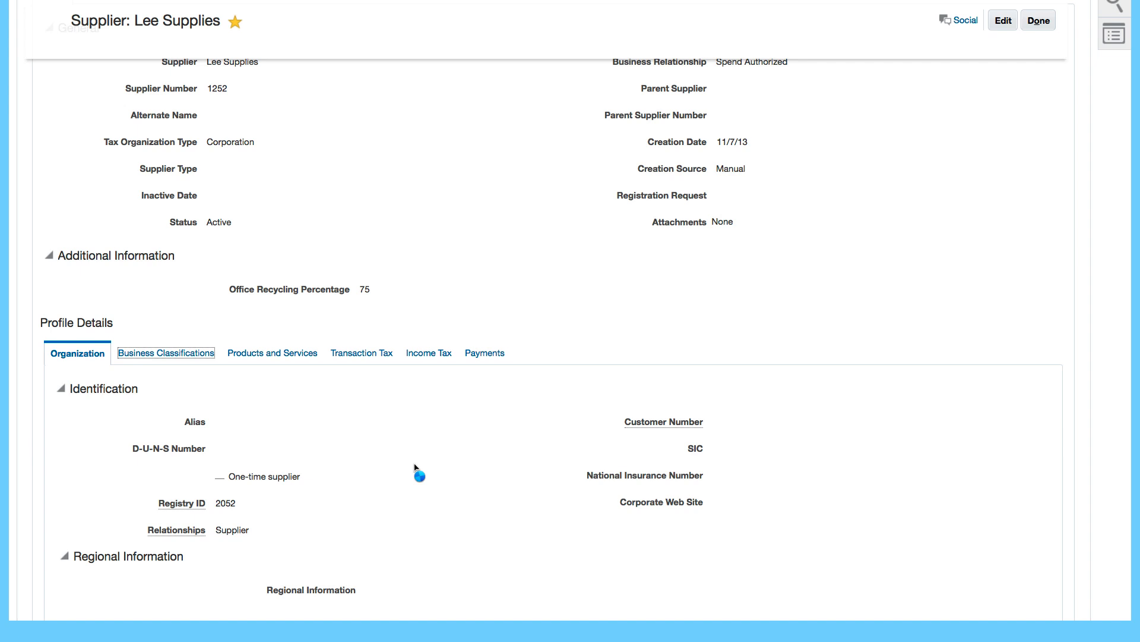
mouse_move(518, 502)
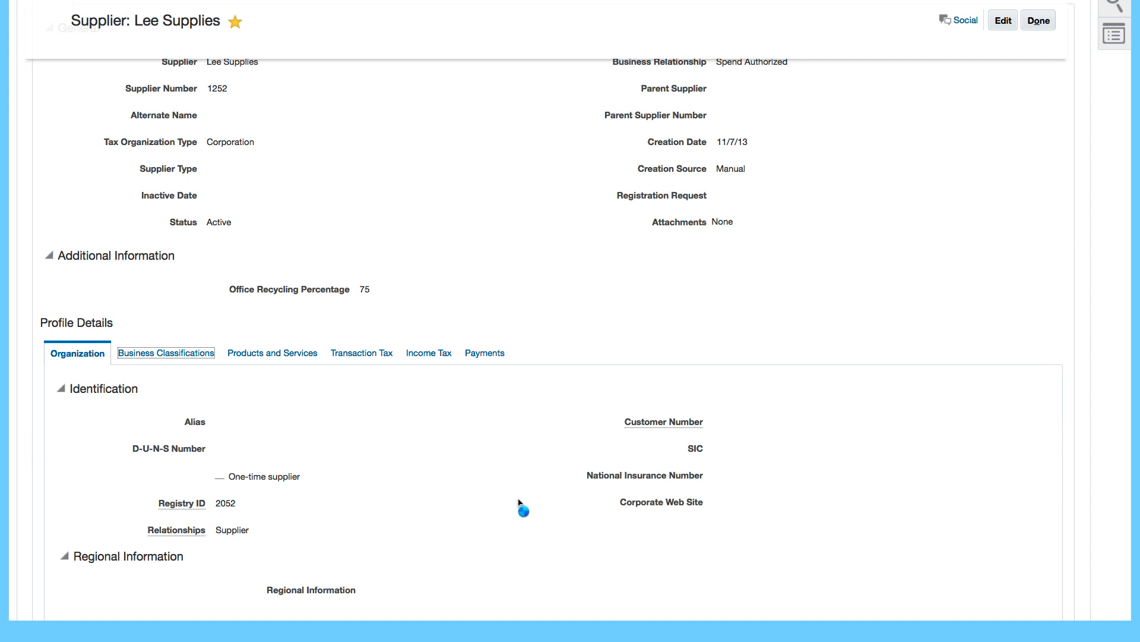
Show the Business Classifications tab listing Small Business, Veteran Owned and Hub Zone
click(166, 353)
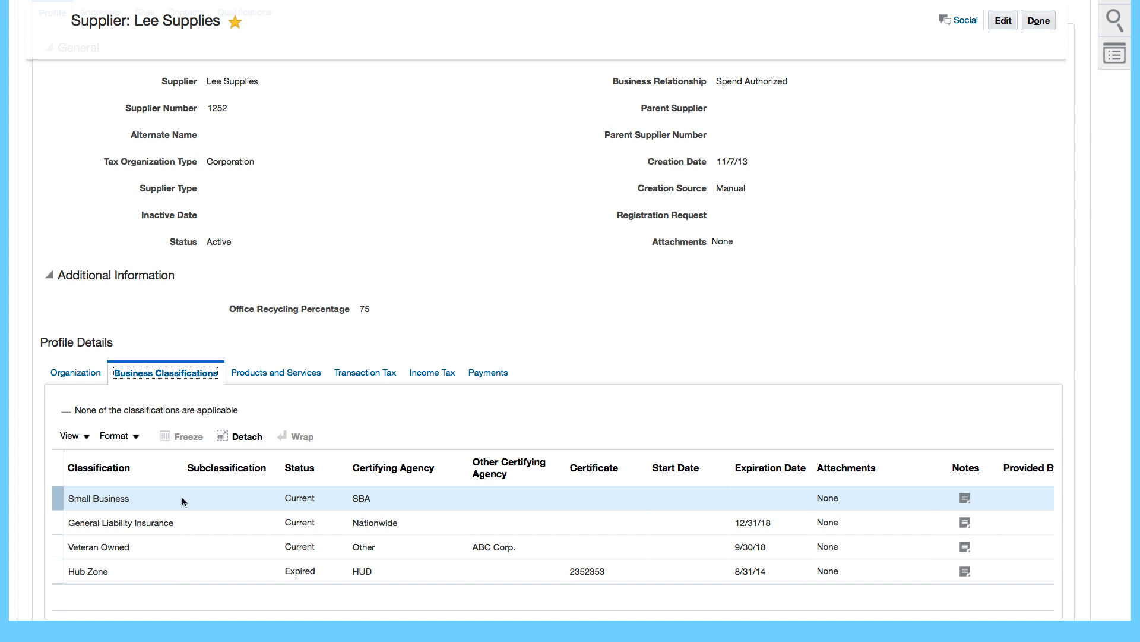
click(121, 522)
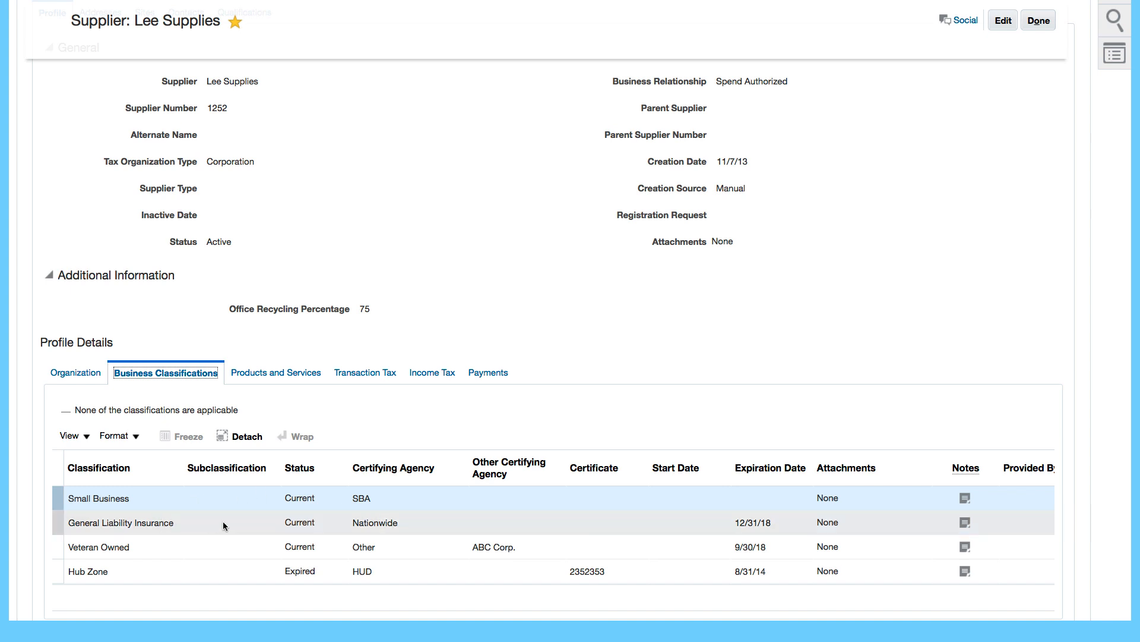
mouse_move(722, 536)
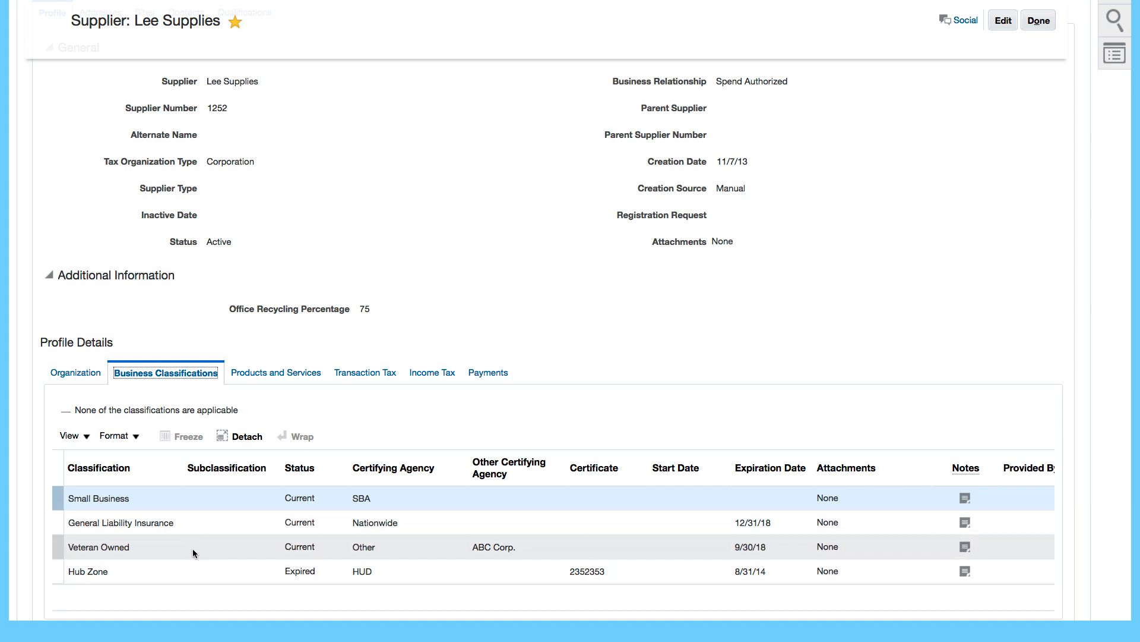
mouse_move(342, 428)
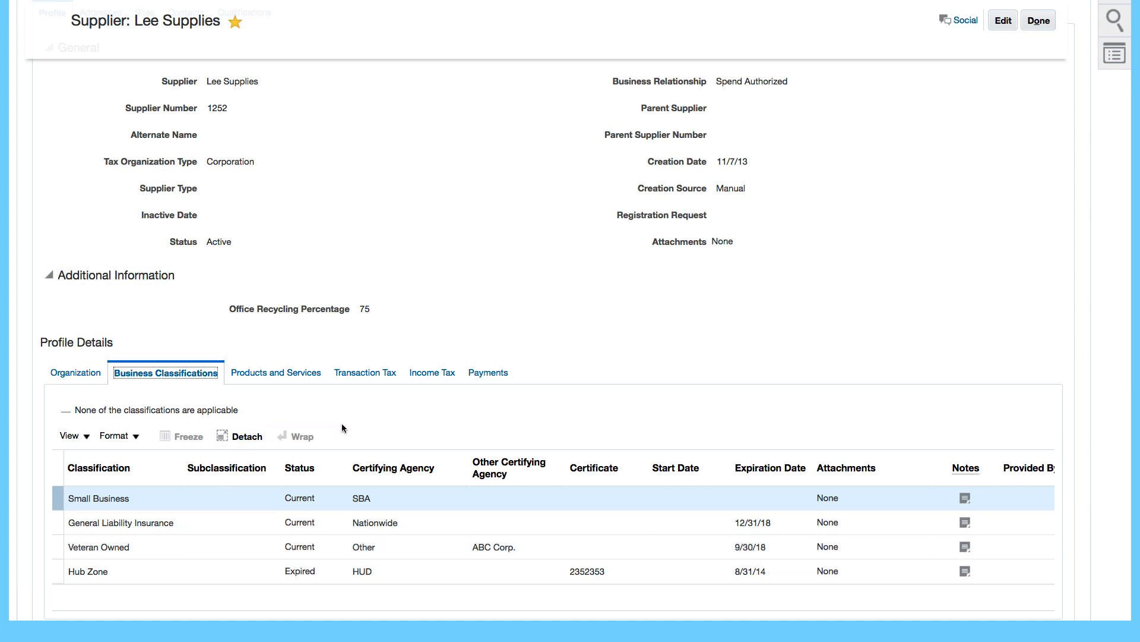
mouse_move(276, 373)
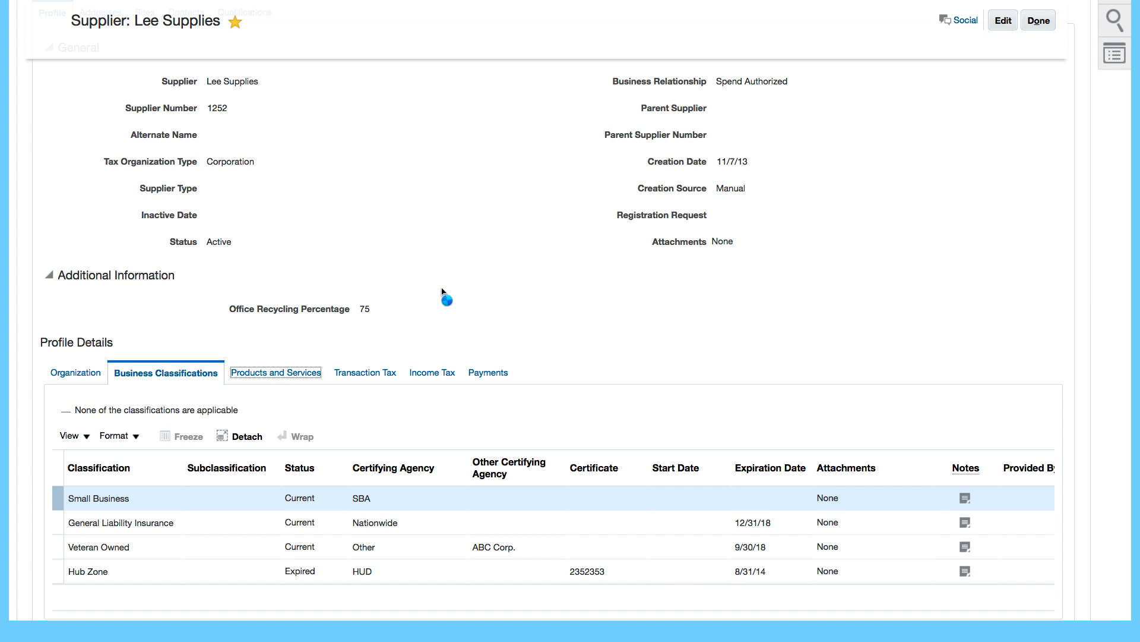
Review Products and Services, Transaction Tax, Income Tax and Payments details for Lee Supplies
click(275, 372)
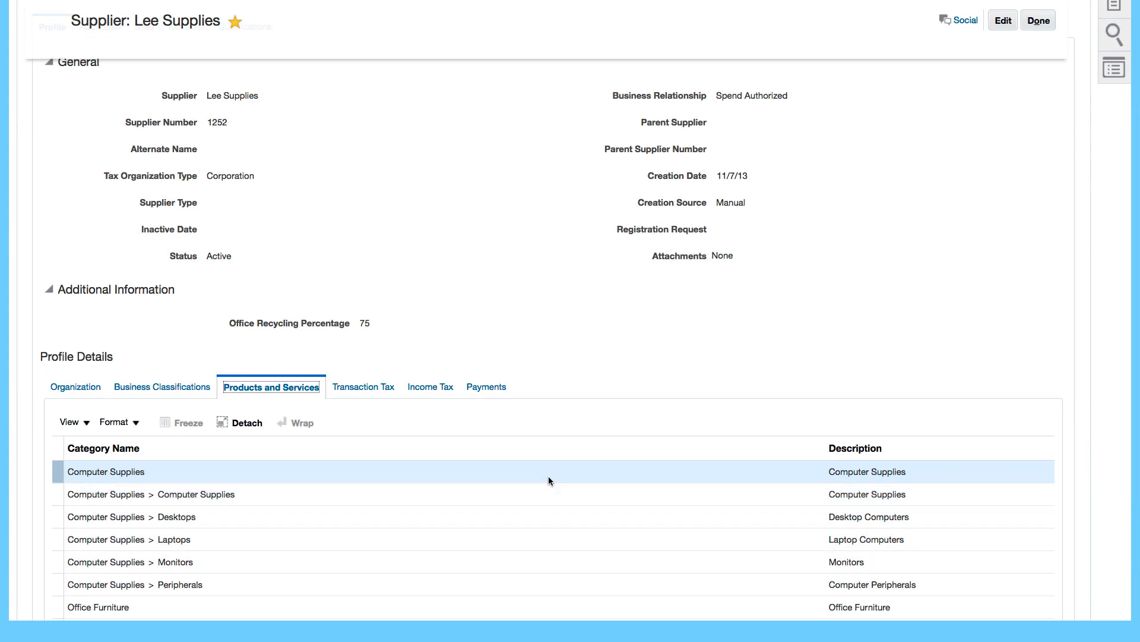
mouse_move(363, 386)
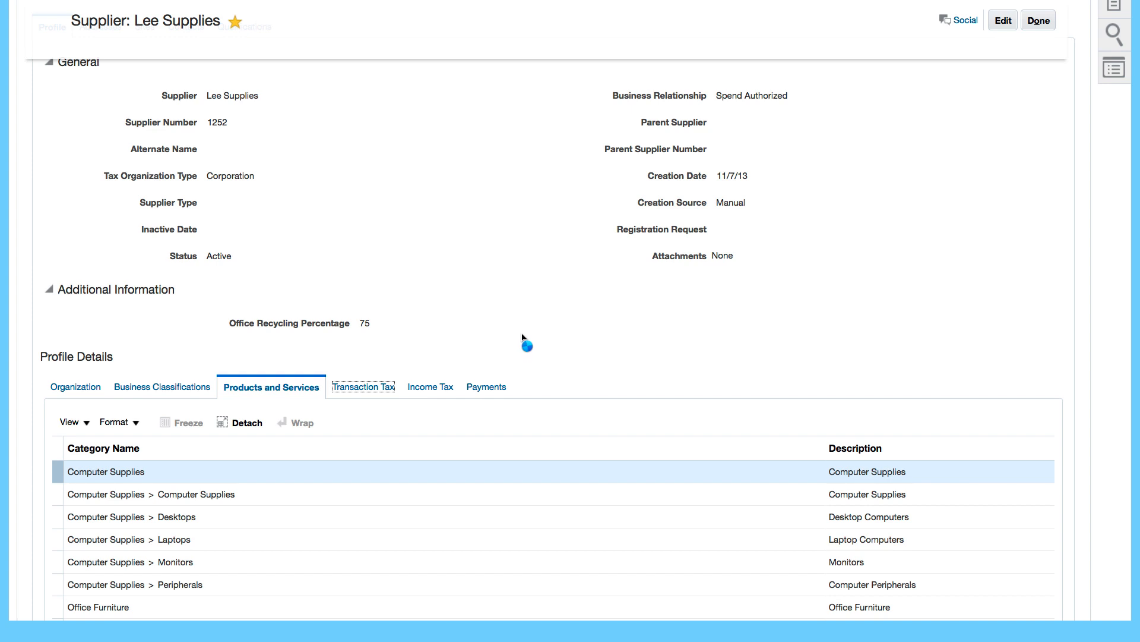
click(363, 386)
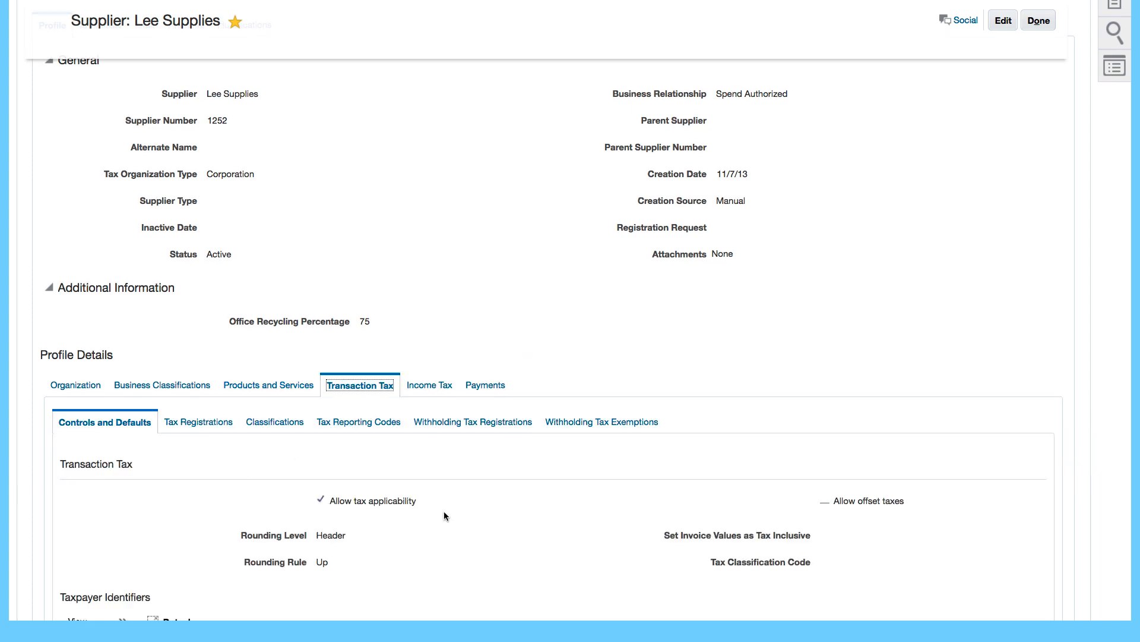
mouse_move(338, 405)
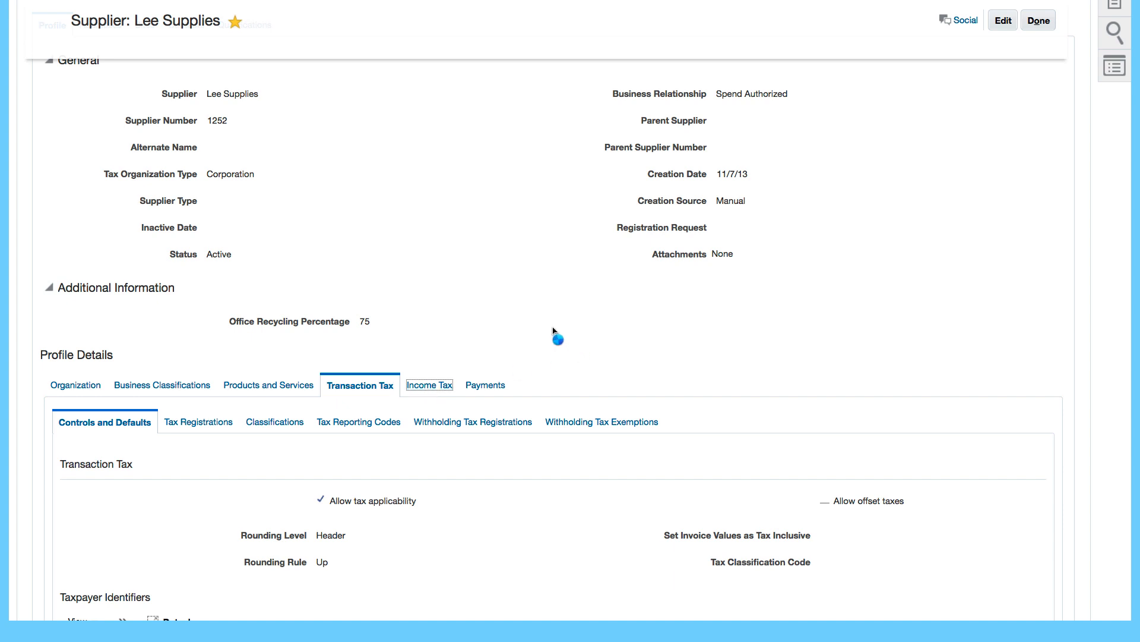
click(429, 384)
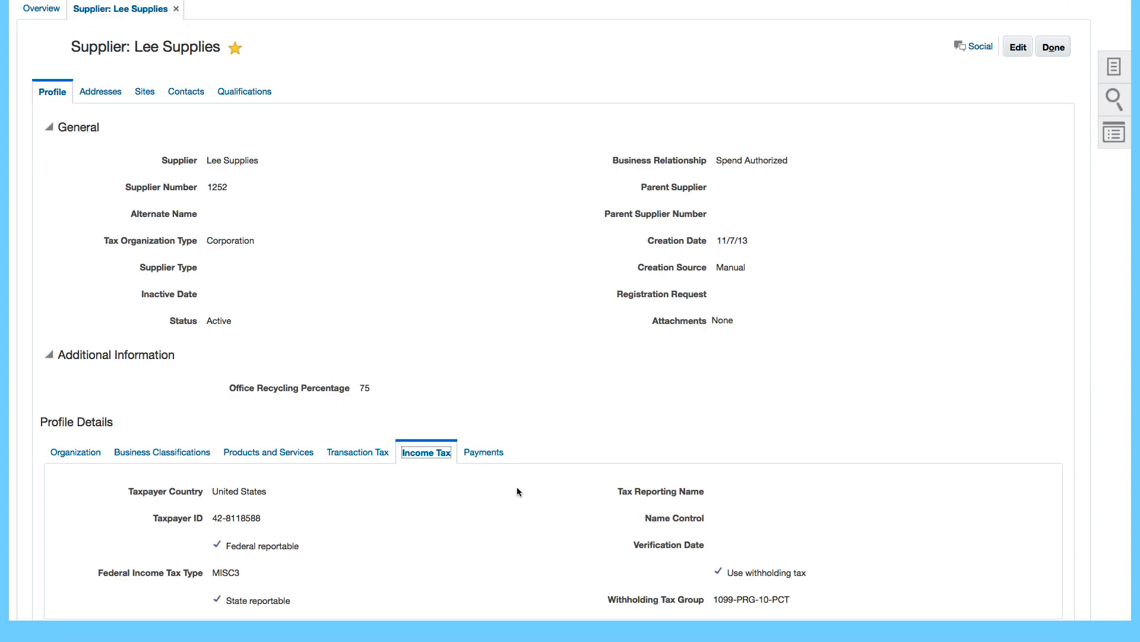
click(484, 452)
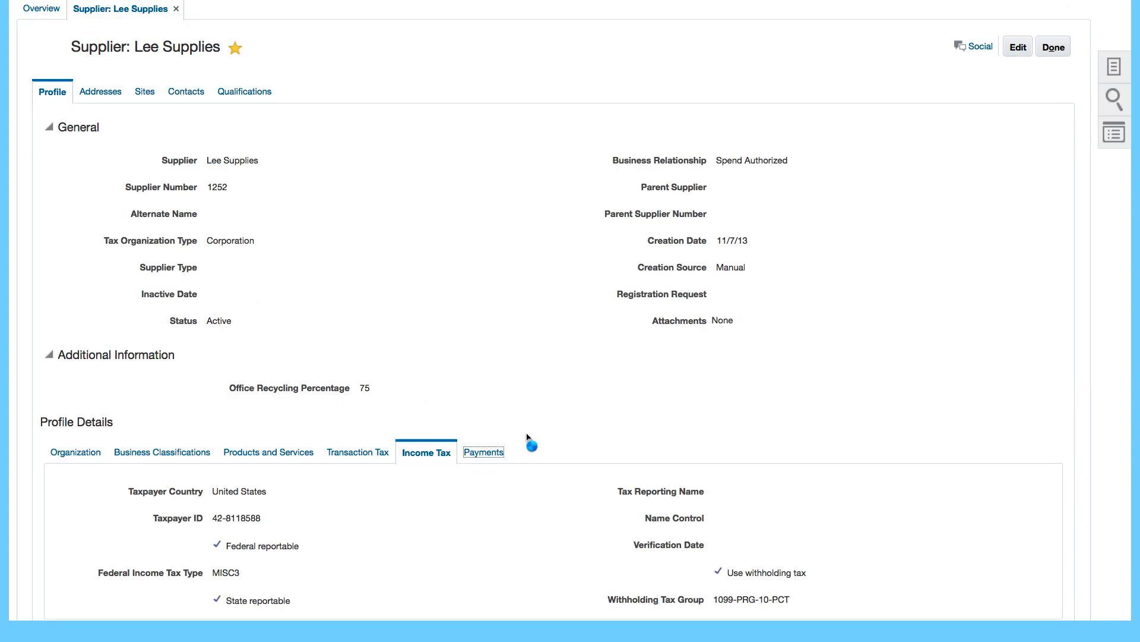
mouse_move(580, 389)
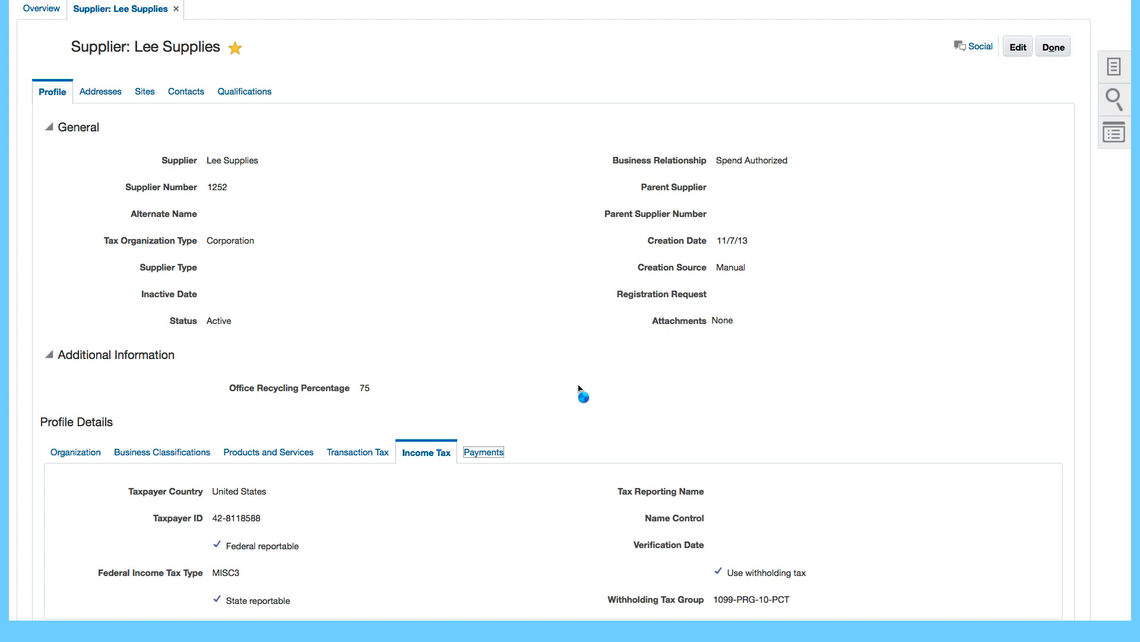
click(482, 451)
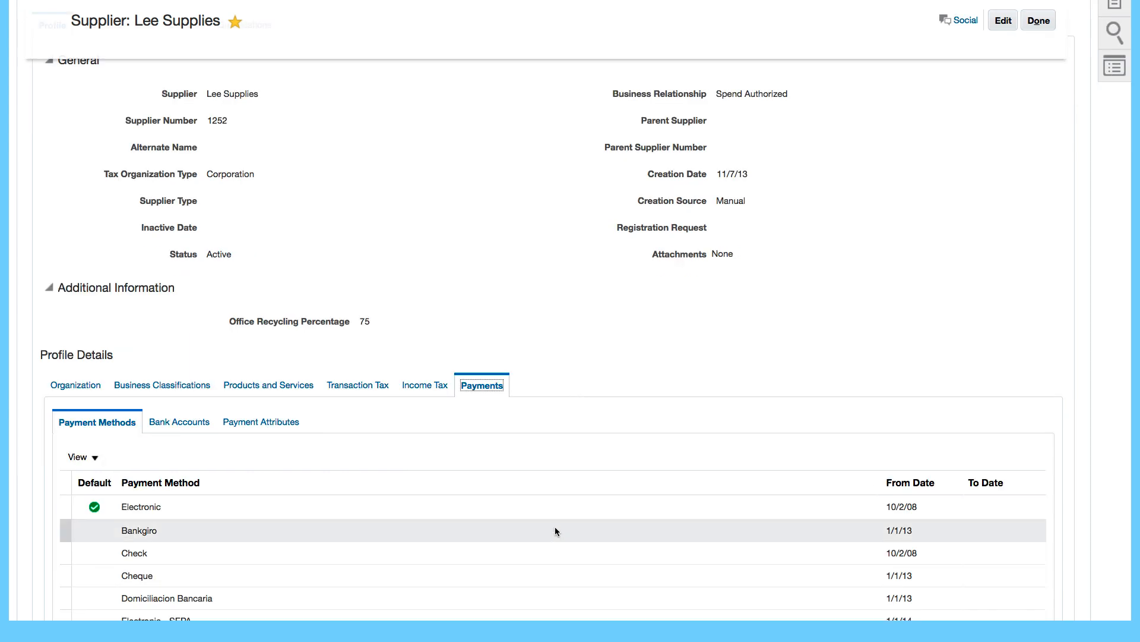
mouse_move(217, 444)
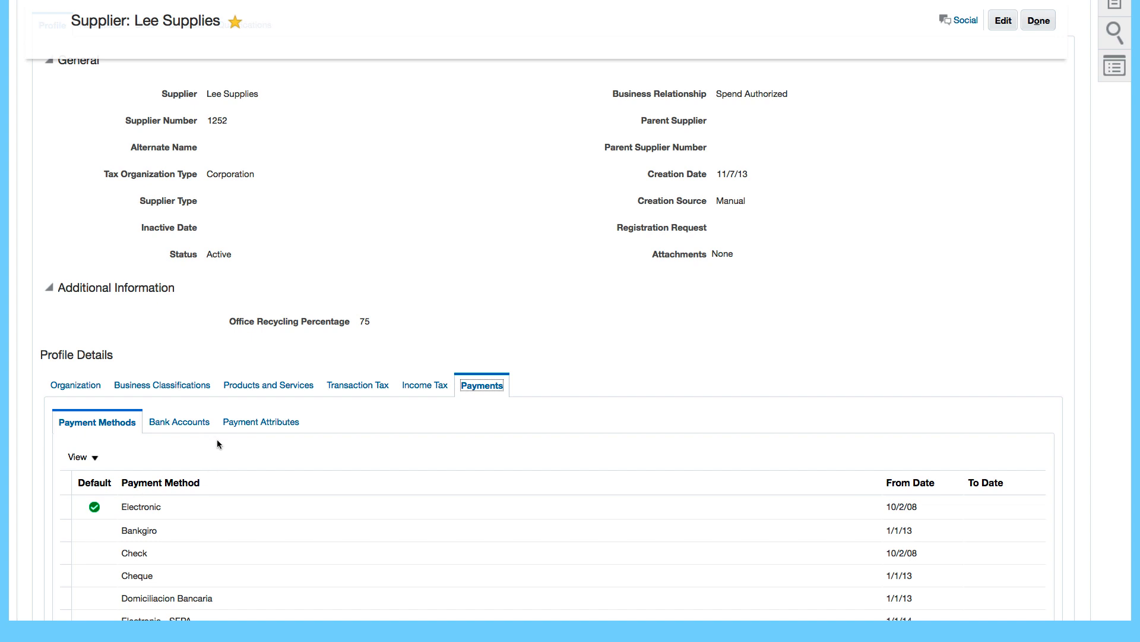
mouse_move(427, 349)
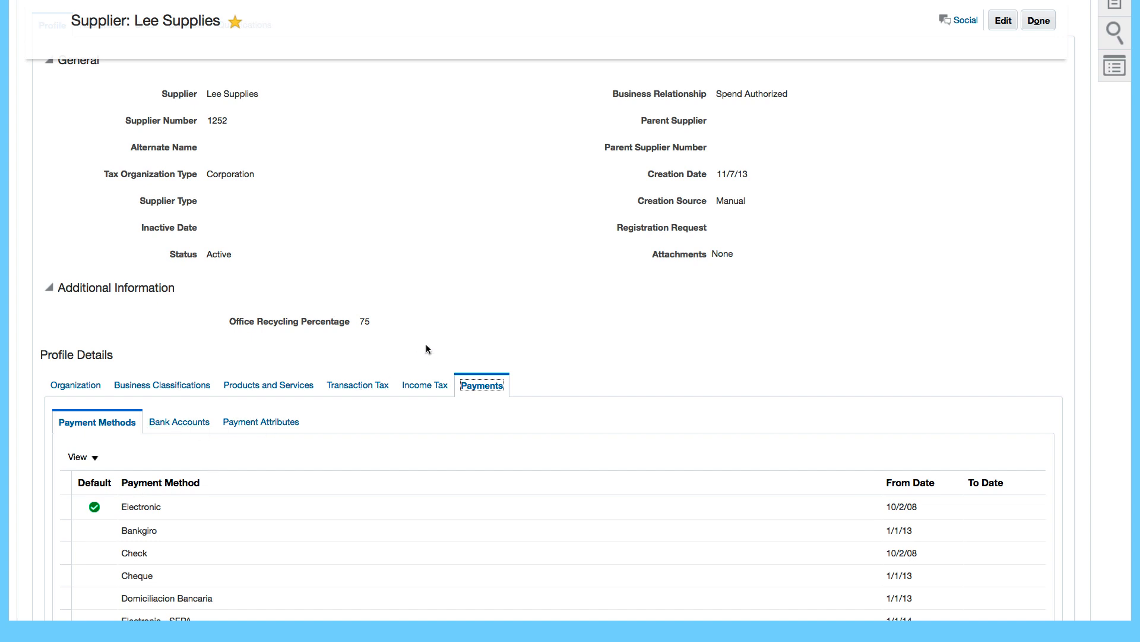
Check addresses for Lee US1 at 5000 Carter Dr, then show the empty Sites list
click(100, 169)
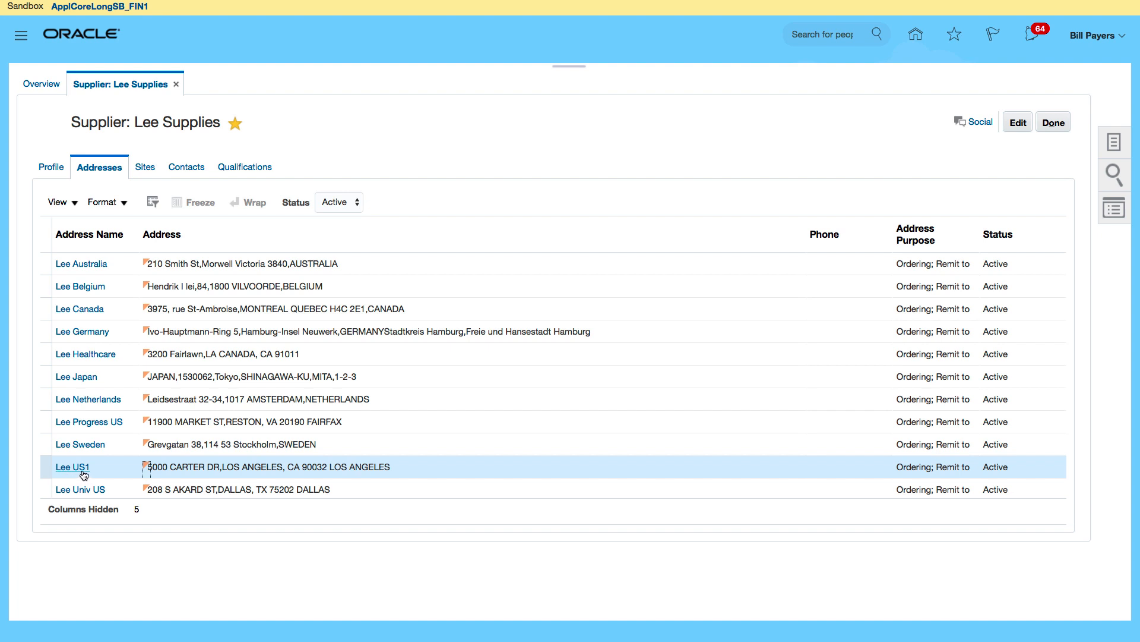
mouse_move(433, 470)
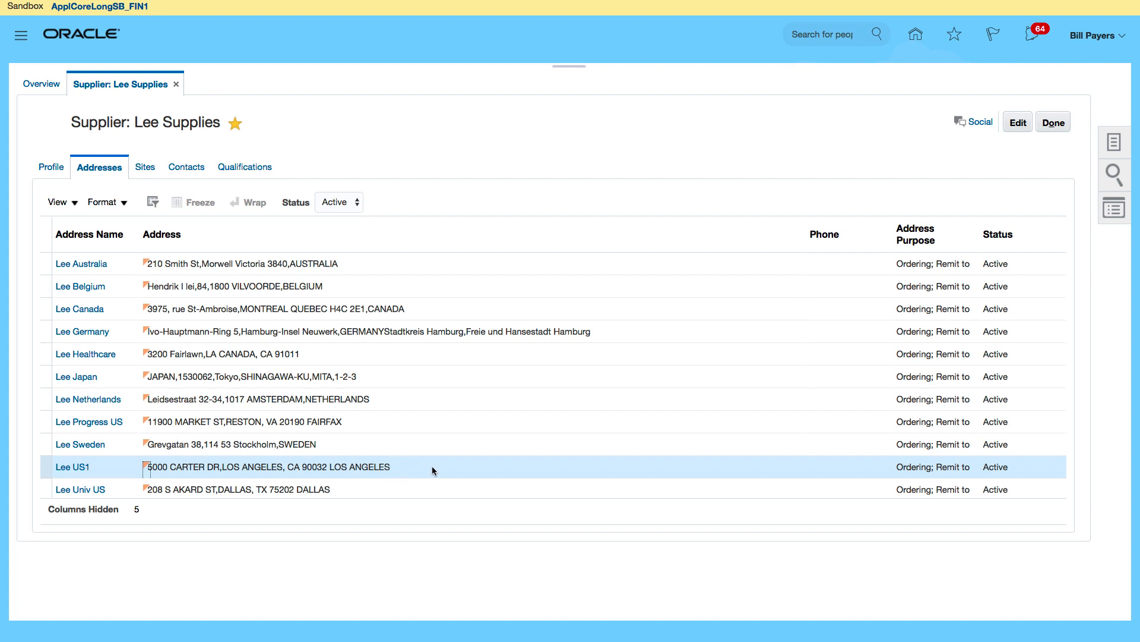
mouse_move(436, 470)
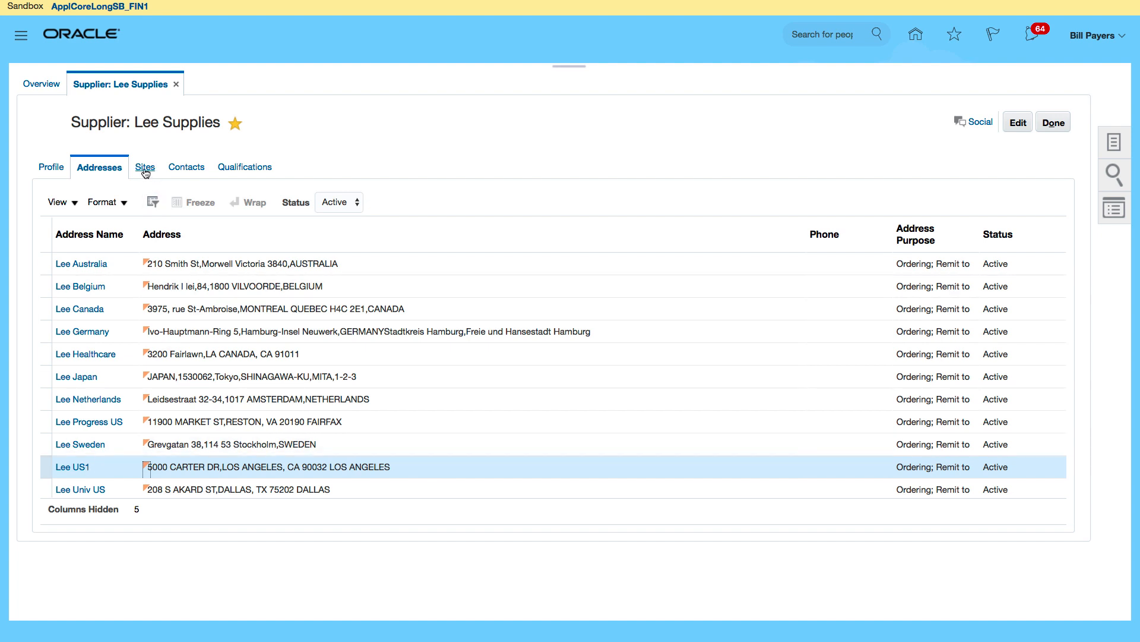
mouse_move(404, 470)
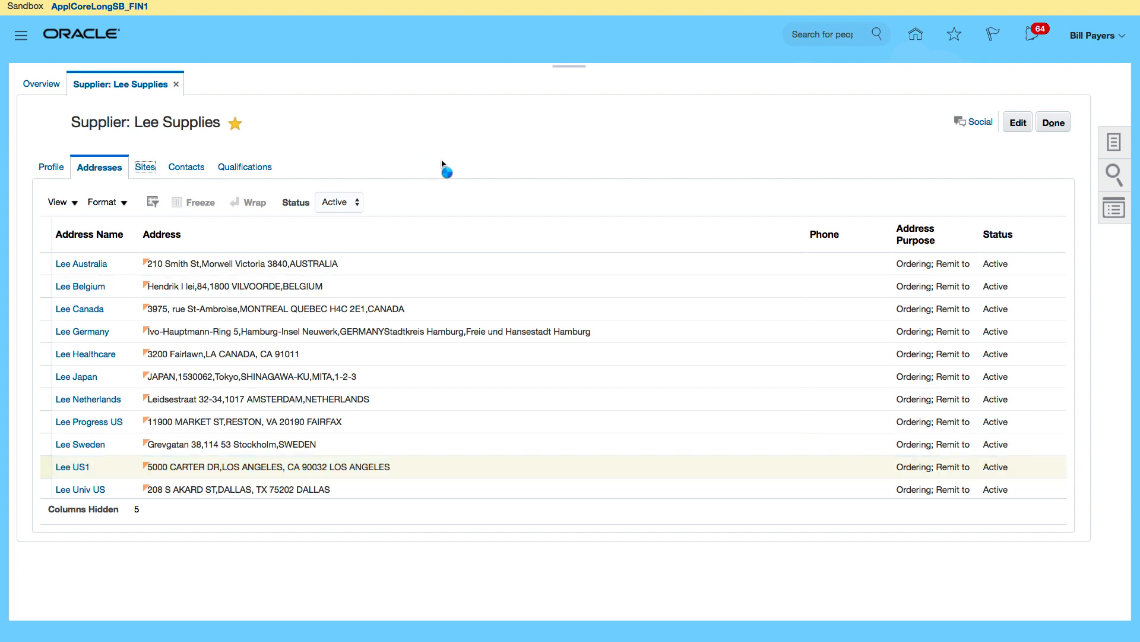
click(144, 166)
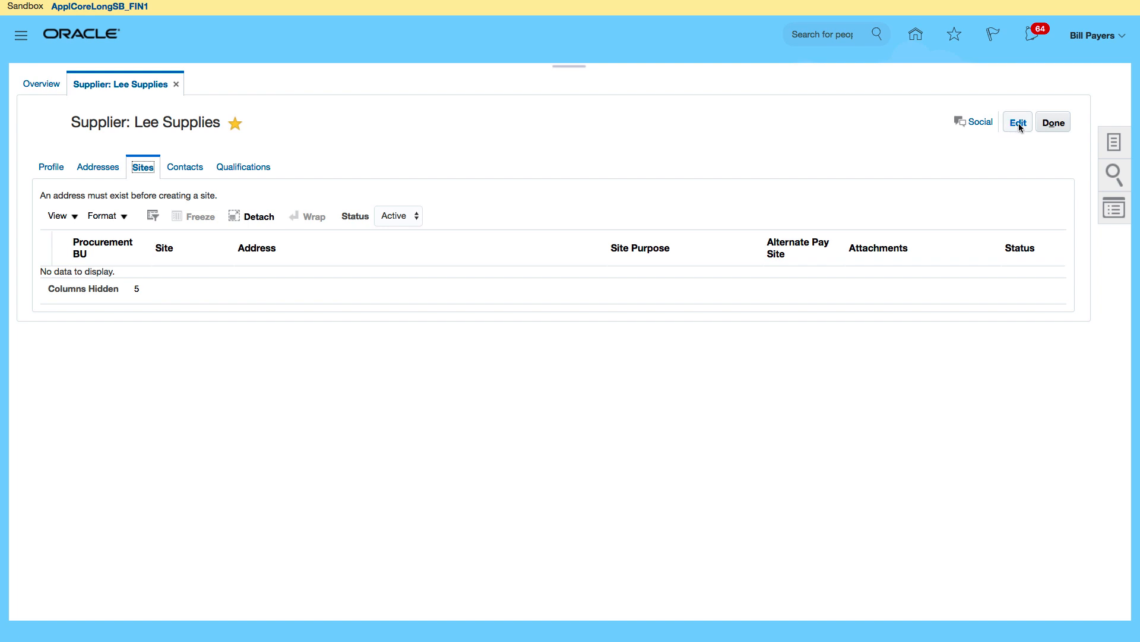
Open Edit Supplier for Lee Supplies while staying on its empty Sites tab
click(1018, 121)
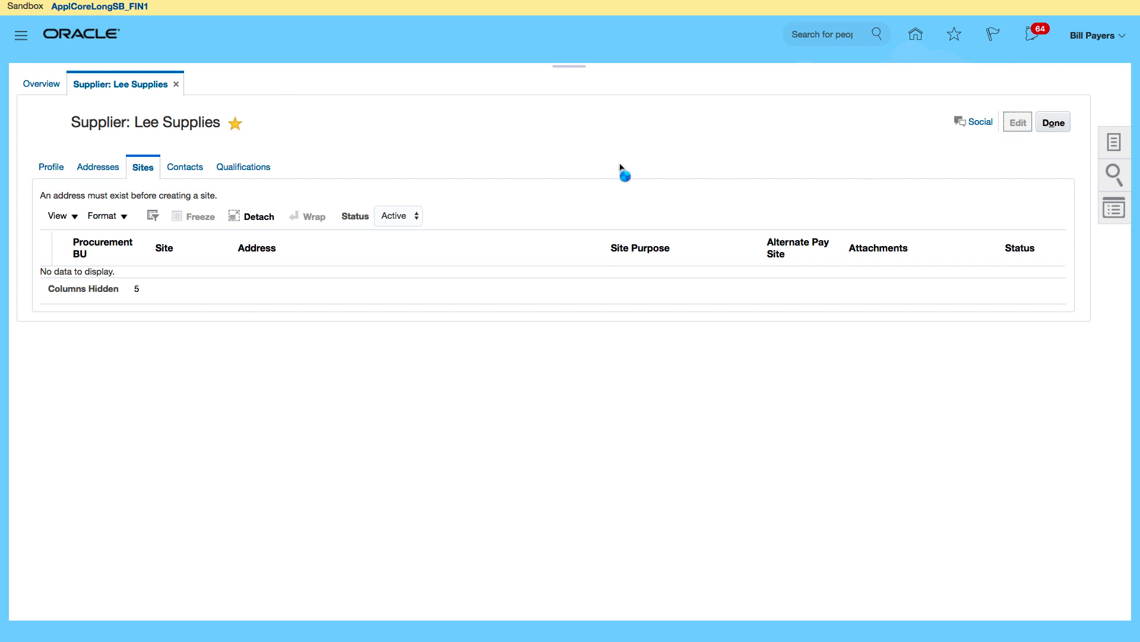
click(1016, 122)
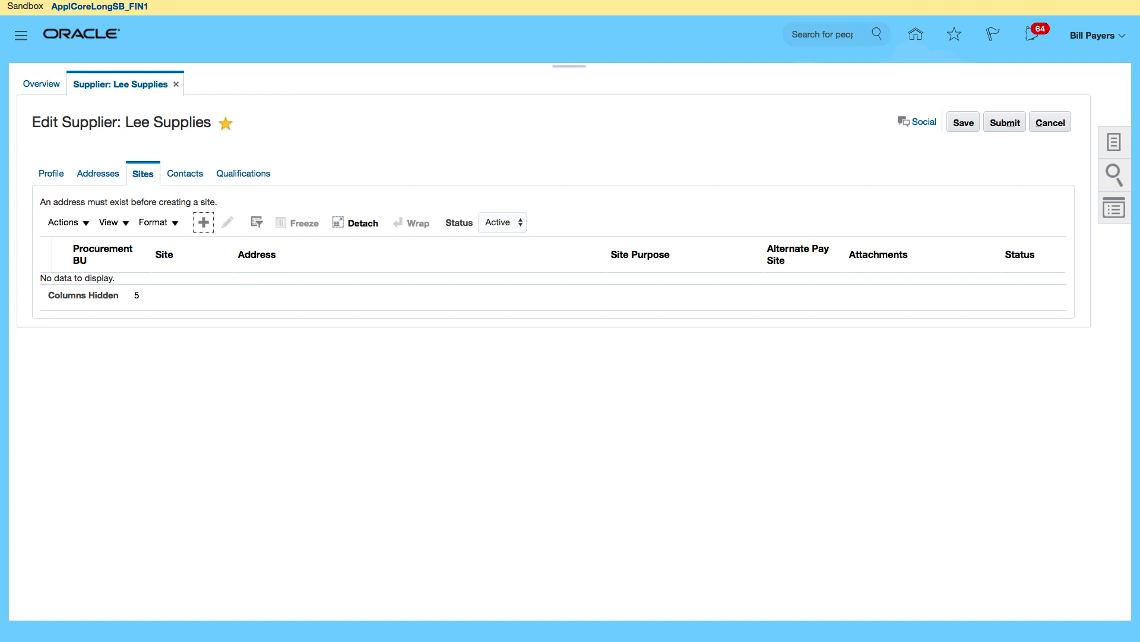
Create site Lee US1 at address Lee US1 with Purchasing and Pay purposes, and save
click(203, 221)
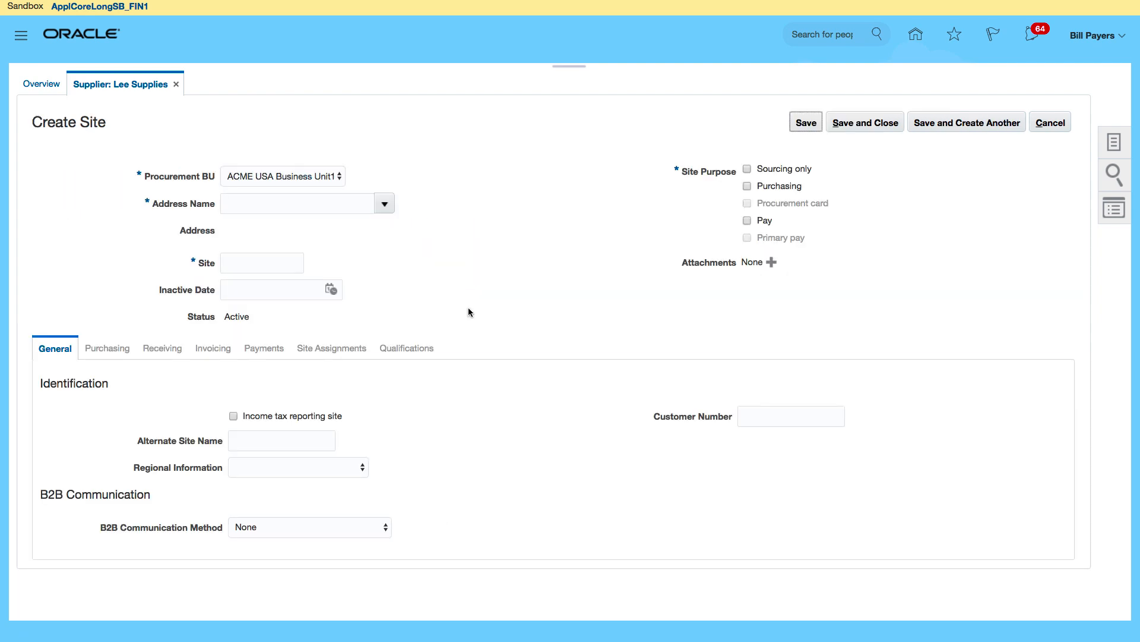
click(385, 203)
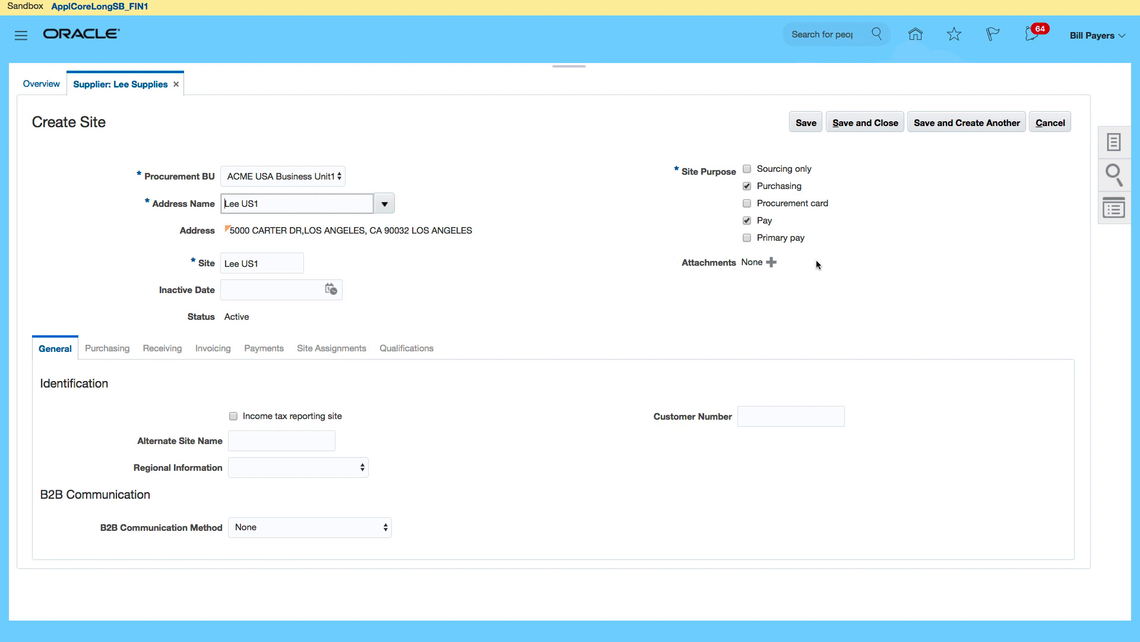
mouse_move(887, 208)
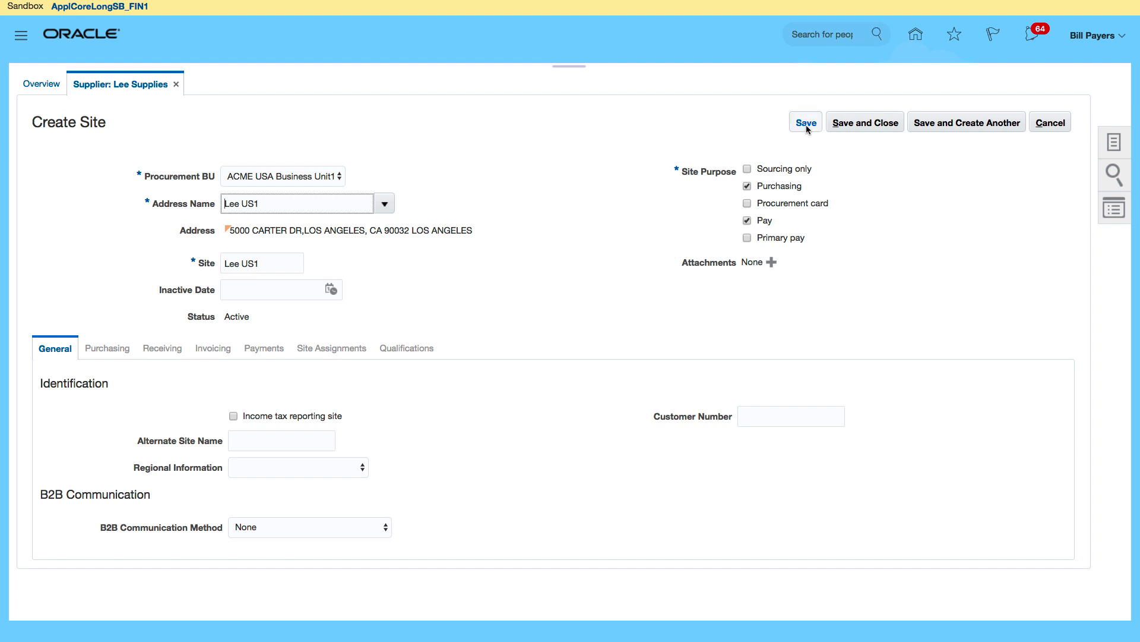
mouse_move(93, 354)
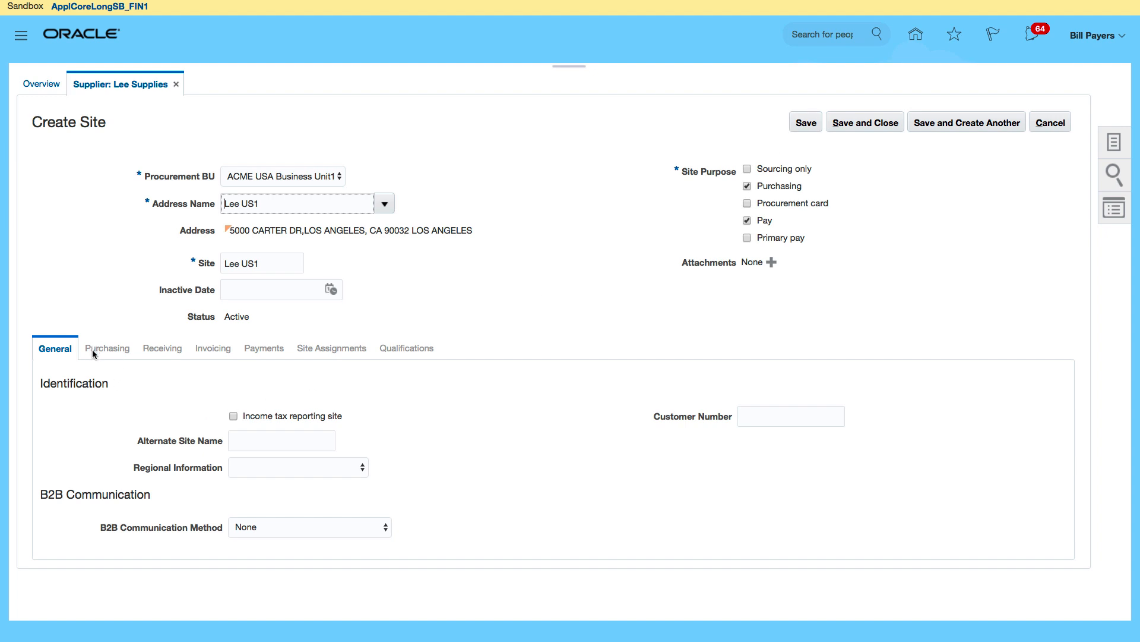
mouse_move(839, 208)
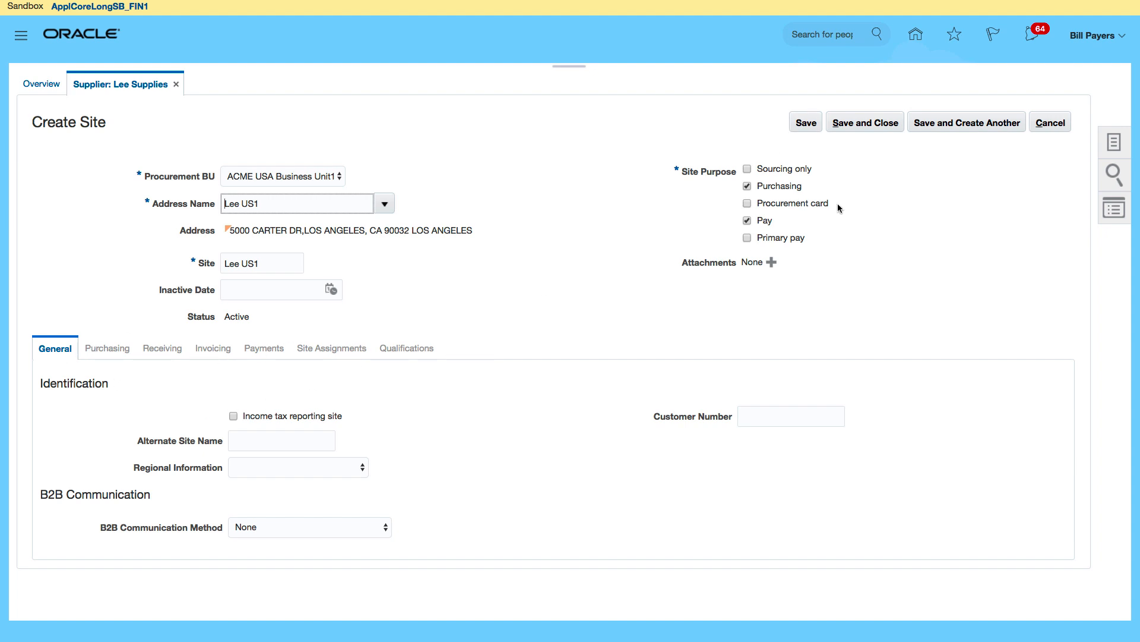
mouse_move(806, 122)
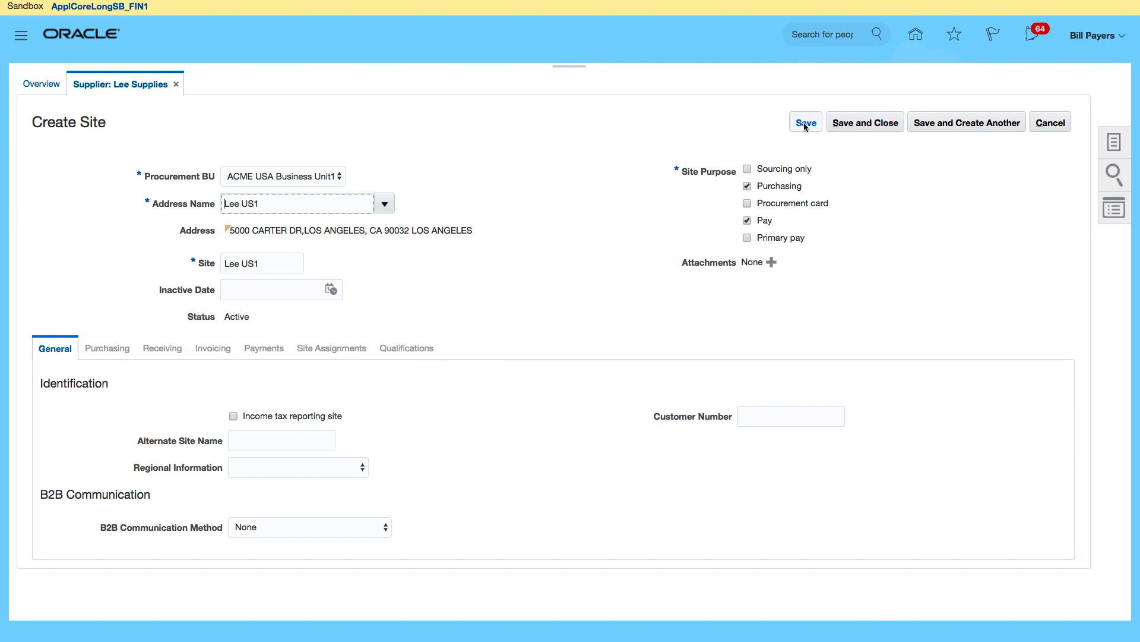
click(806, 121)
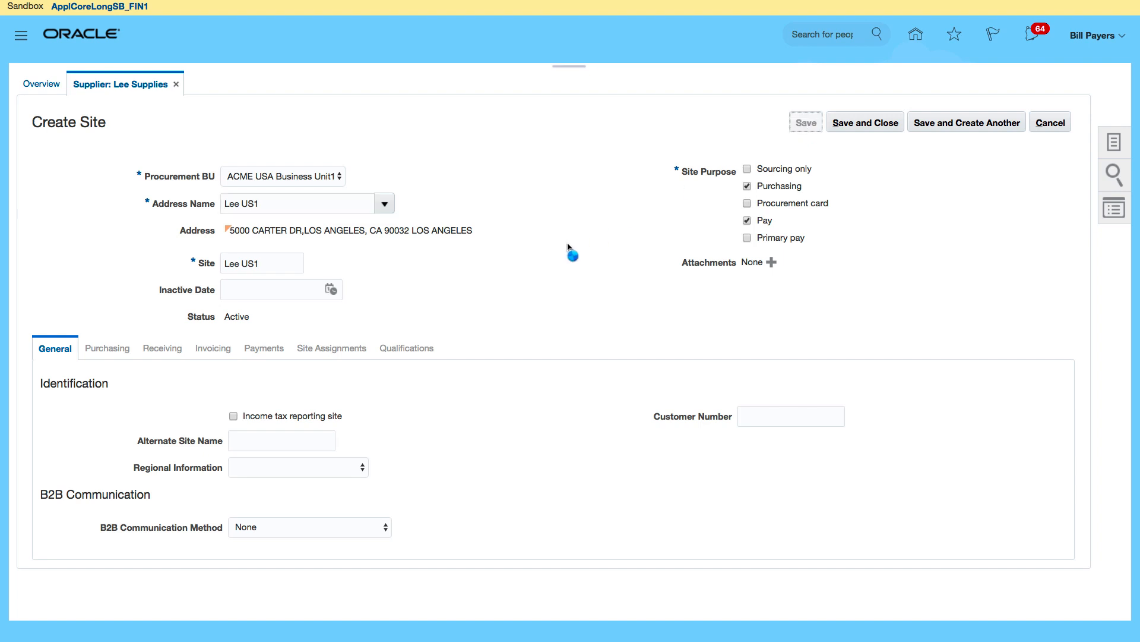
Finish saving Lee US1 and review its Purchasing communication, controls and freight settings
click(805, 121)
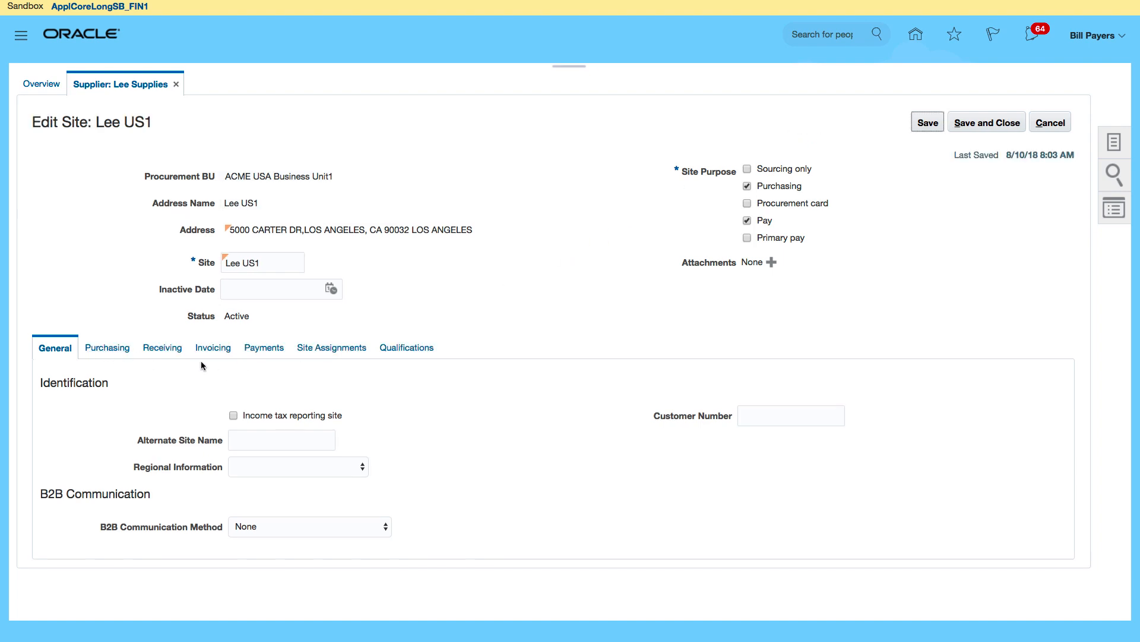
mouse_move(452, 418)
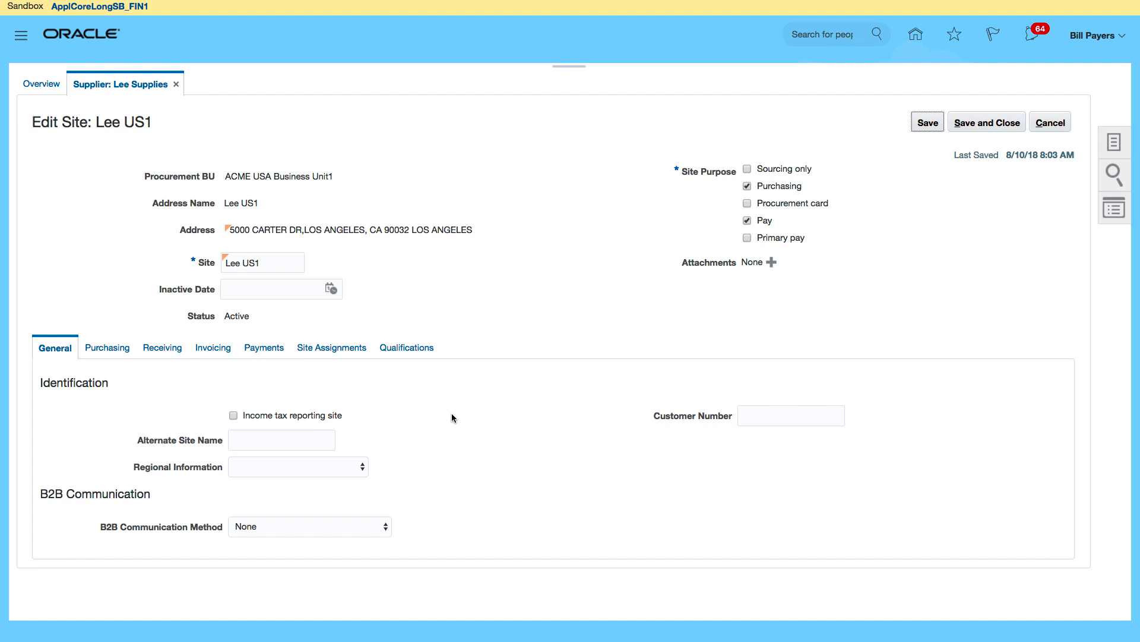
mouse_move(107, 347)
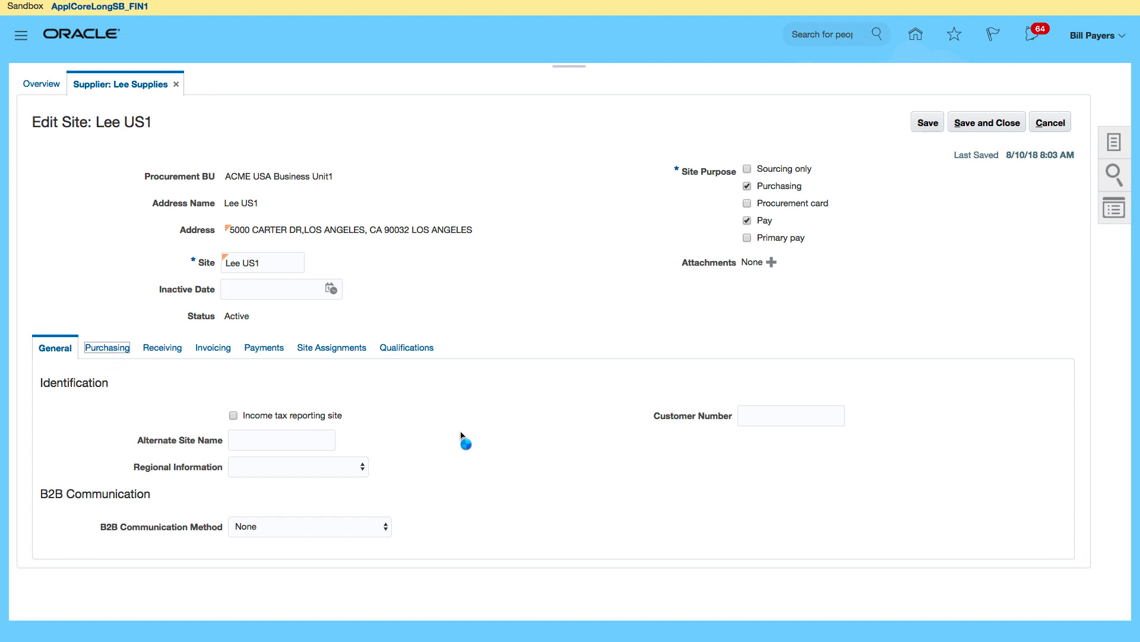
click(106, 347)
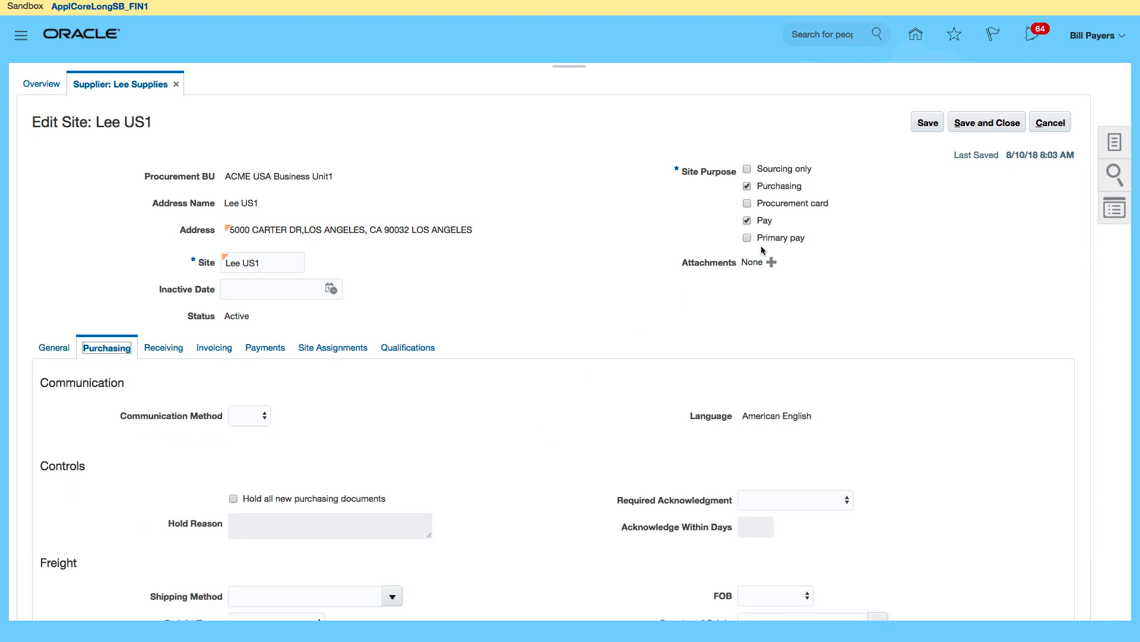
mouse_move(477, 516)
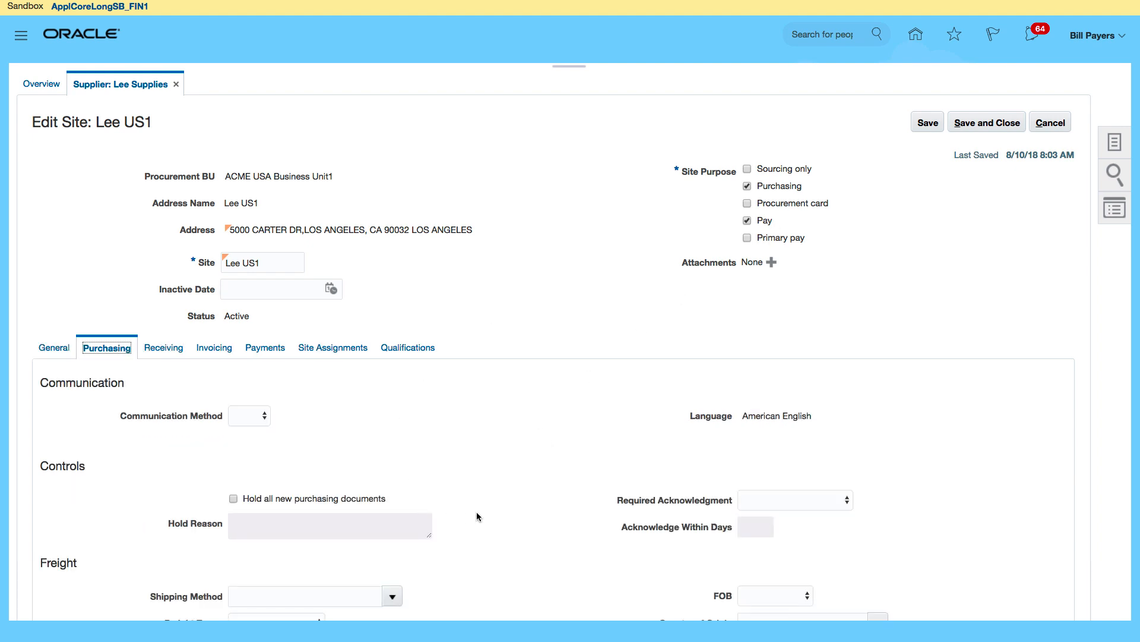
scroll(down, 3)
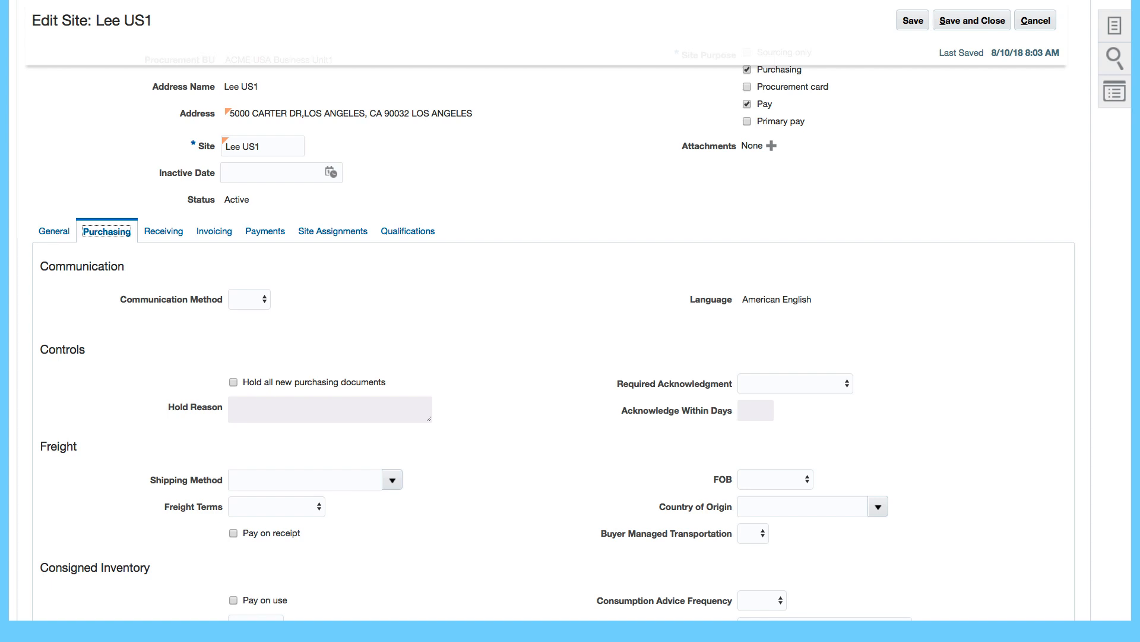
mouse_move(353, 304)
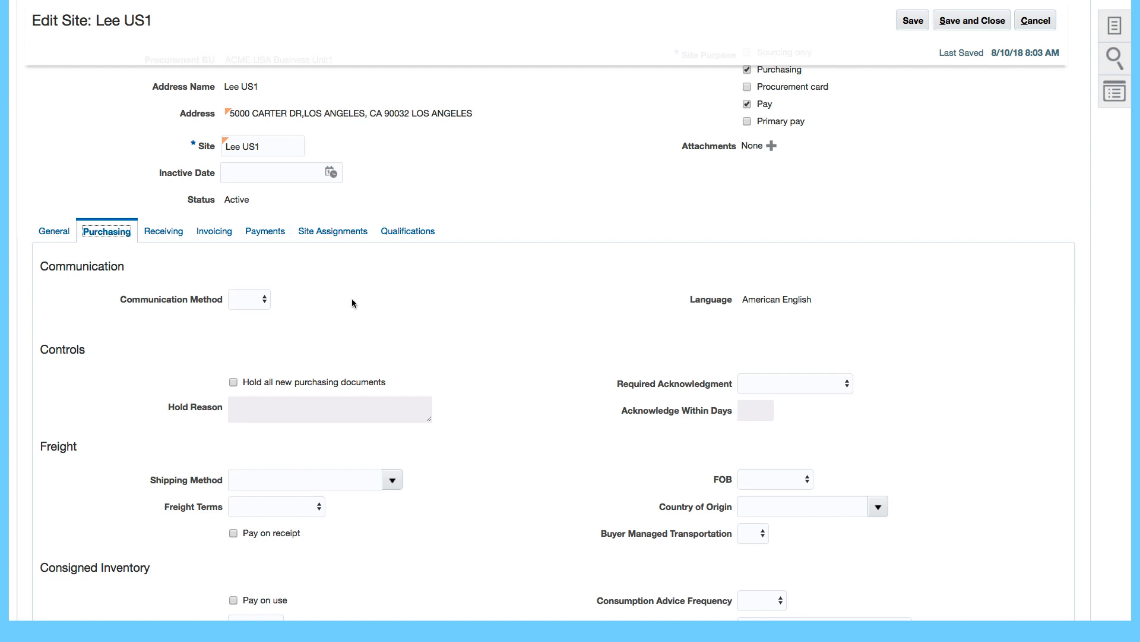
click(248, 299)
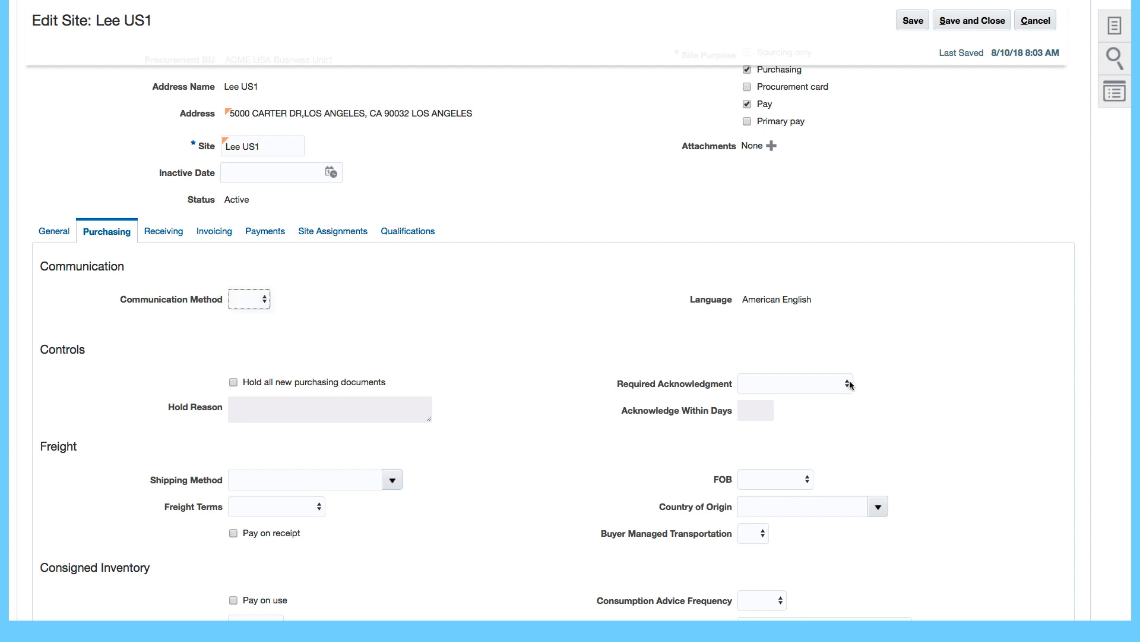
mouse_move(533, 483)
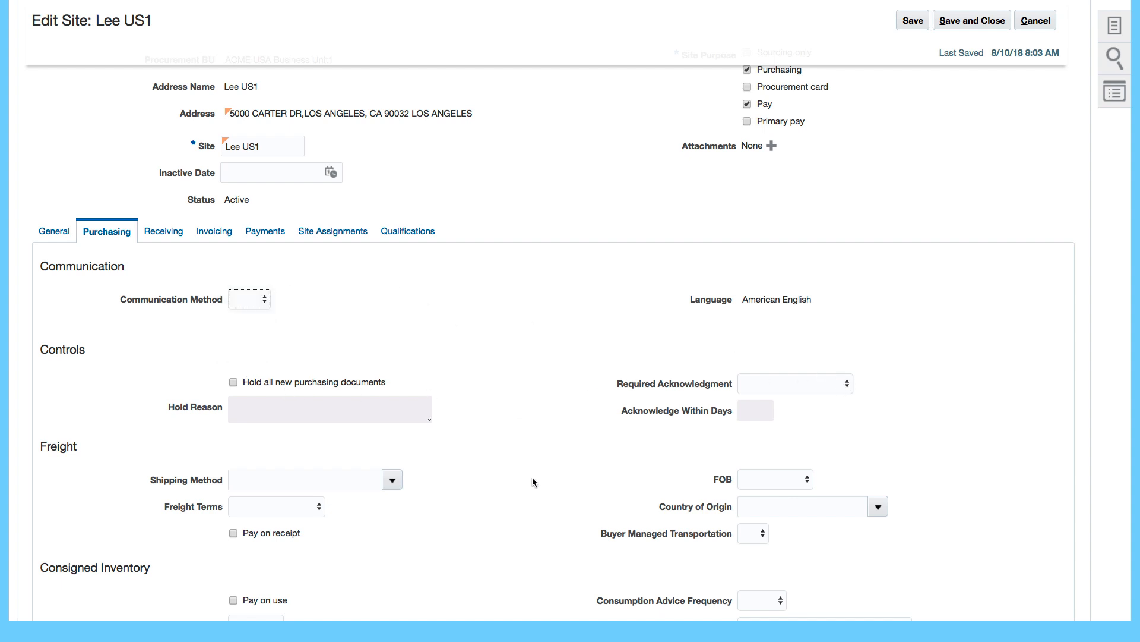
scroll(down, 3)
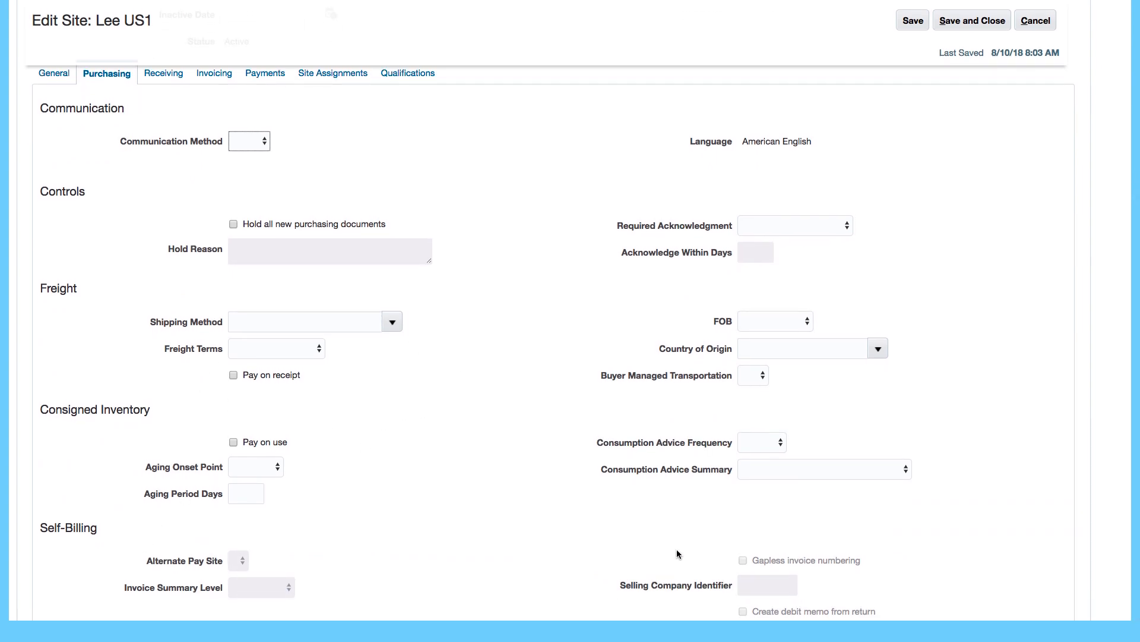
mouse_move(842, 454)
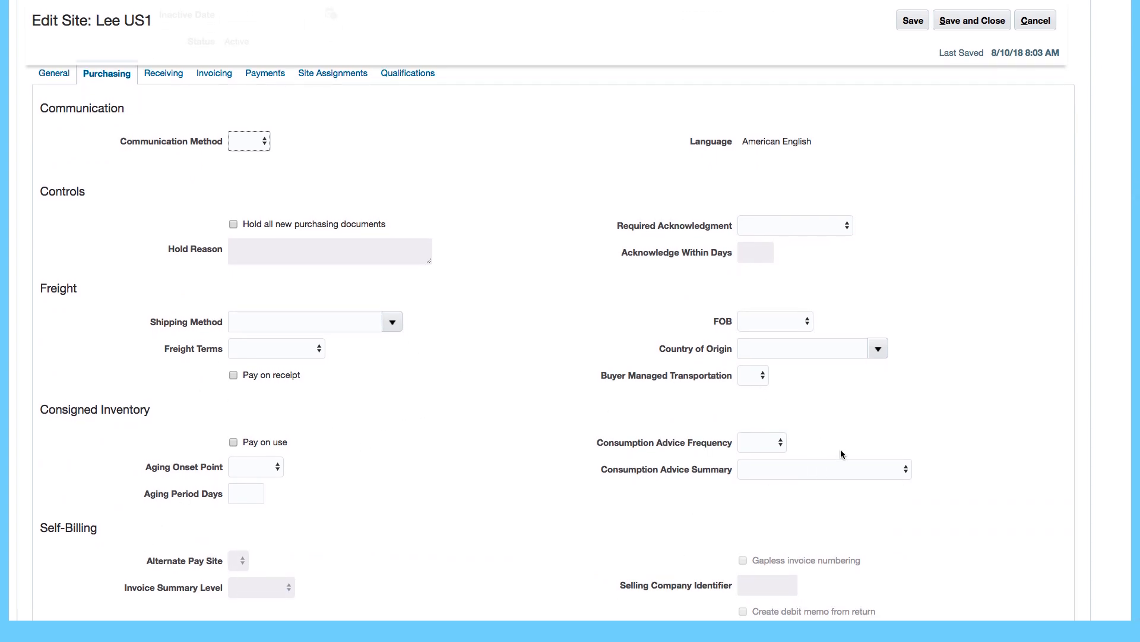
scroll(up, 3)
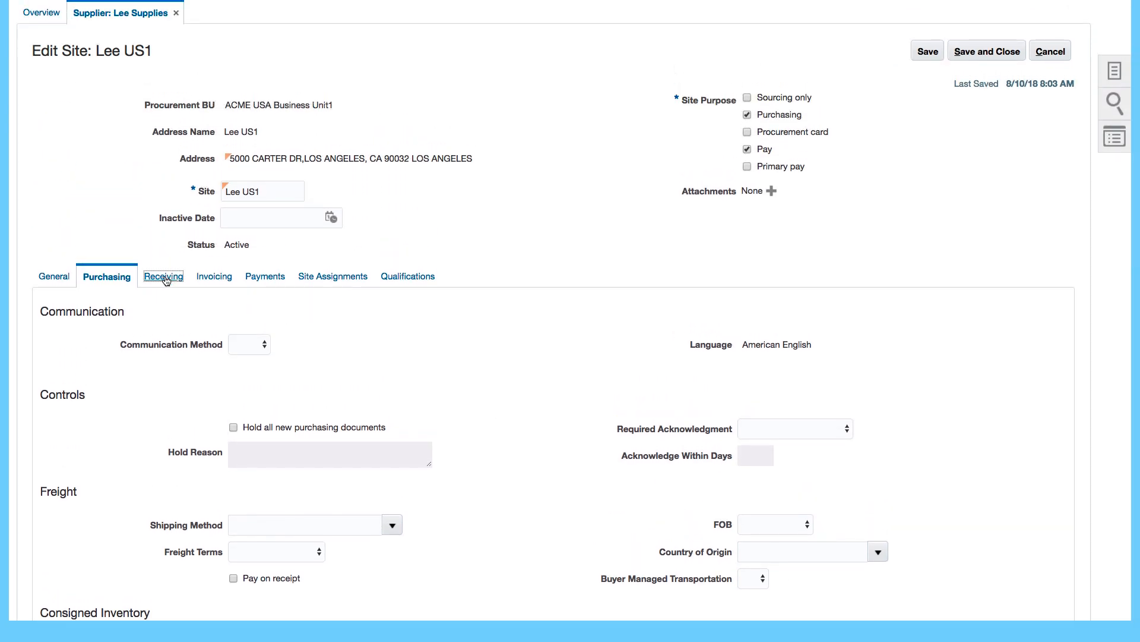
Review Lee US1's receiving settings, then its invoicing controls, payment hold controls and terms
click(163, 275)
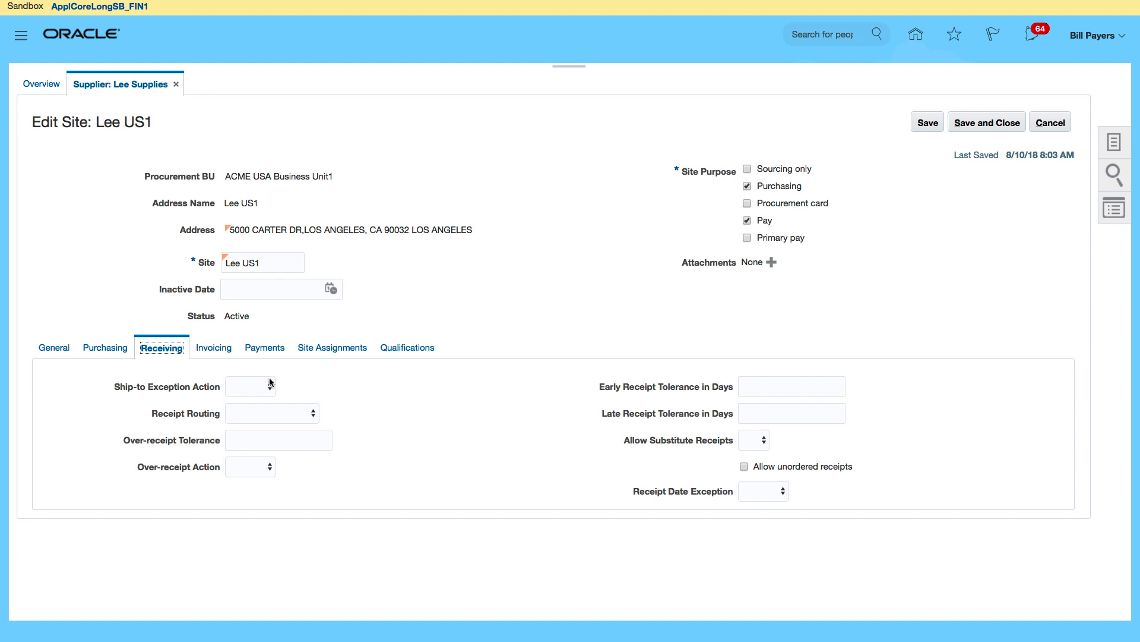
mouse_move(445, 468)
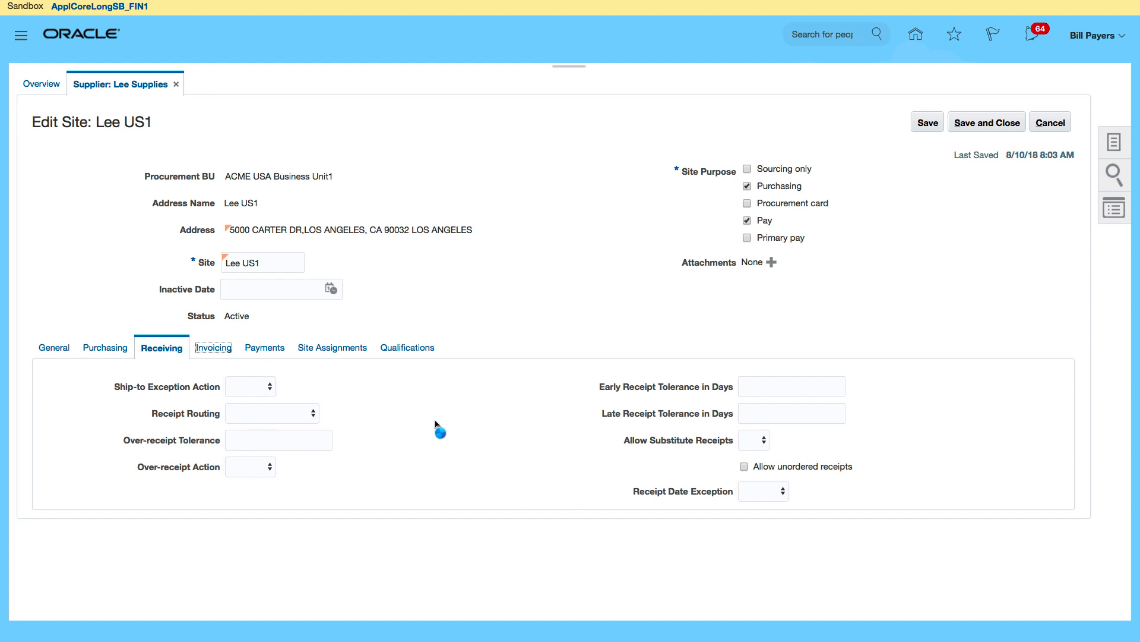
mouse_move(460, 430)
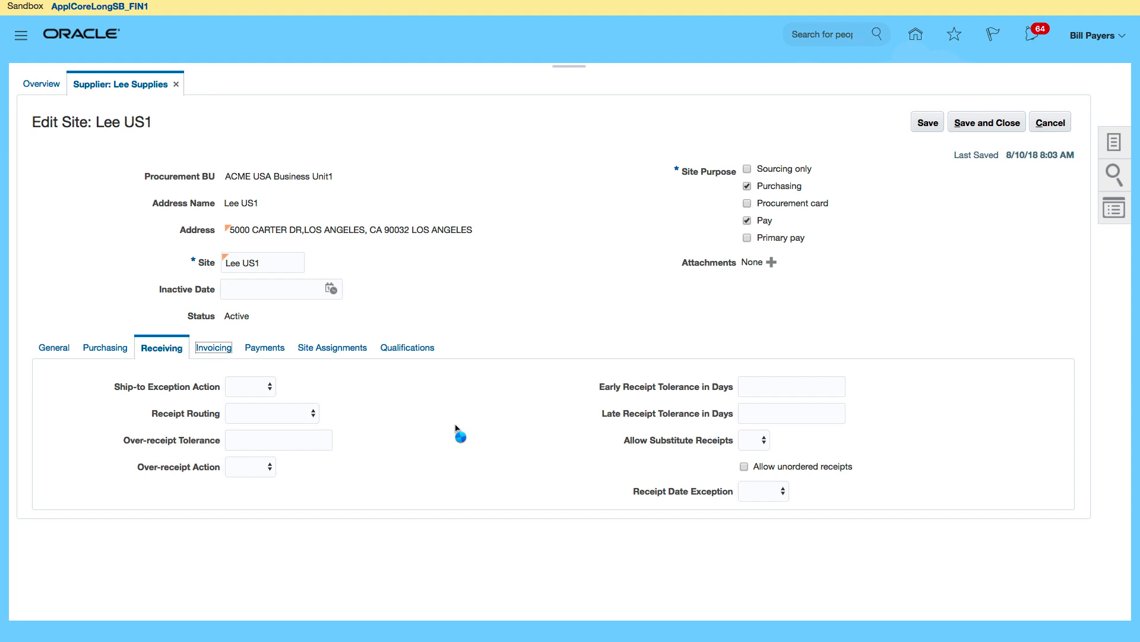
click(212, 347)
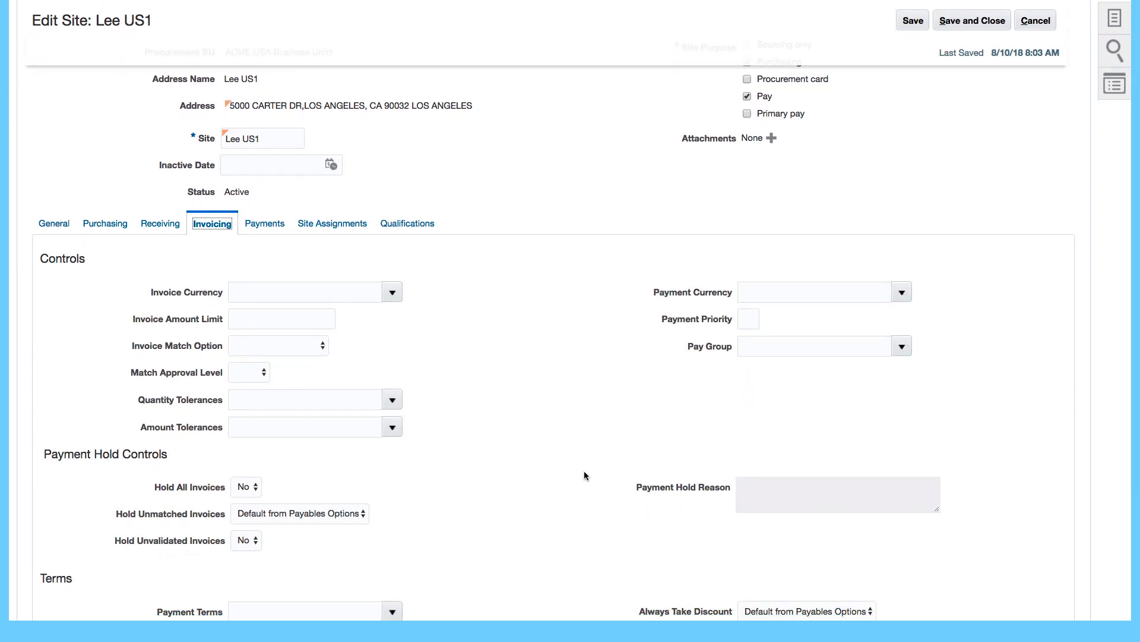
scroll(down, 3)
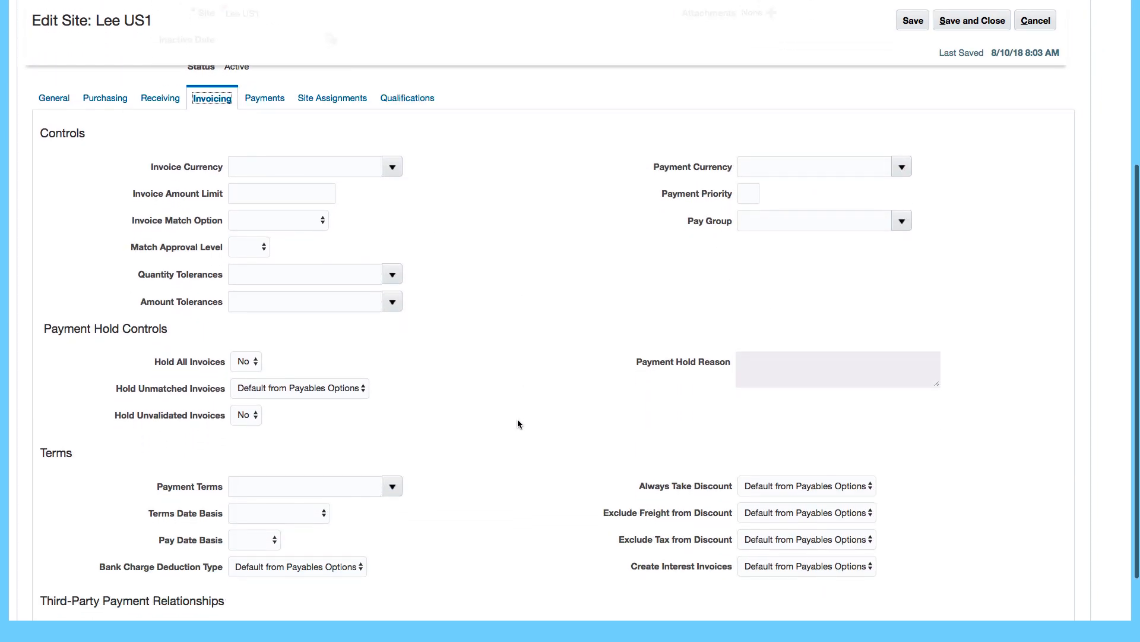
scroll(down, 3)
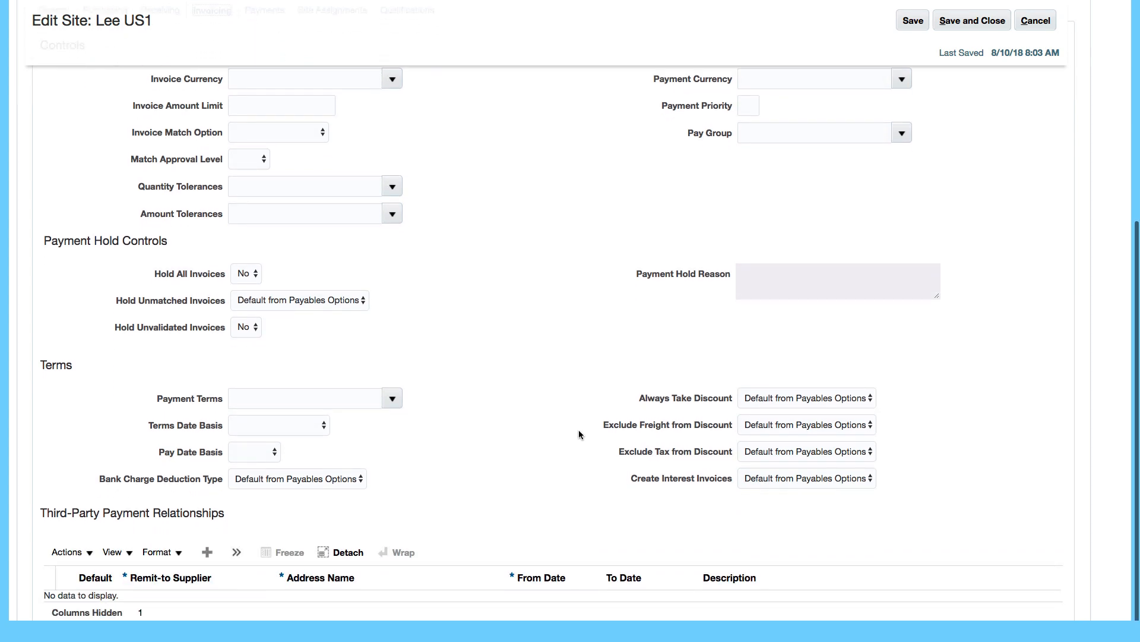
mouse_move(649, 378)
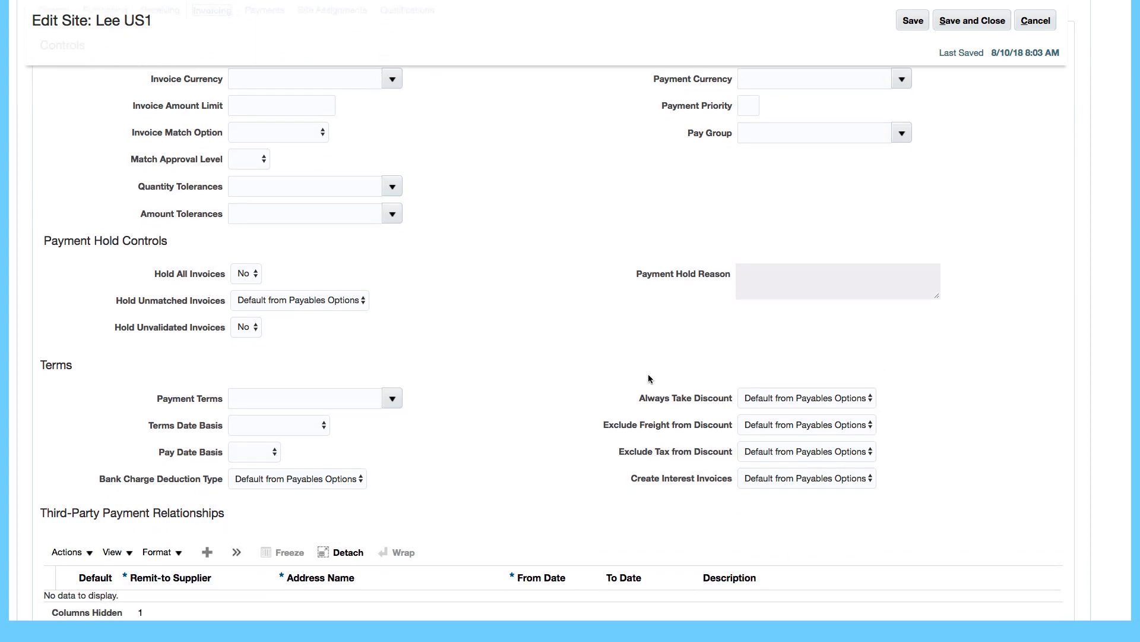
scroll(up, 3)
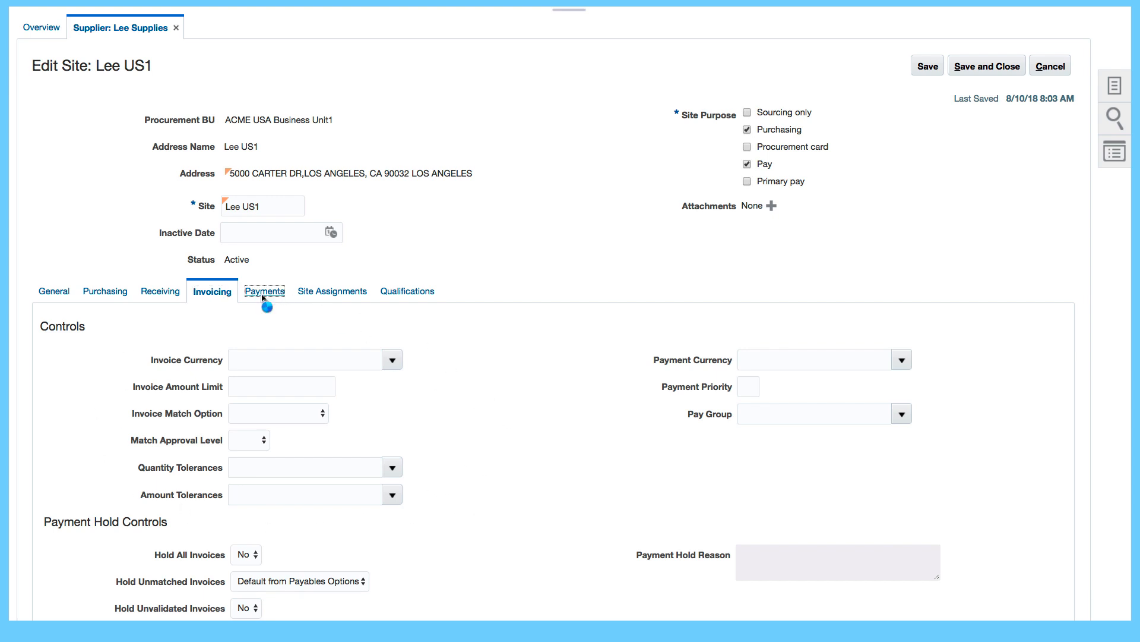
Review Lee US1's payment methods and bank accounts, then bring up its empty site assignments
click(265, 291)
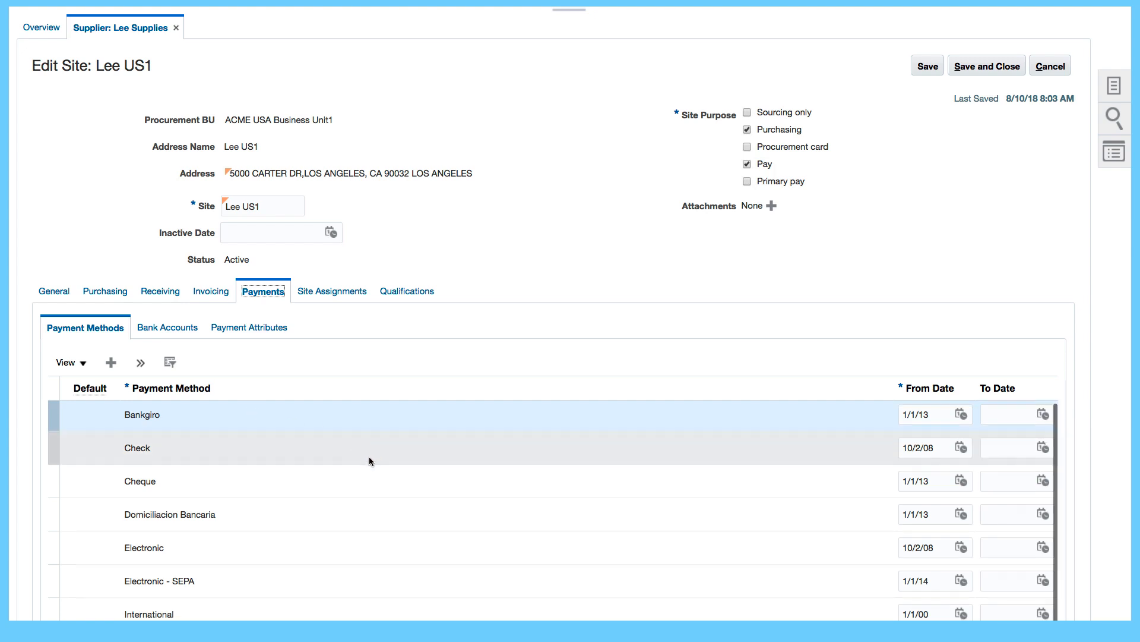
scroll(down, 3)
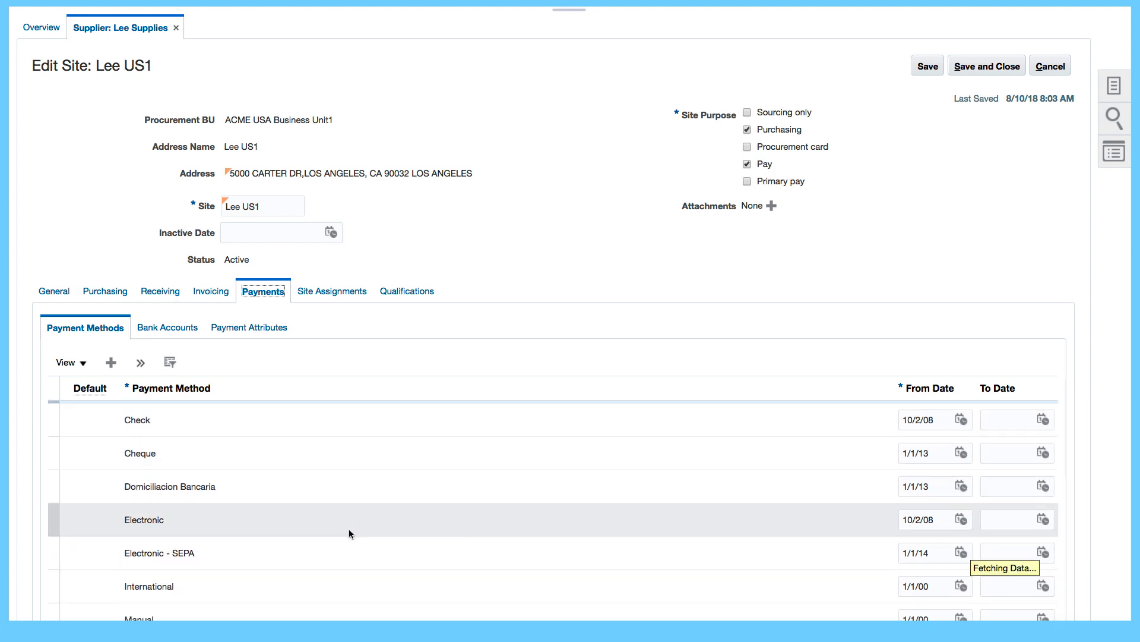
scroll(up, 3)
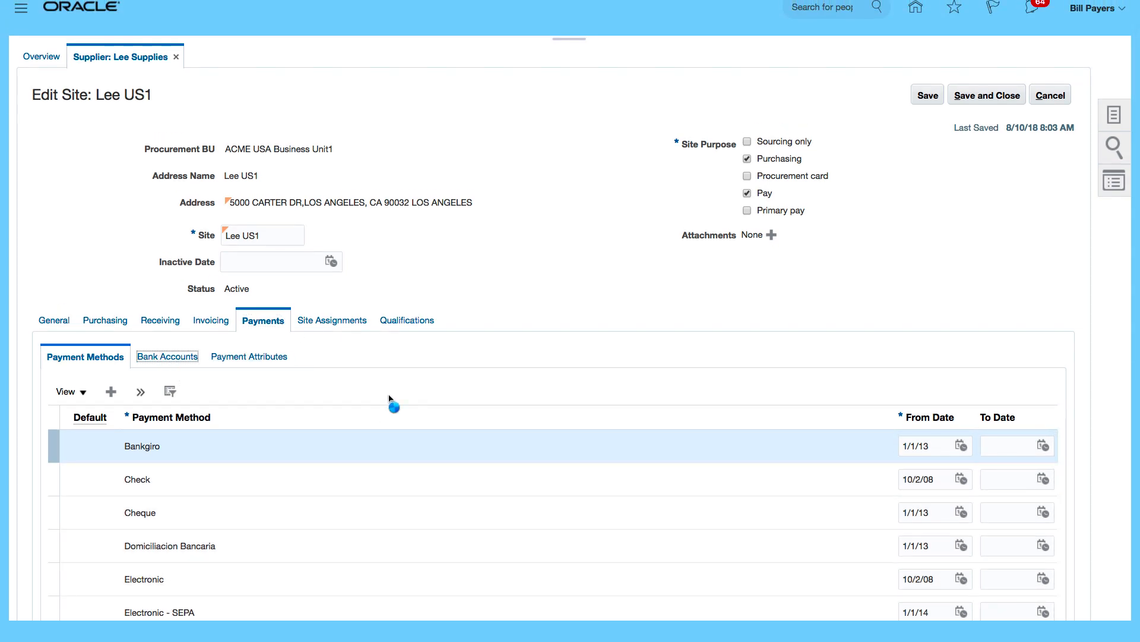
click(167, 355)
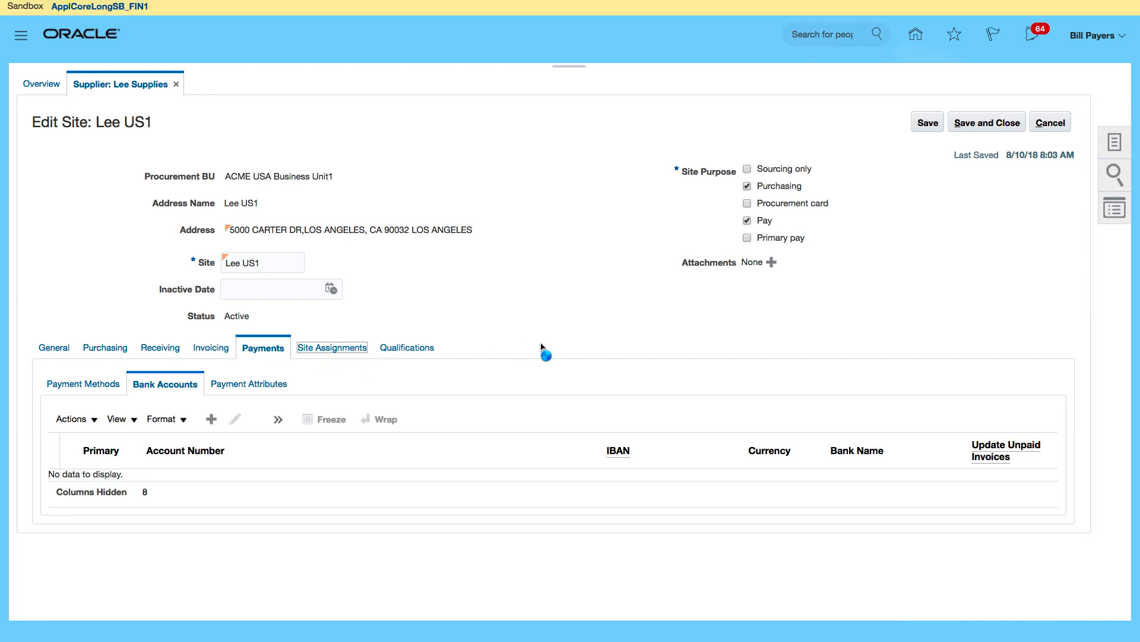
click(331, 346)
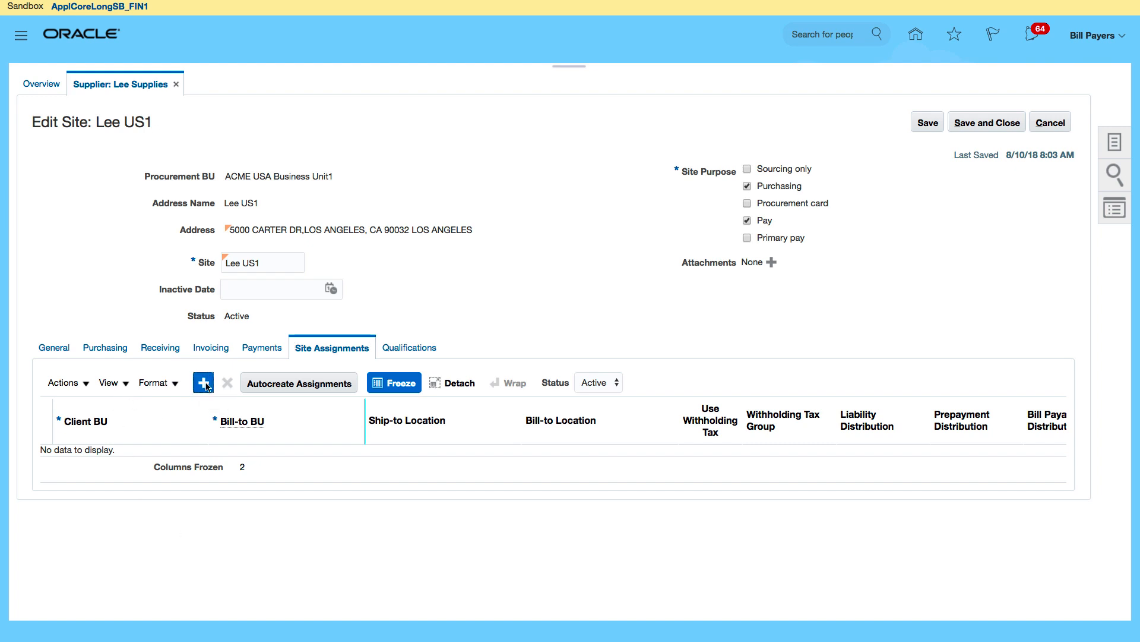
Add a site assignment row with ACME USA Business Unit1 as Client BU and Bill-to BU
click(203, 382)
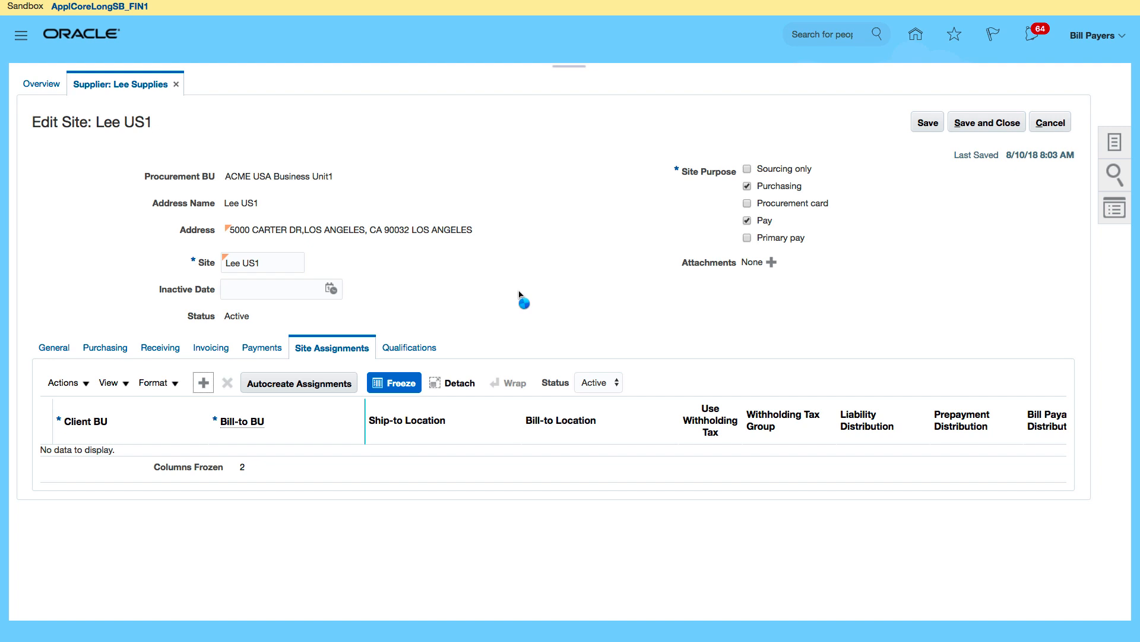
click(204, 382)
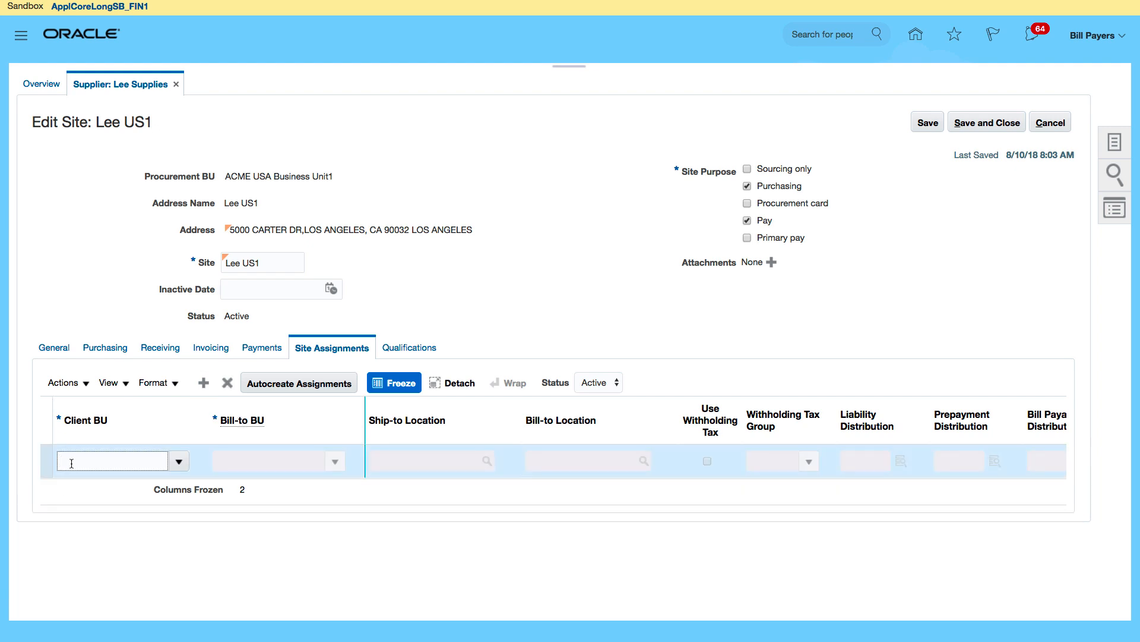
text(ACME)
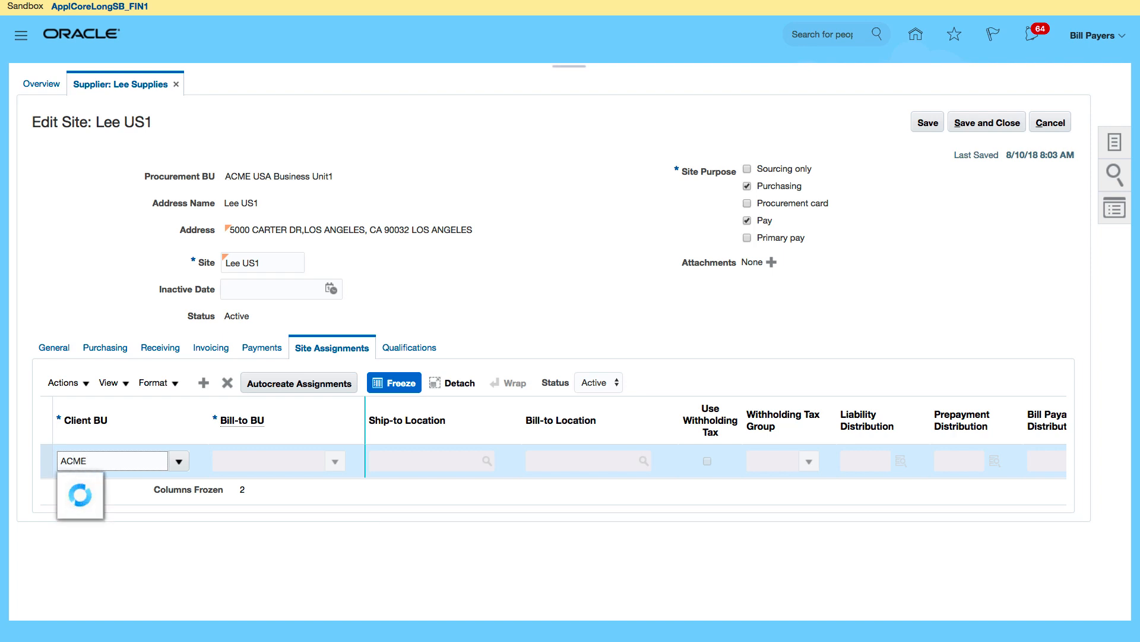
click(178, 460)
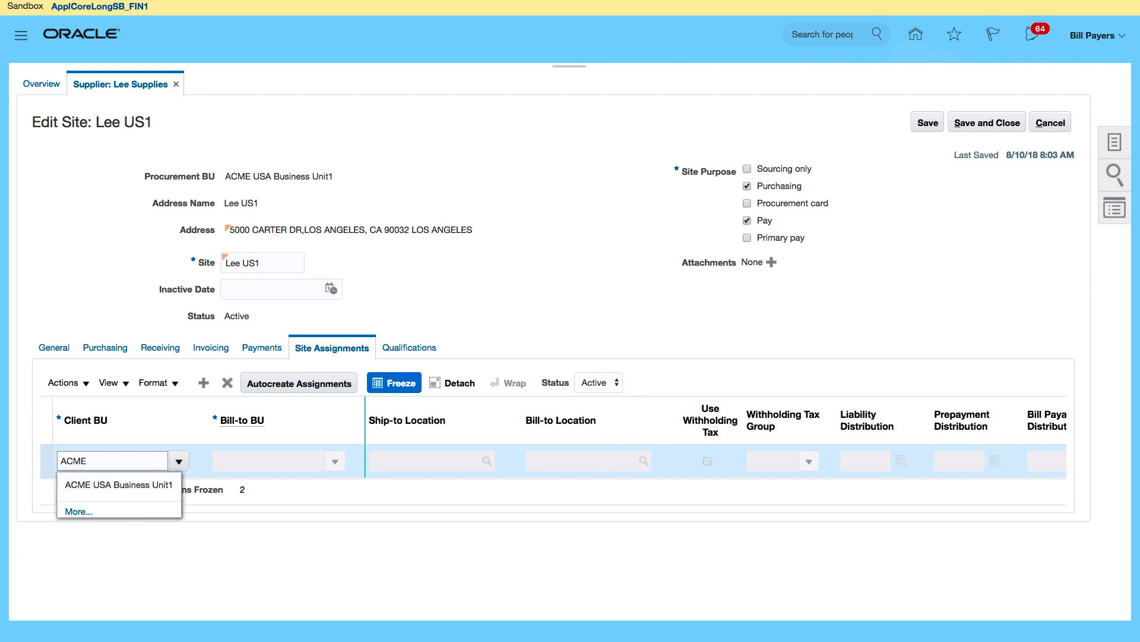
click(119, 485)
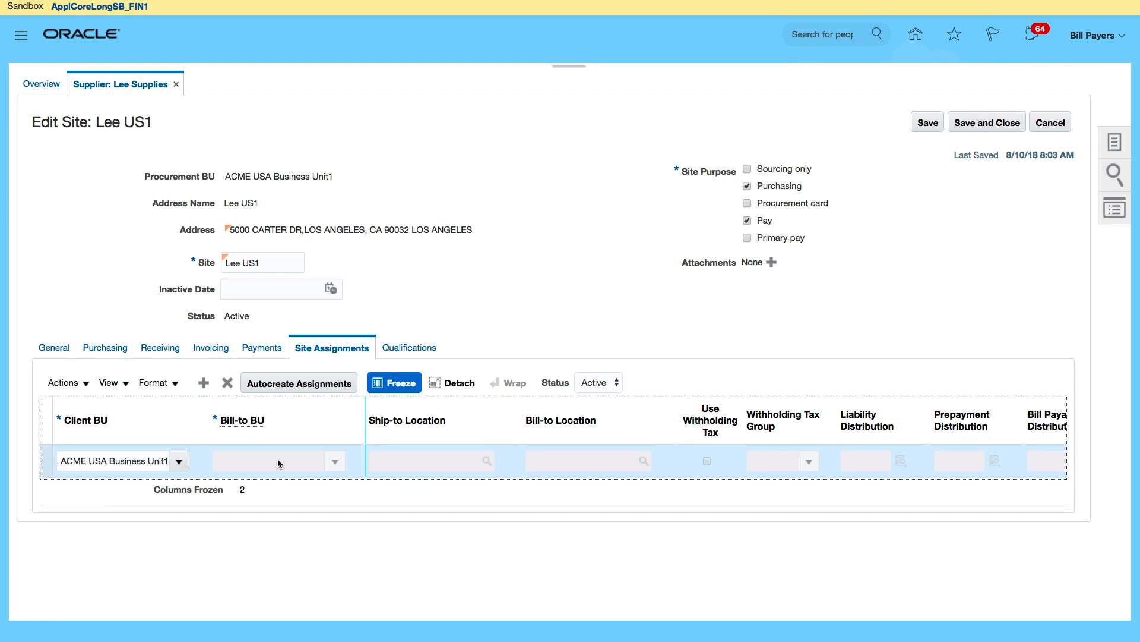
click(276, 460)
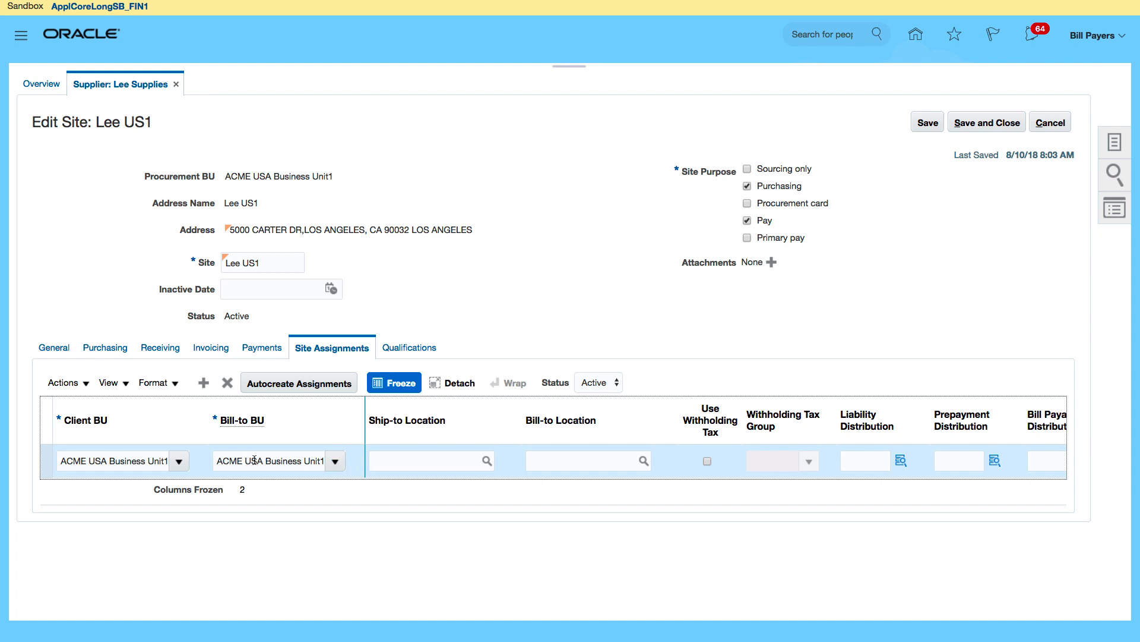
mouse_move(891, 463)
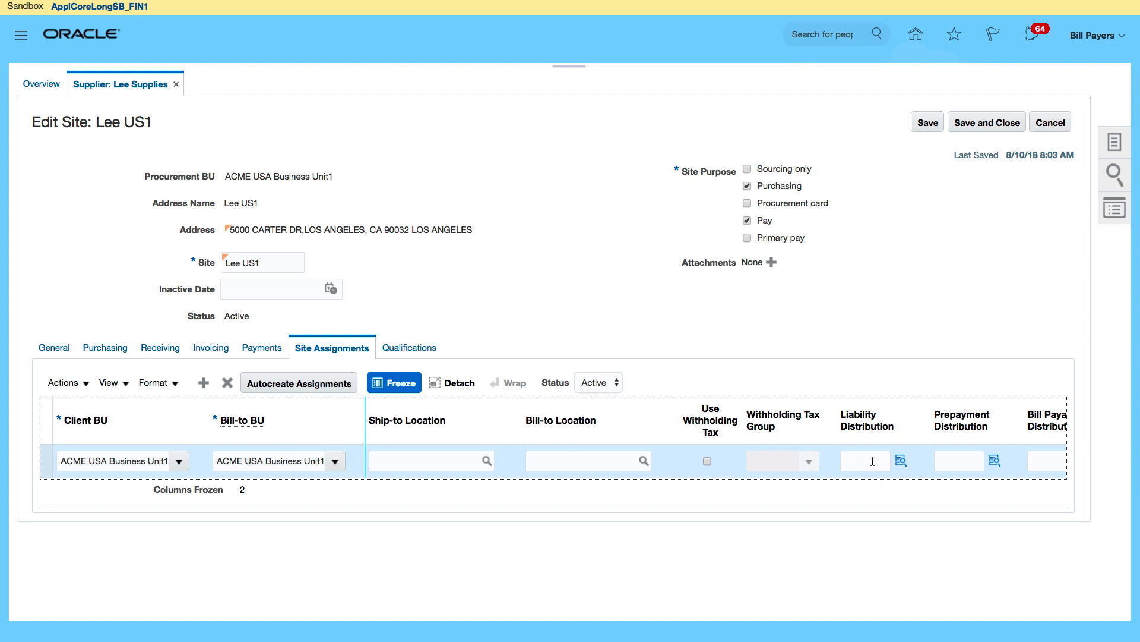
scroll(right, 3)
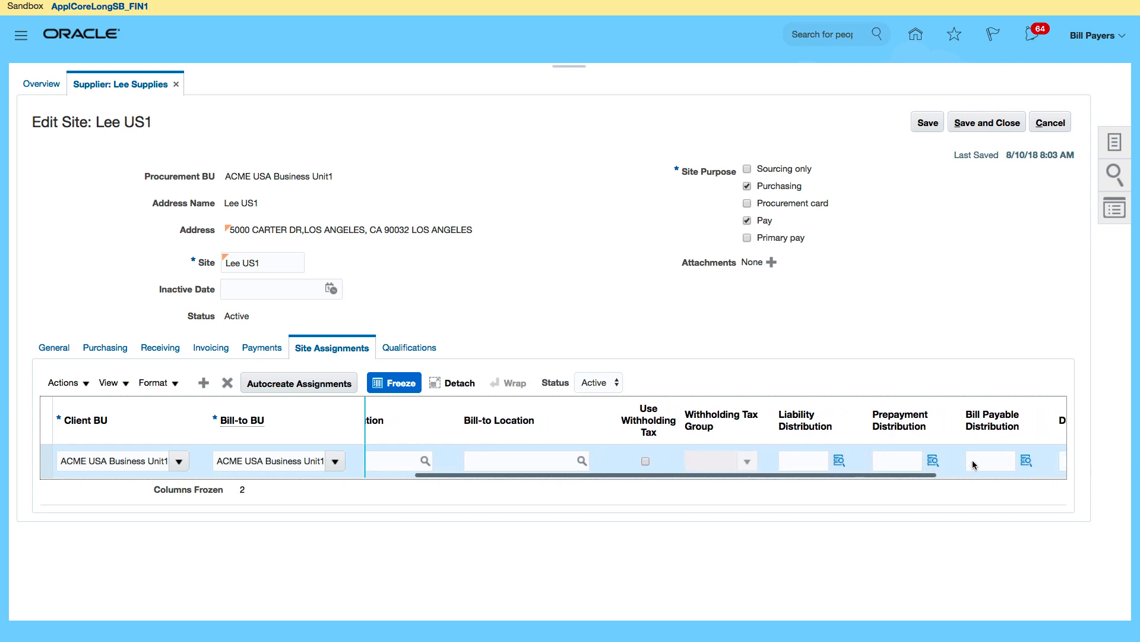
scroll(right, 3)
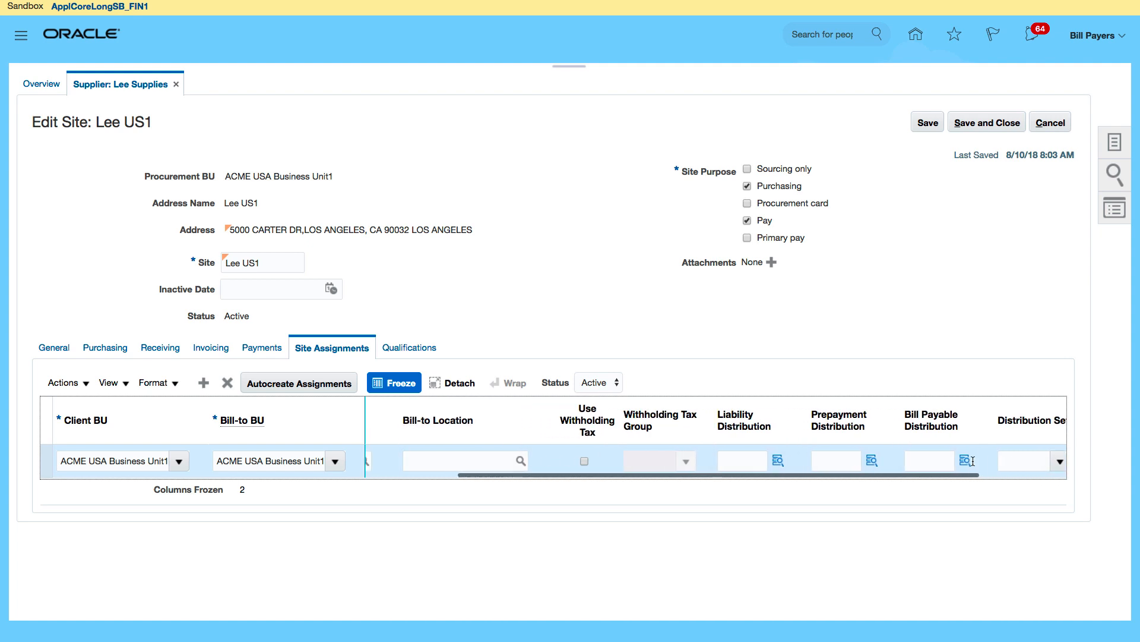
scroll(right, 3)
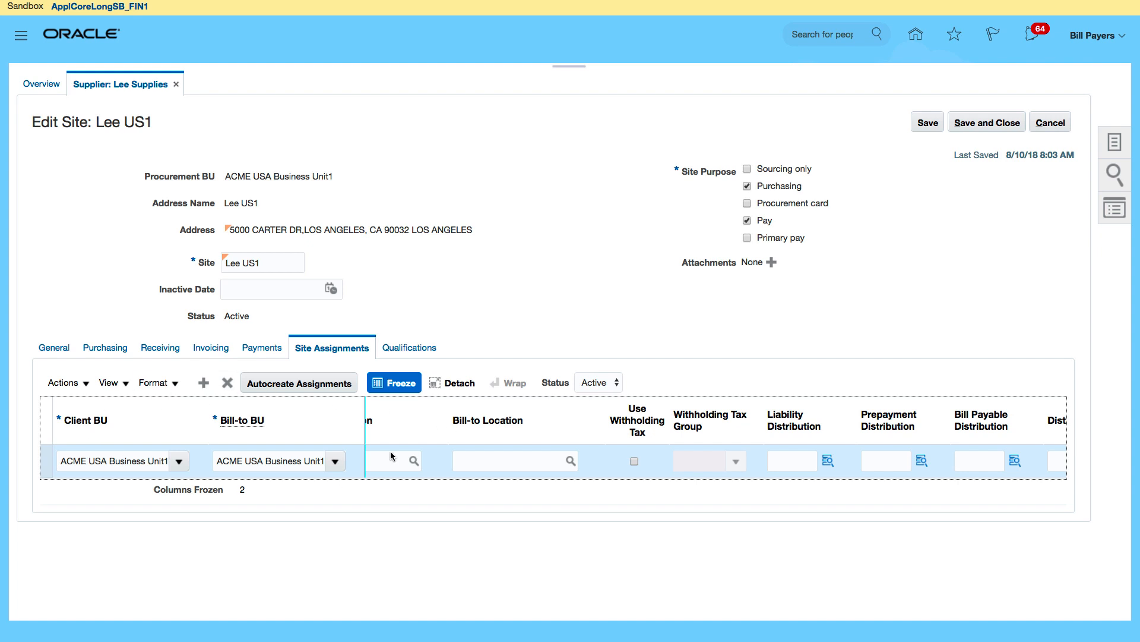
mouse_move(275, 483)
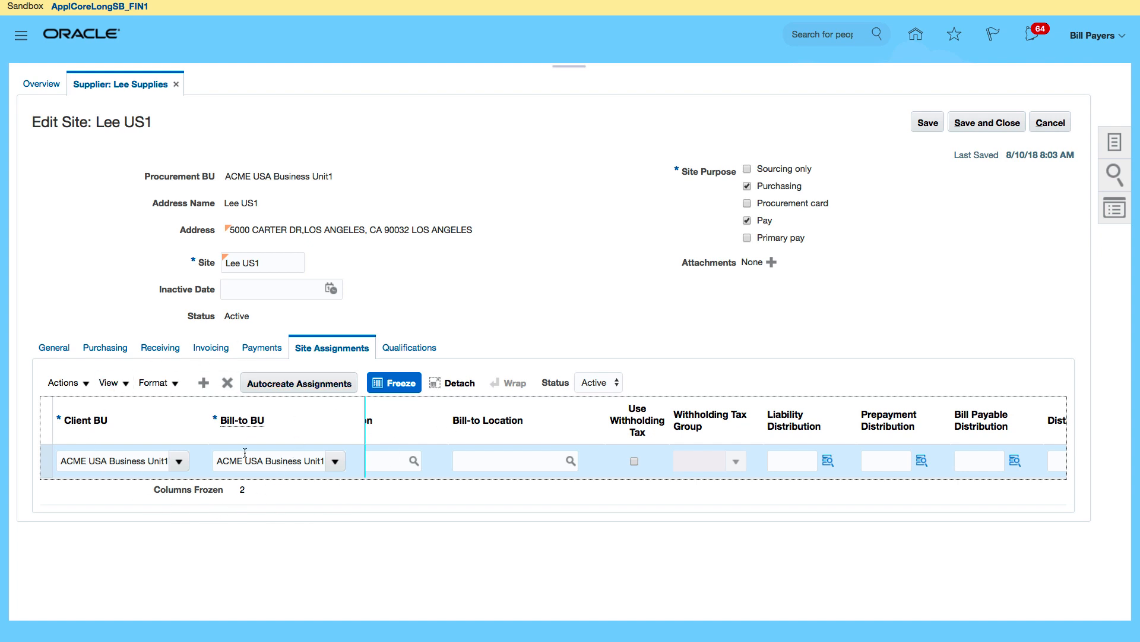
mouse_move(329, 451)
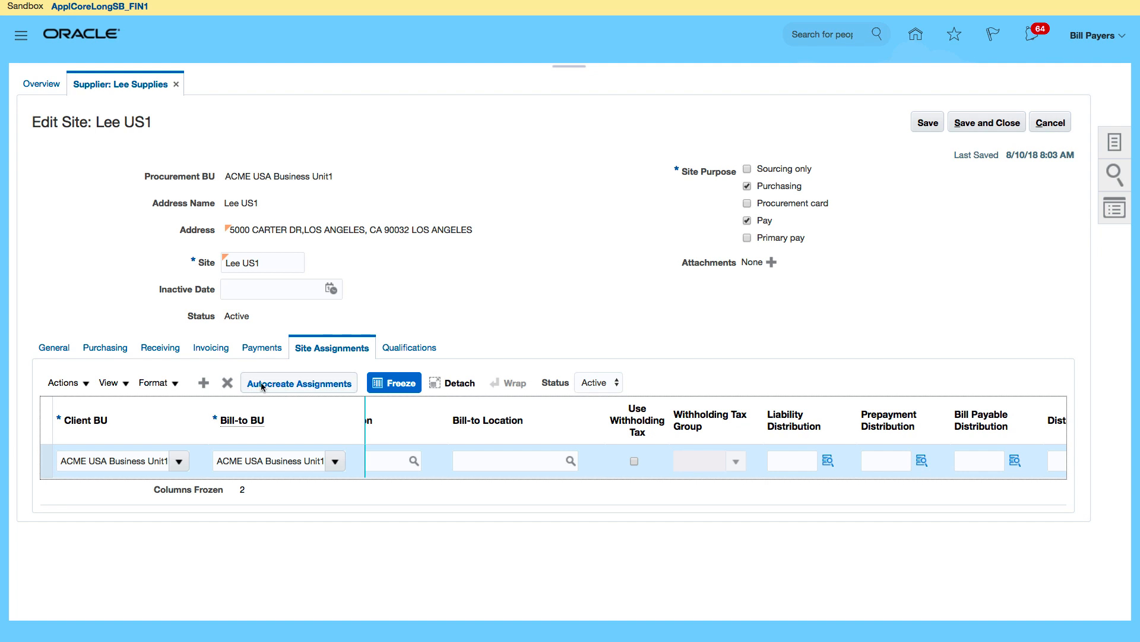
mouse_move(210, 349)
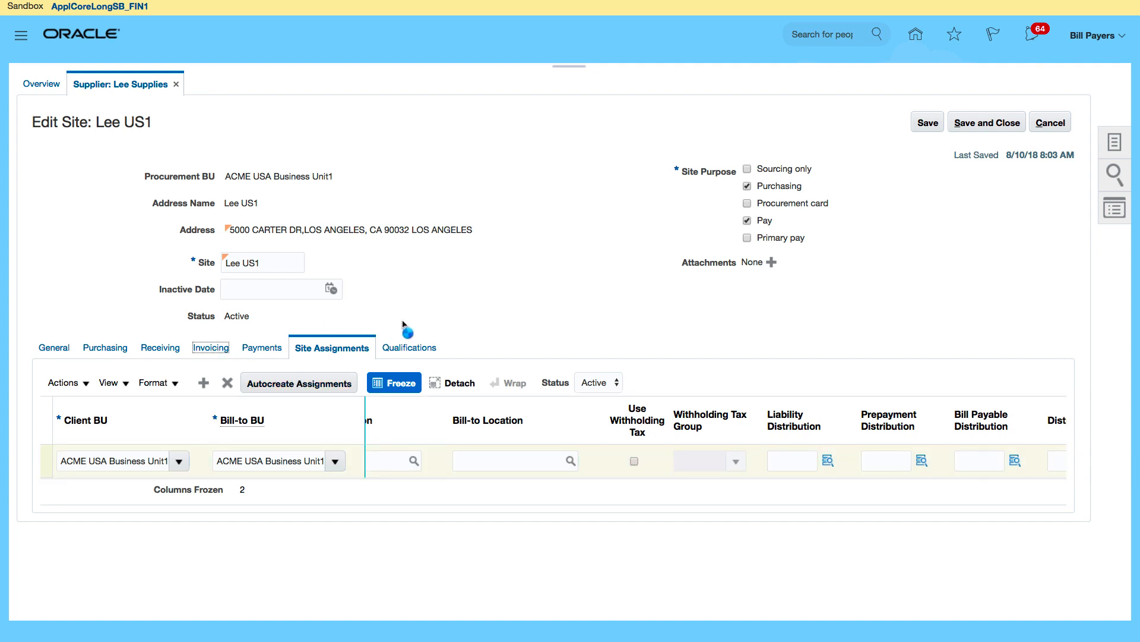
mouse_move(411, 325)
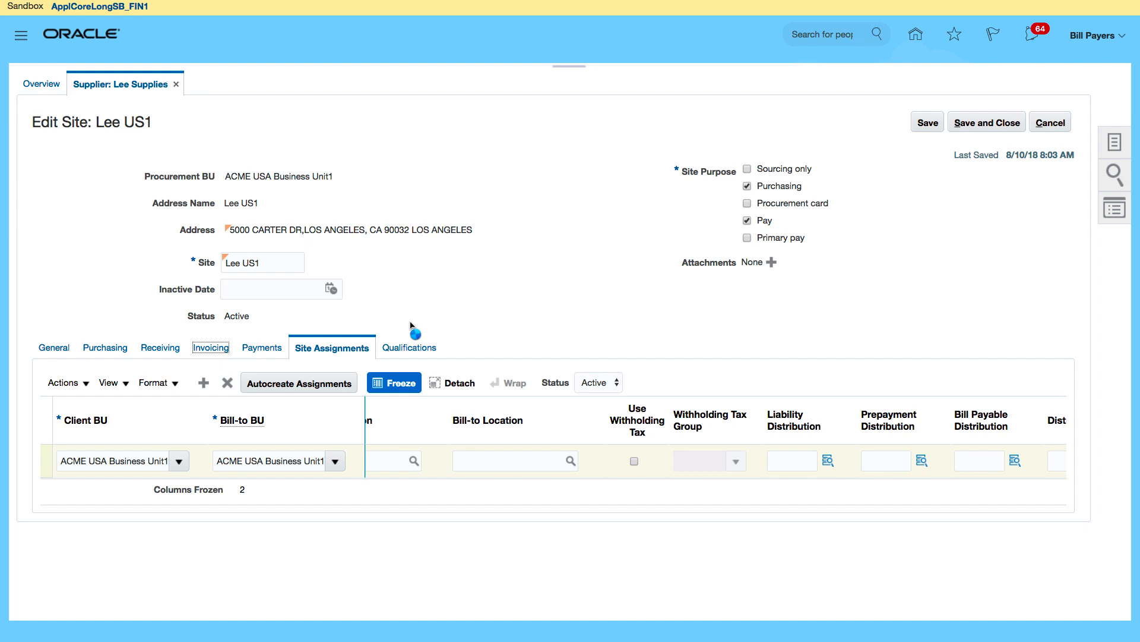
On Lee US1's Invoicing tab, set invoice currency and payment currency to US Dollar
click(211, 347)
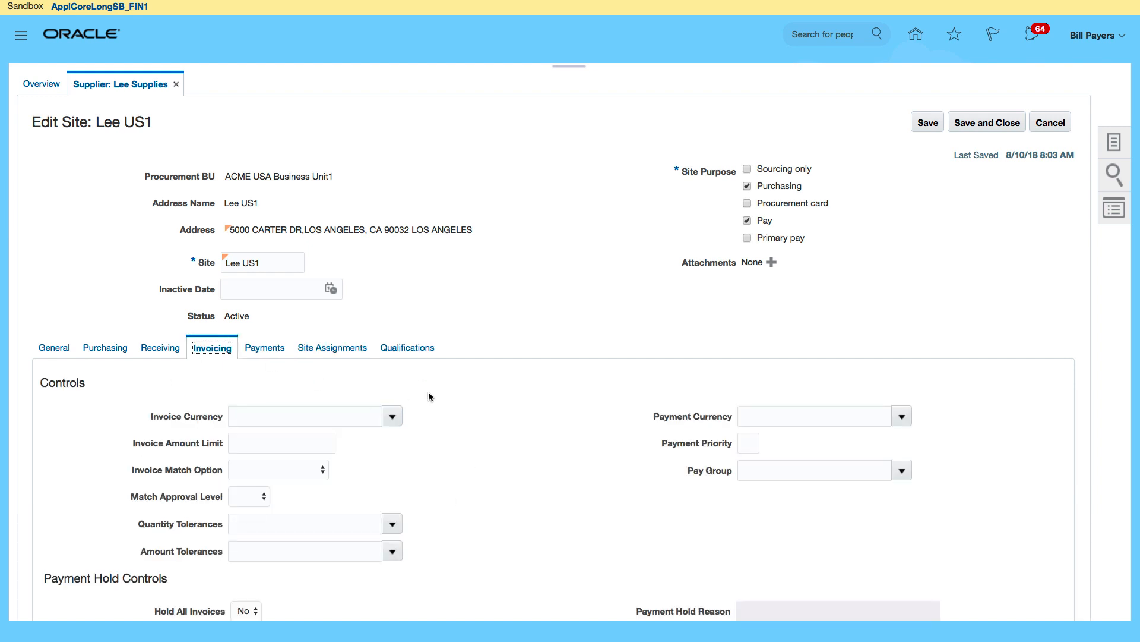
mouse_move(337, 491)
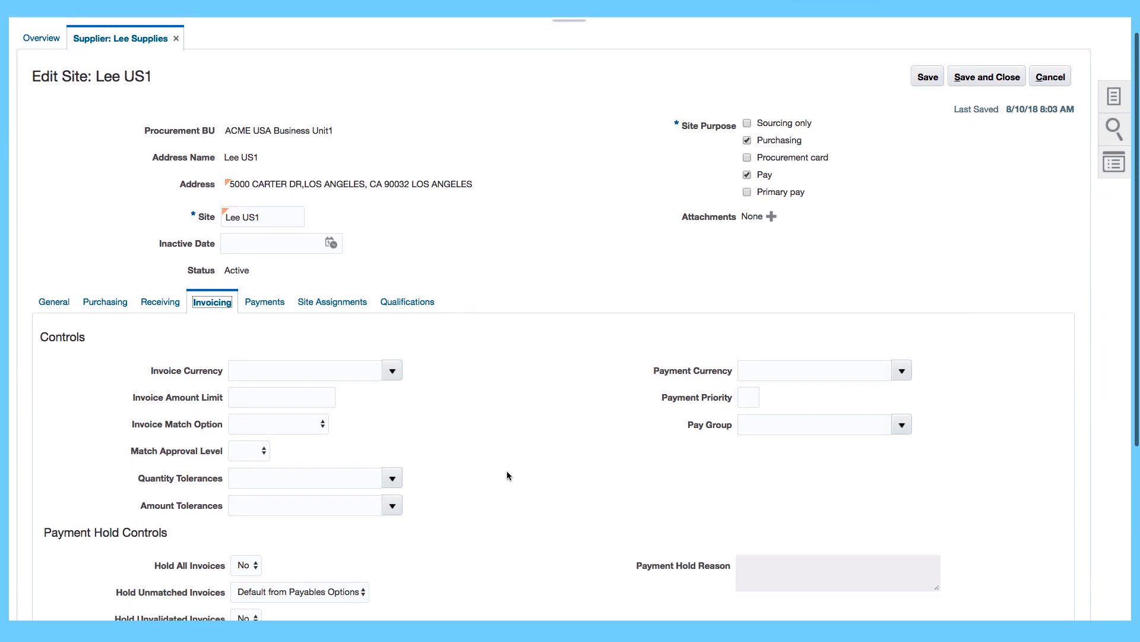
scroll(up, 3)
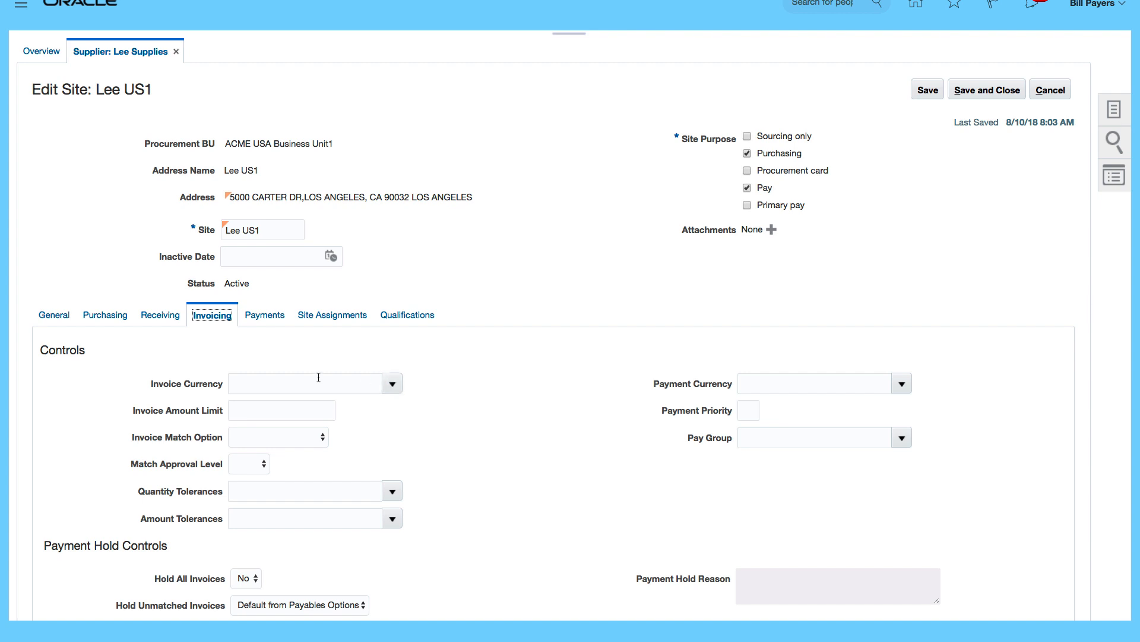
click(305, 382)
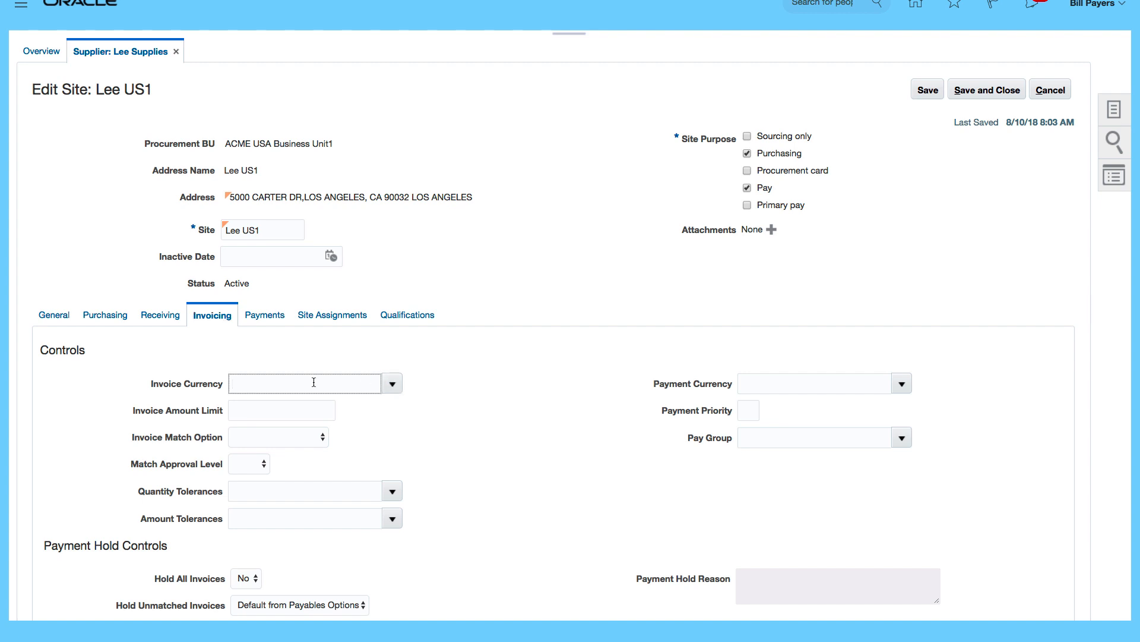
text(US Dollar)
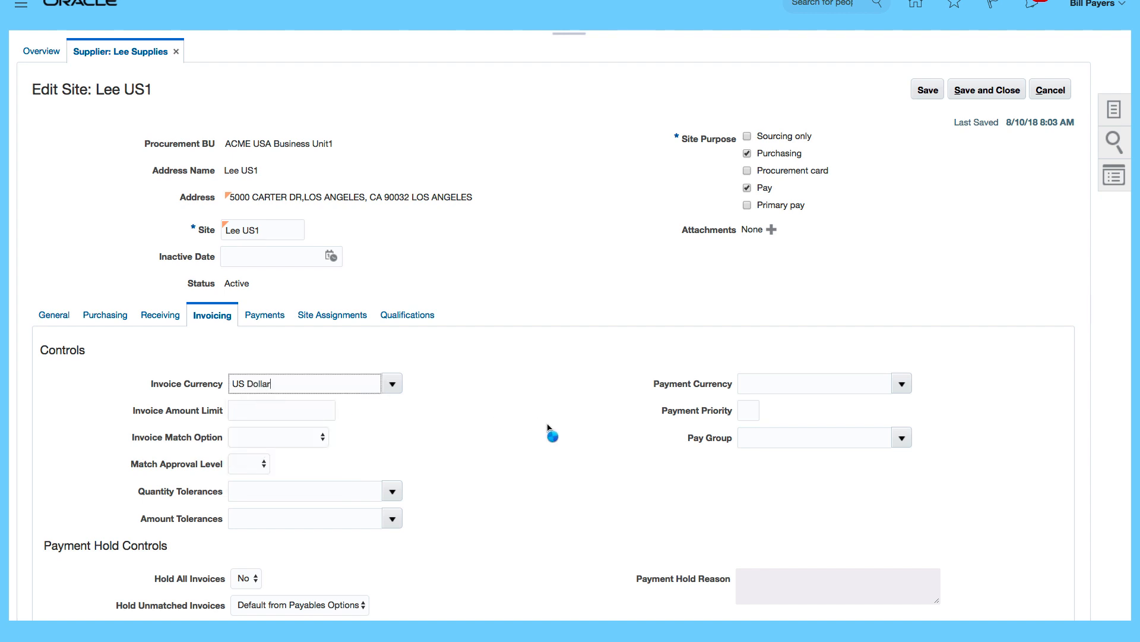
mouse_move(675, 395)
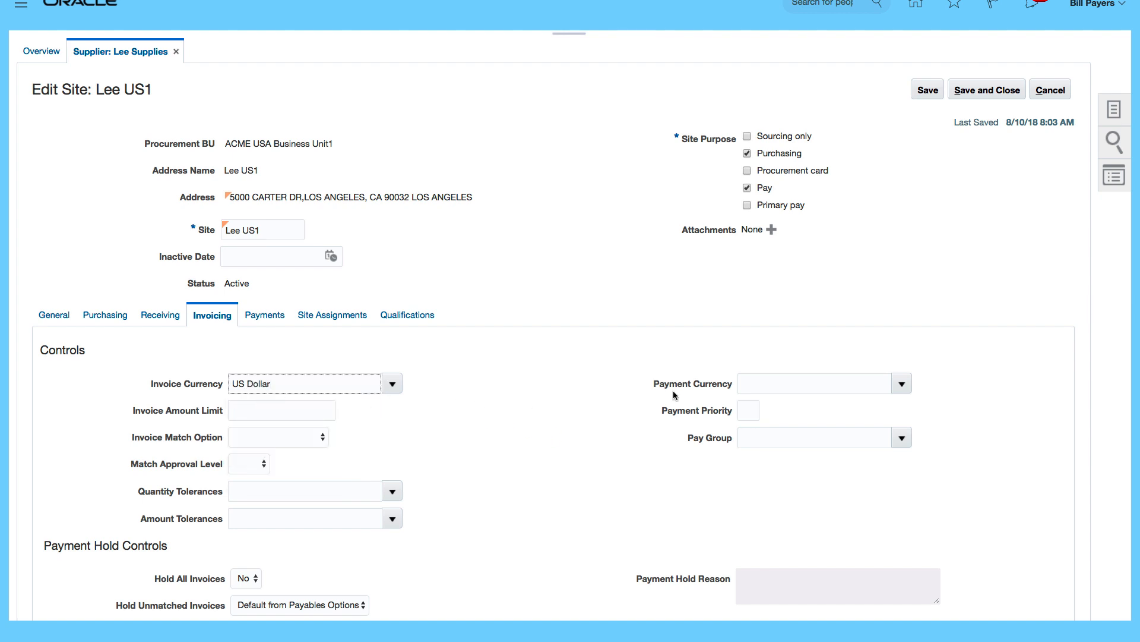
click(815, 383)
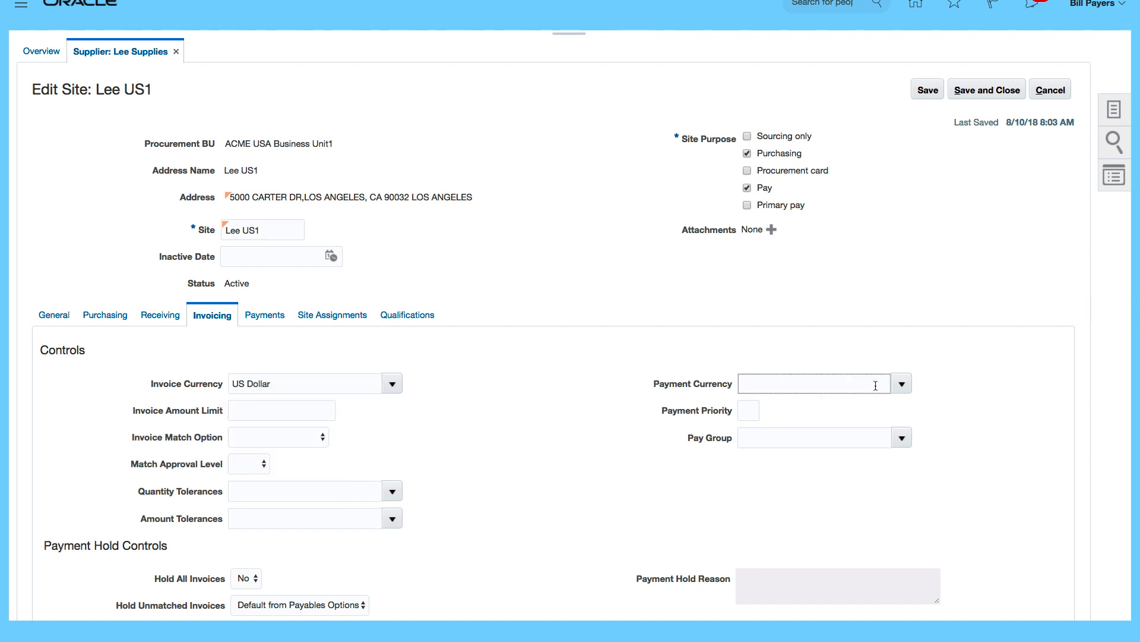
text(US Dollar)
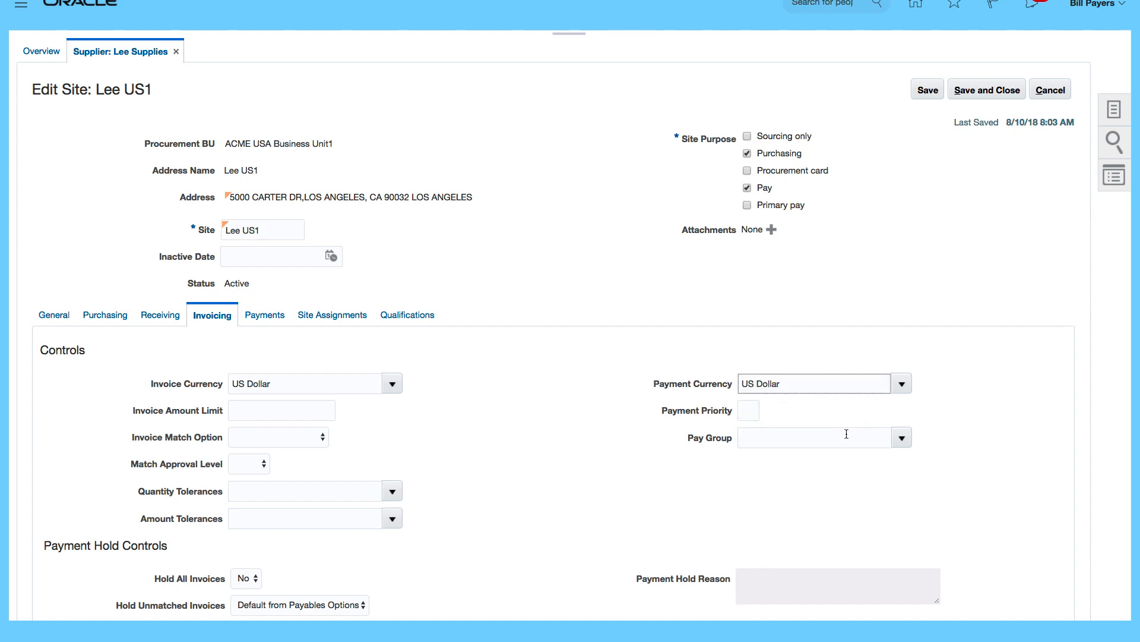
click(815, 437)
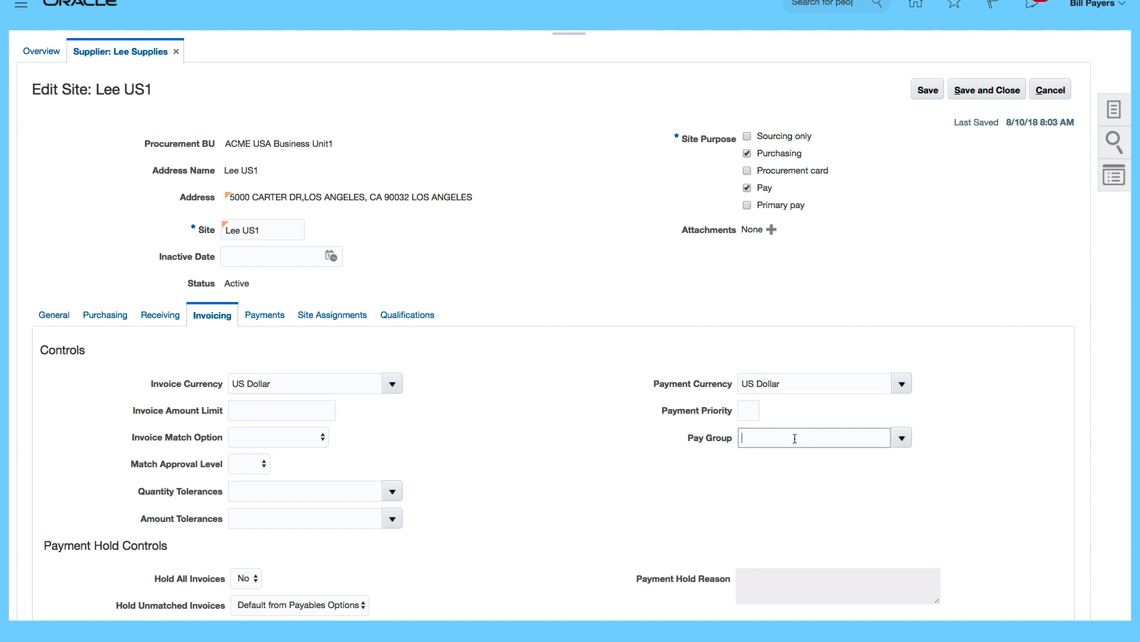
mouse_move(222, 494)
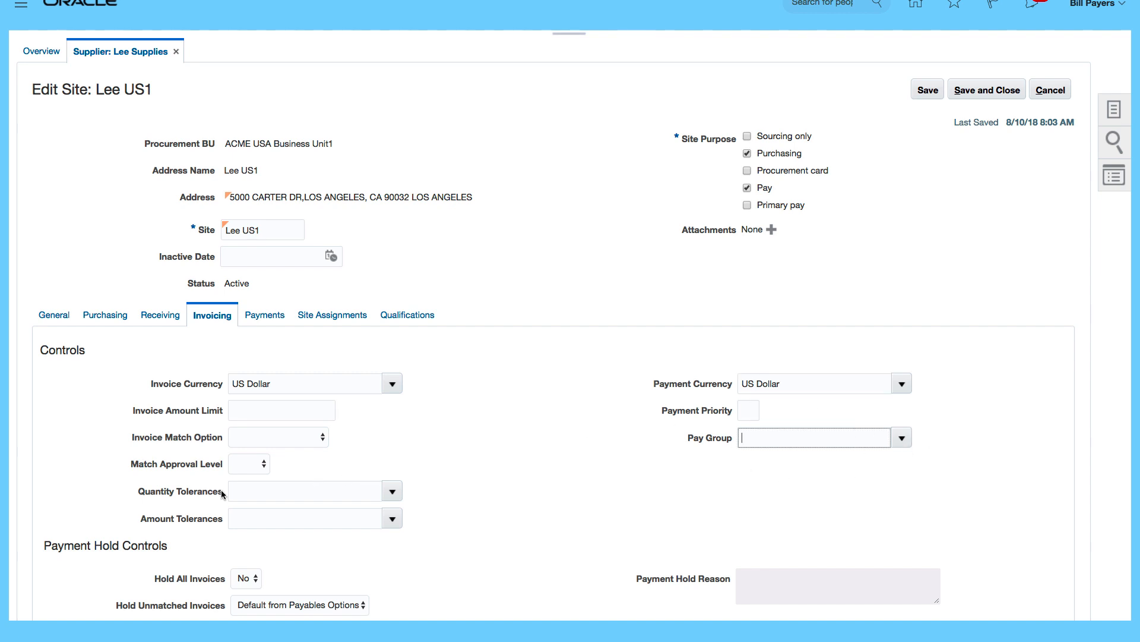
Set the invoice match option to Order with 3 Way match approval level
click(306, 491)
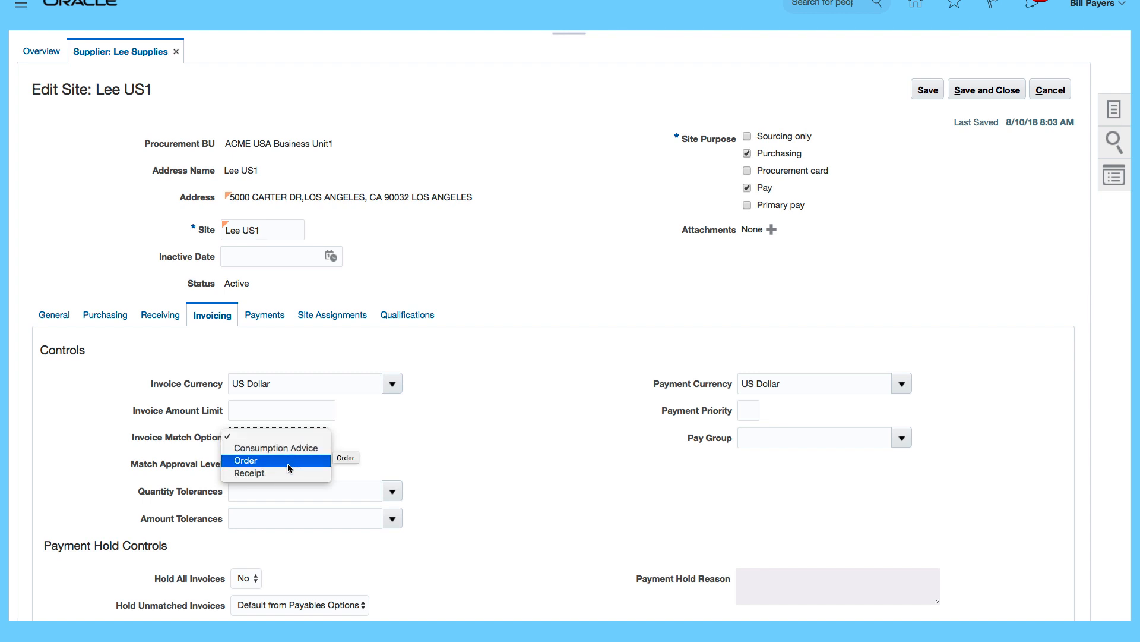
click(246, 459)
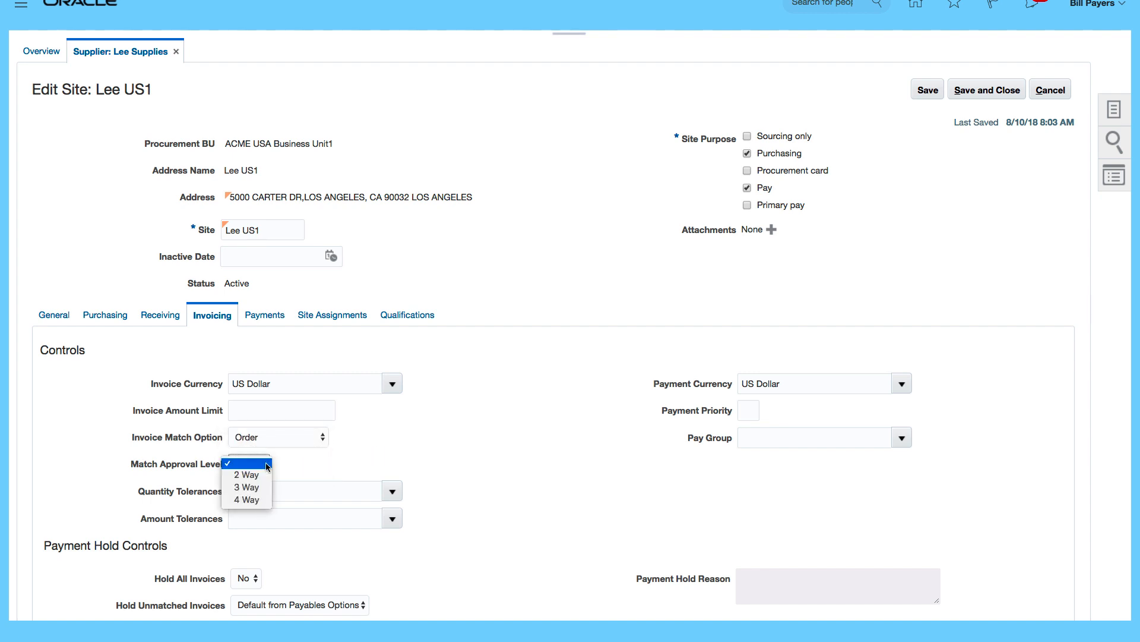
mouse_move(247, 487)
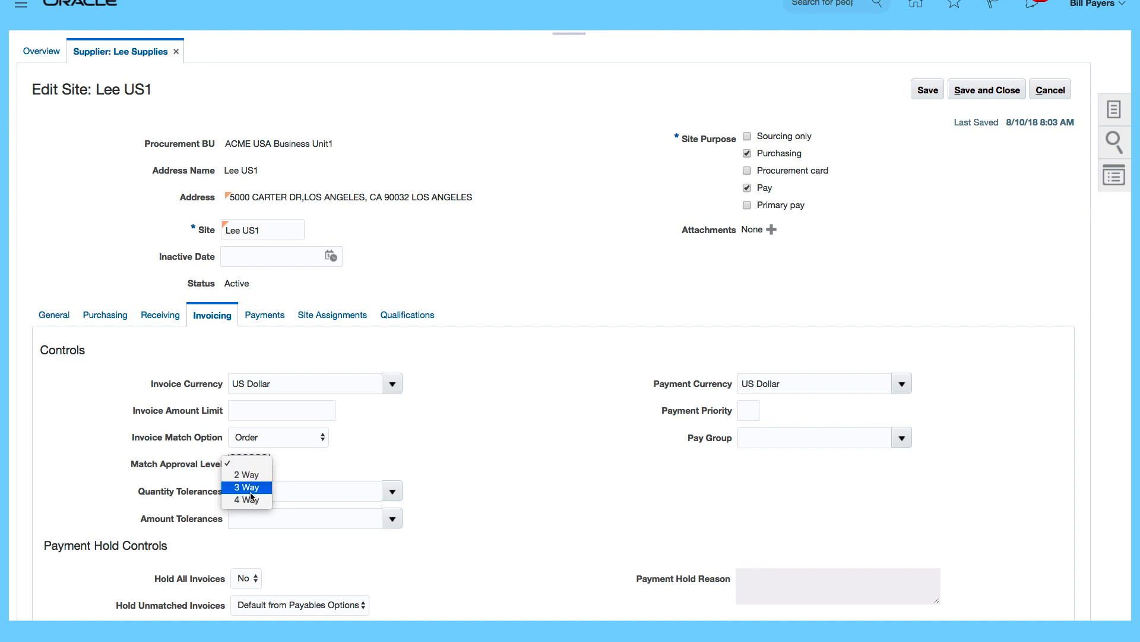
click(246, 487)
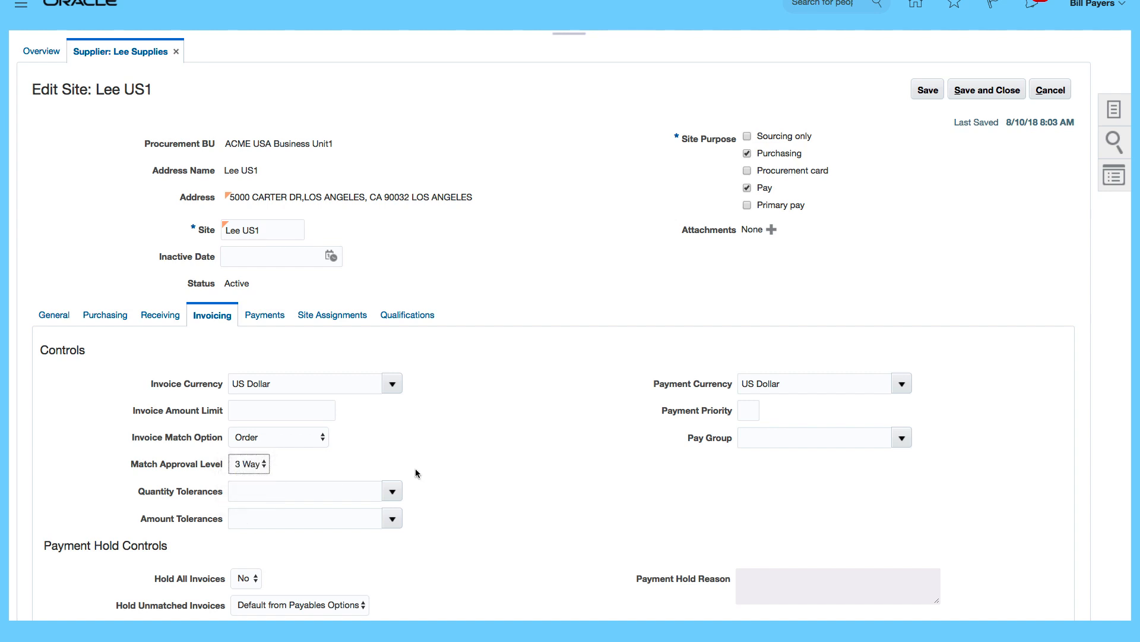
Set a percentage quantity tolerance and the Amount Ordered by 10 Percent amount tolerance
click(306, 490)
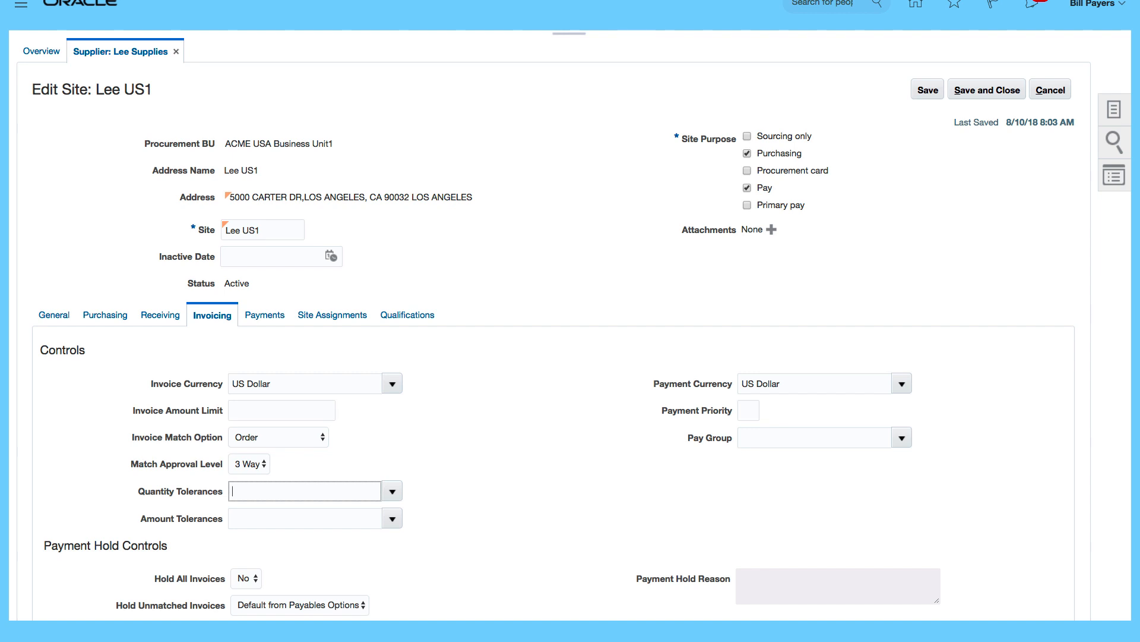
text(P)
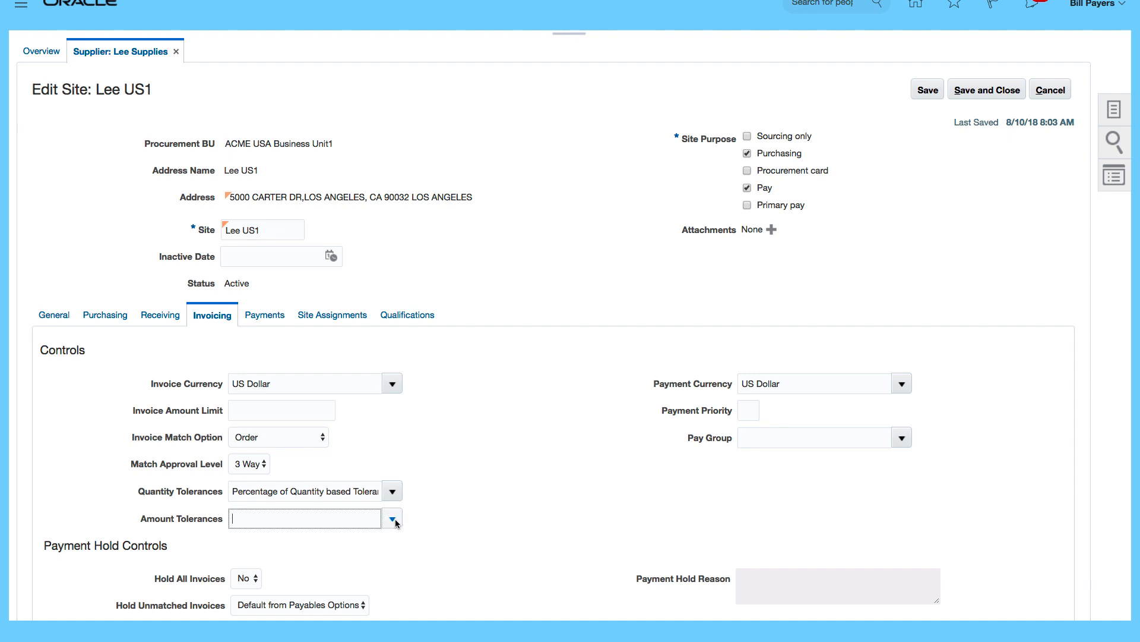
click(392, 519)
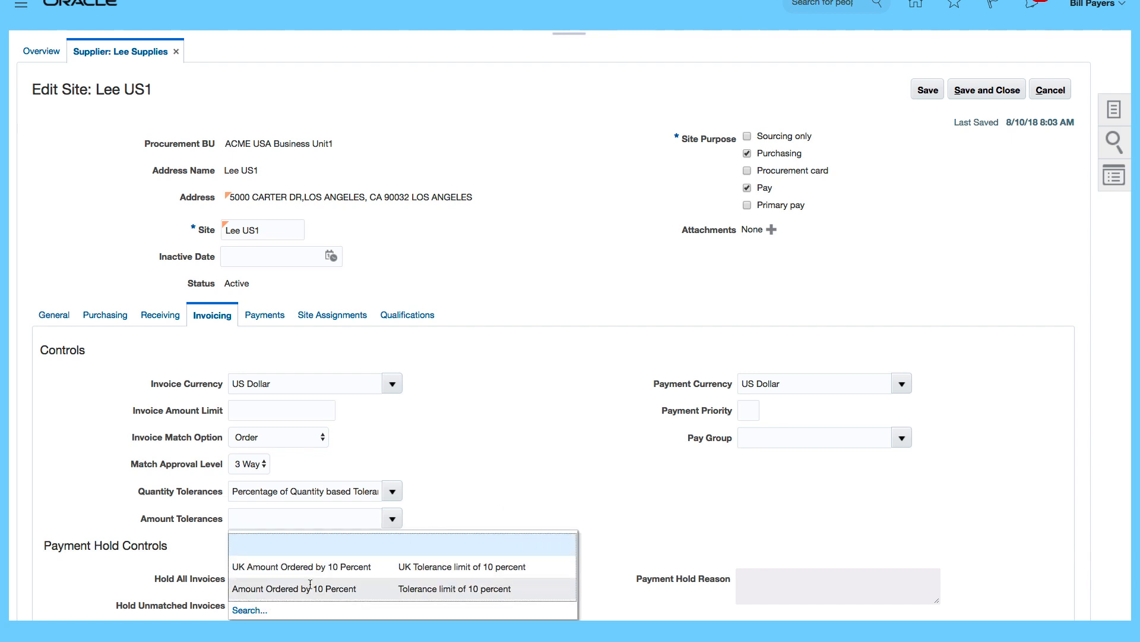
mouse_move(311, 589)
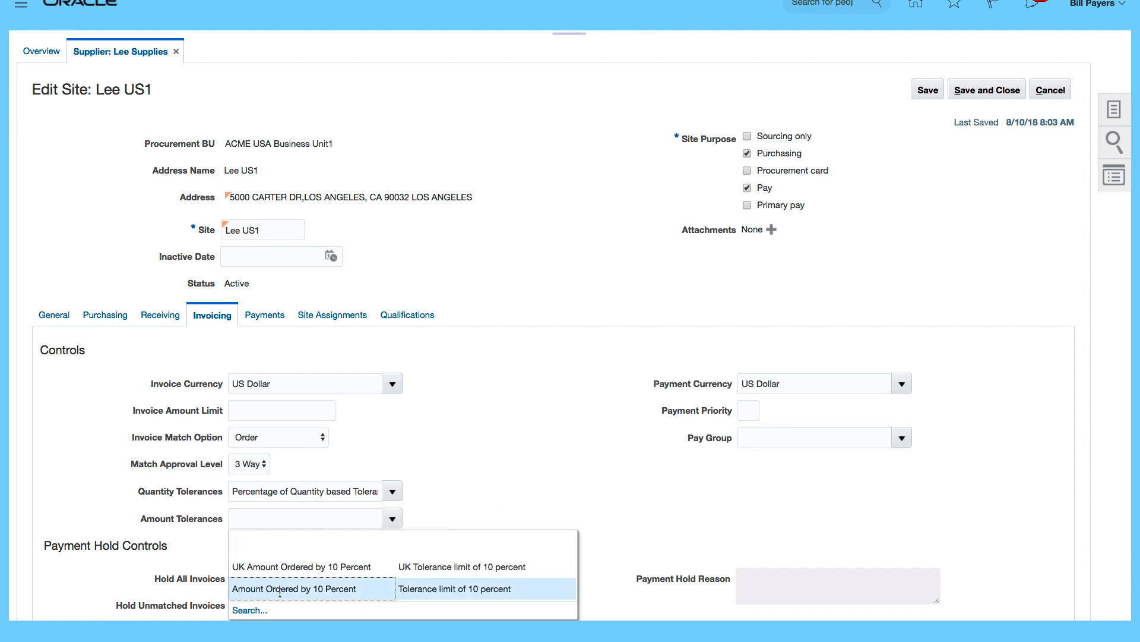
click(295, 588)
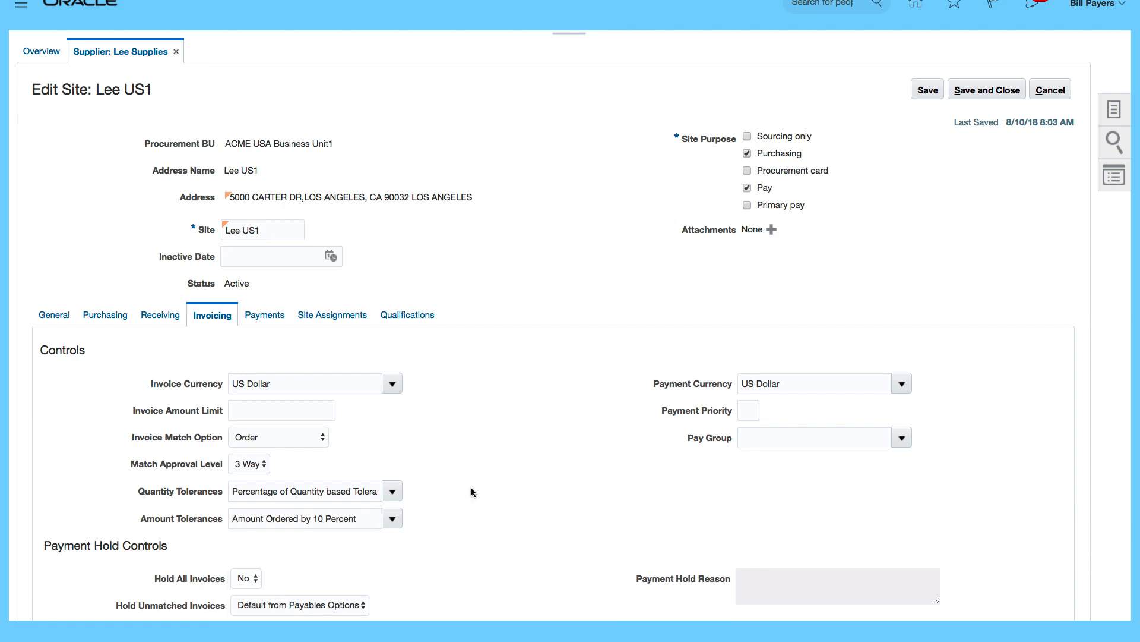
In Terms, choose Immediate payment terms, Invoice as terms date basis and Due as pay date basis
scroll(down, 3)
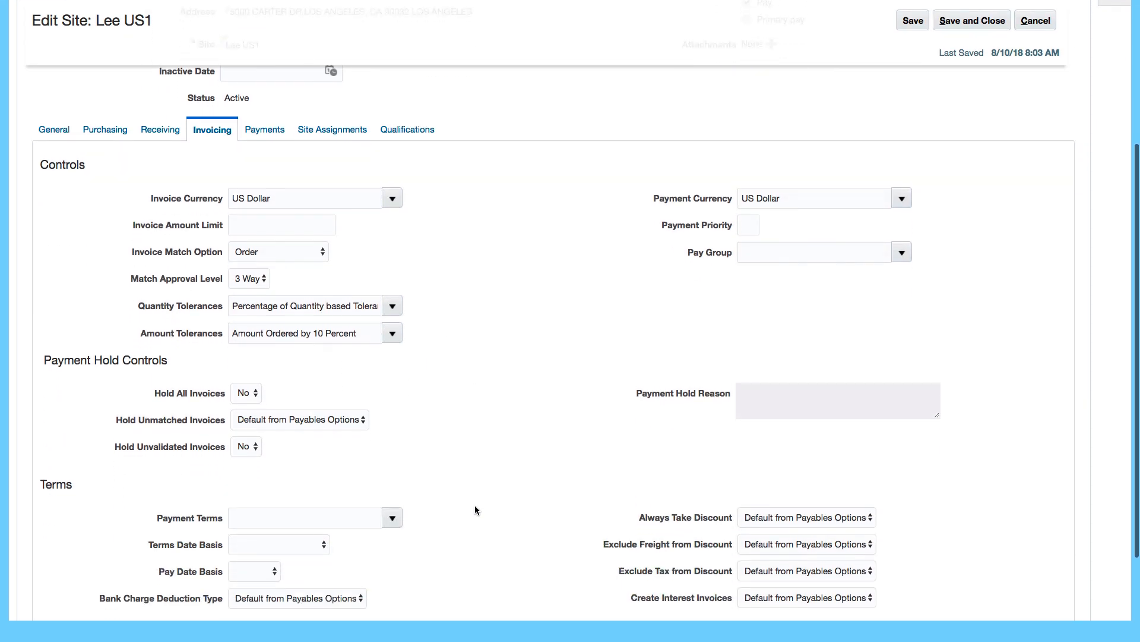
scroll(down, 3)
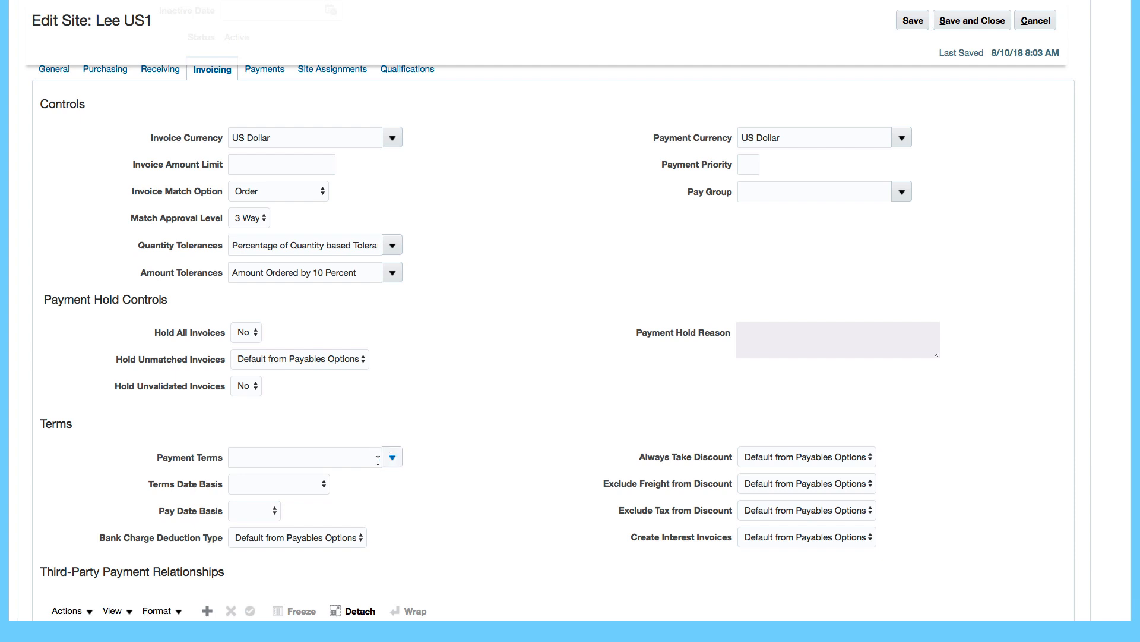
click(305, 457)
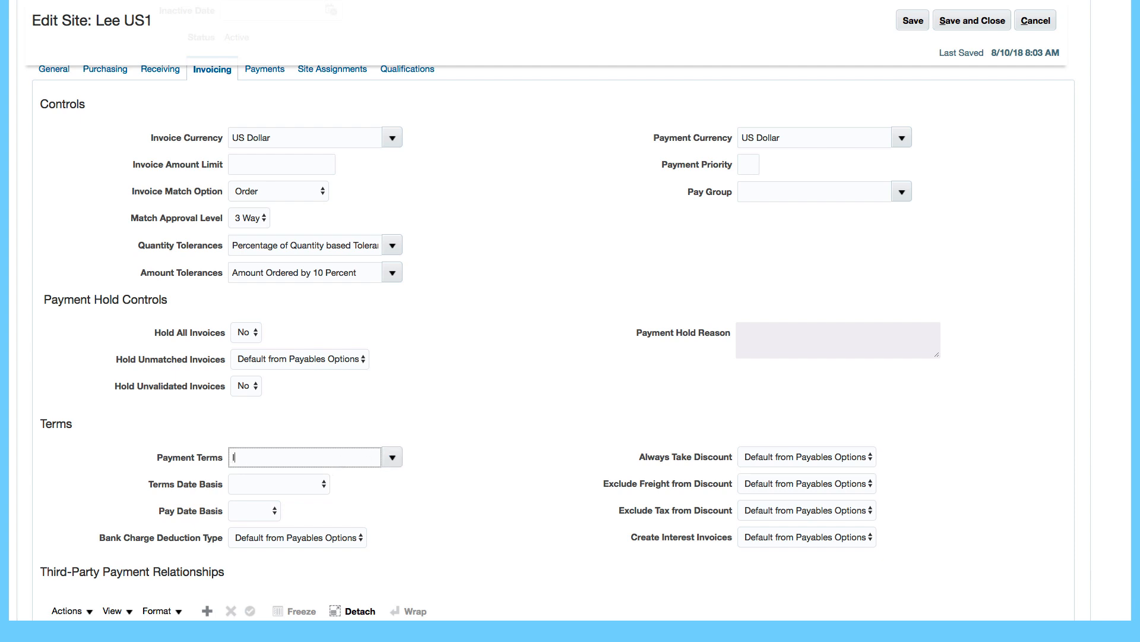
text(m)
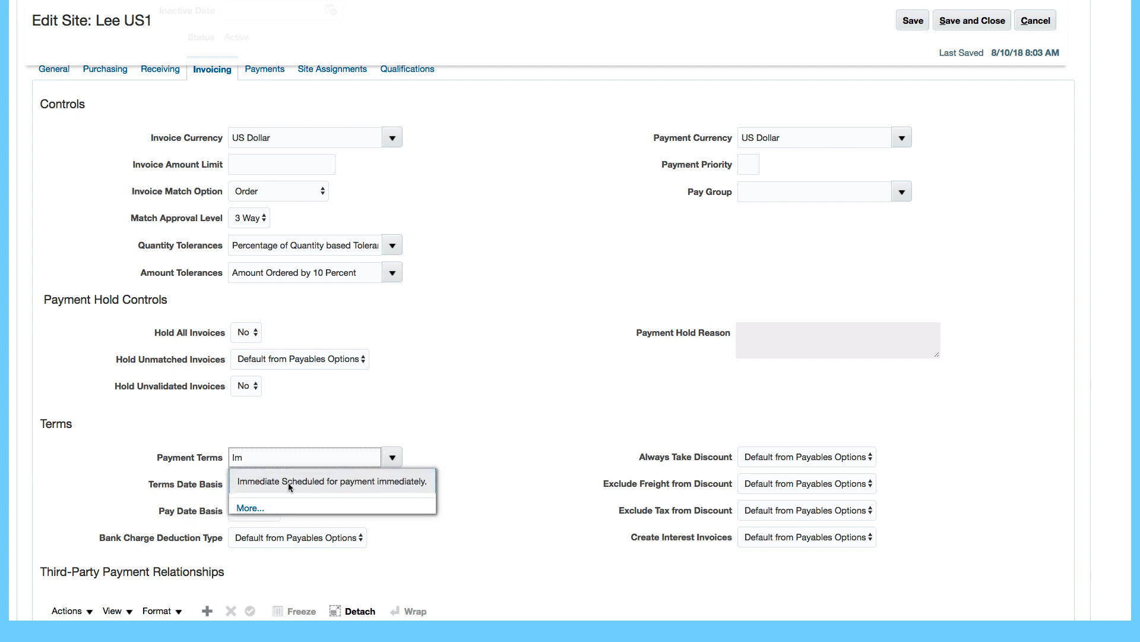
click(331, 480)
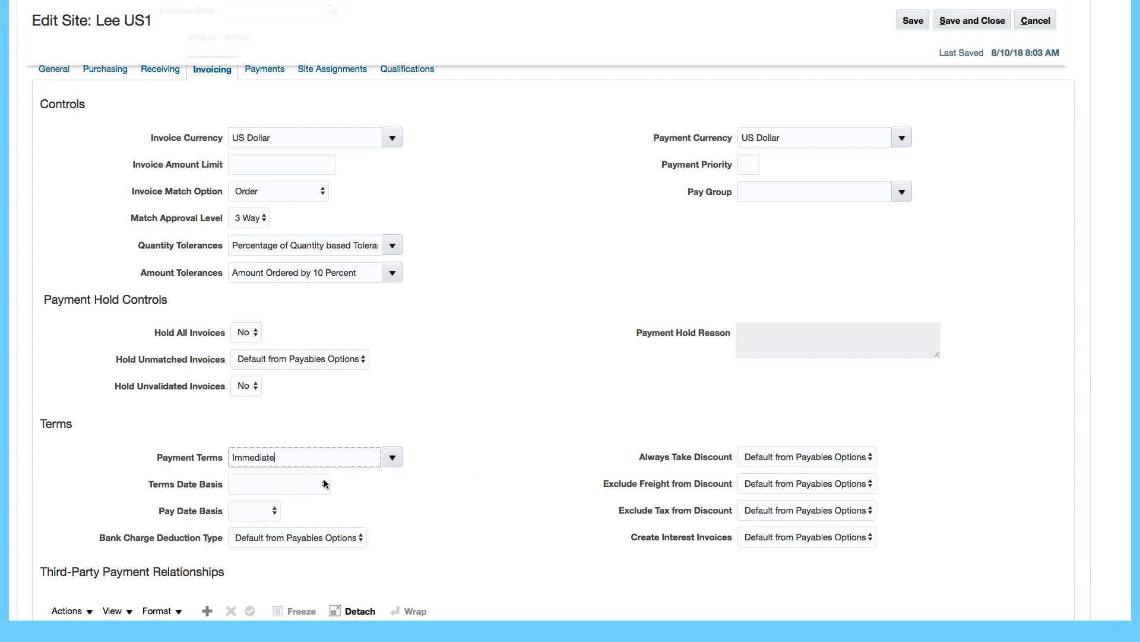
click(278, 483)
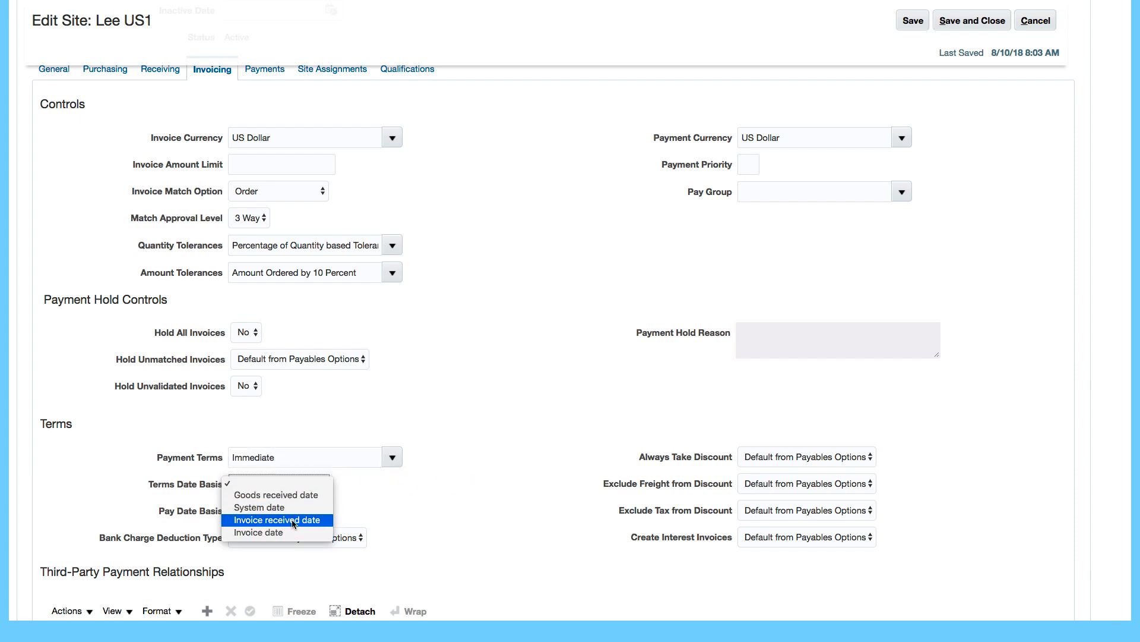
mouse_move(276, 507)
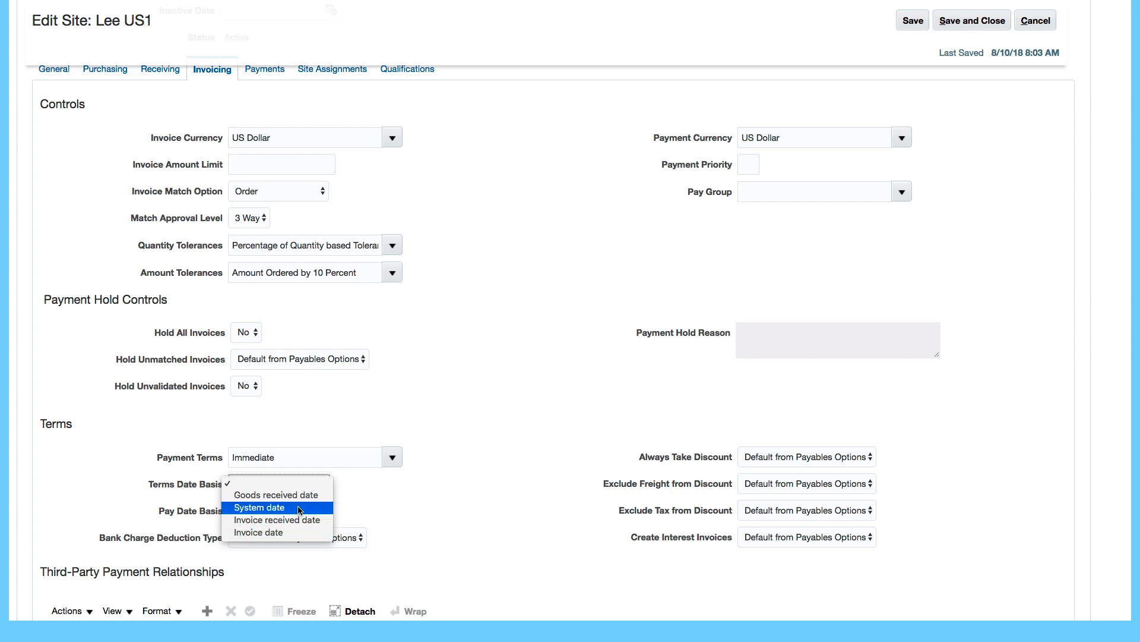
mouse_move(259, 532)
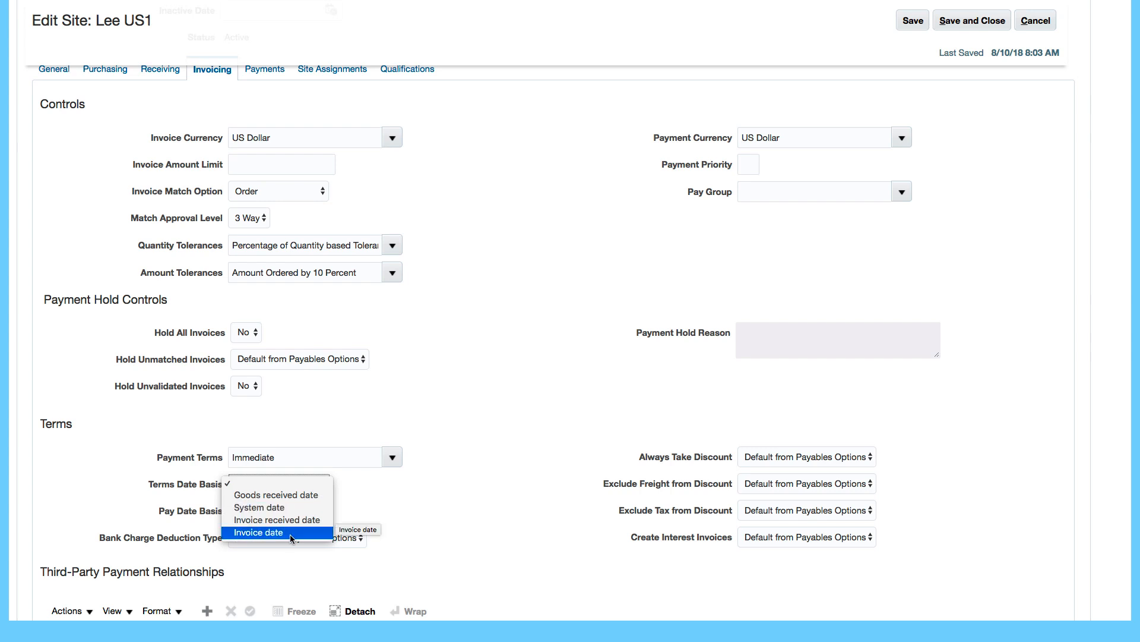
click(257, 532)
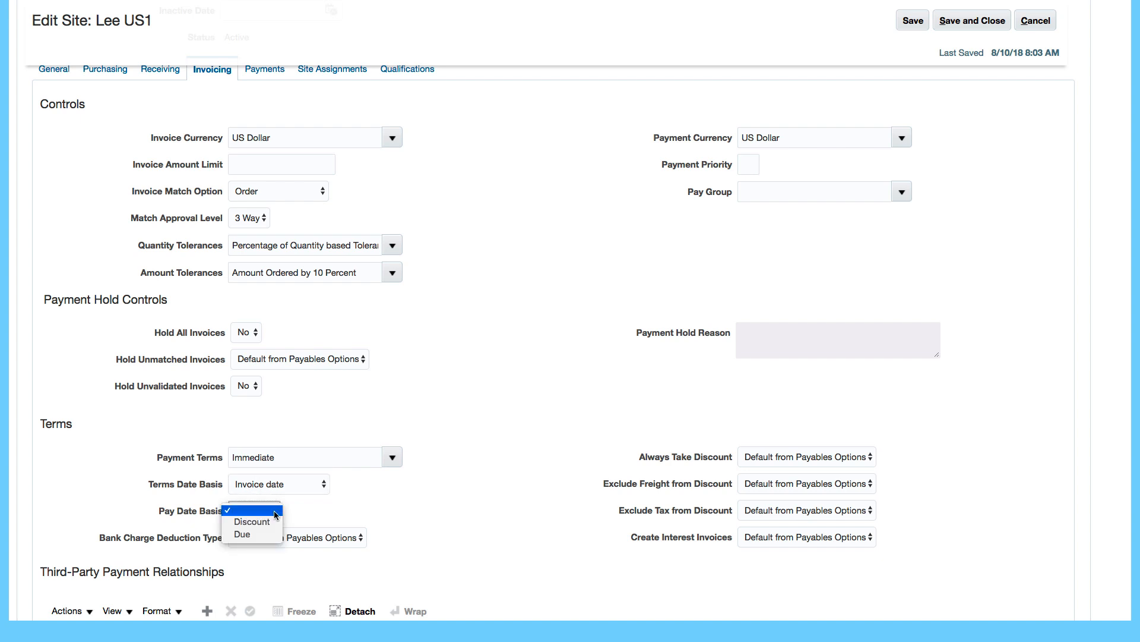
click(251, 534)
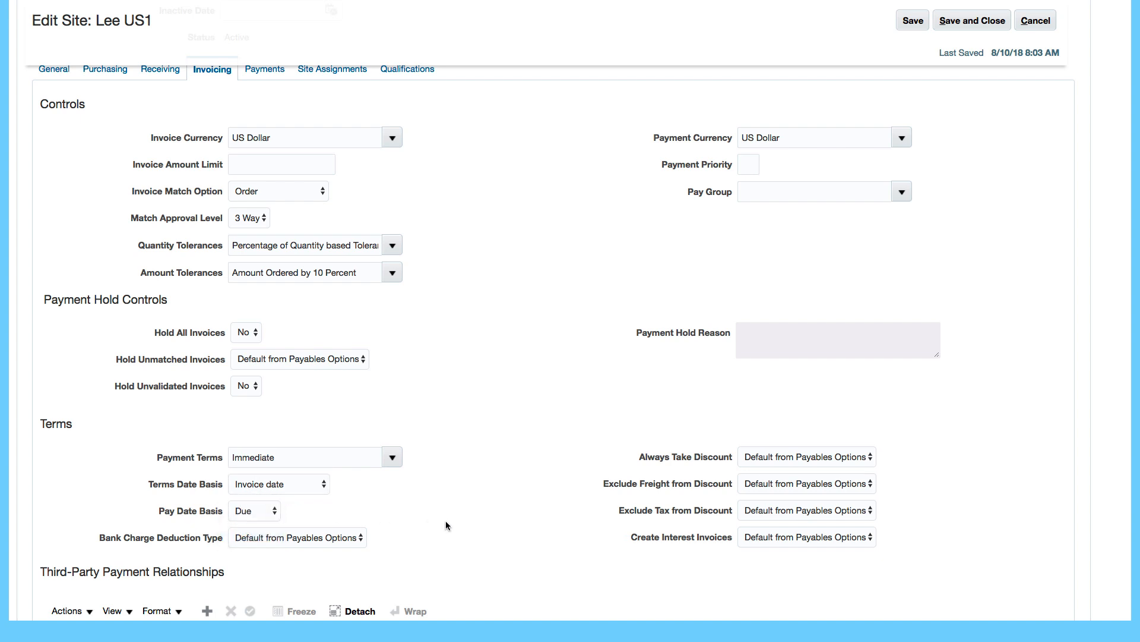
scroll(up, 3)
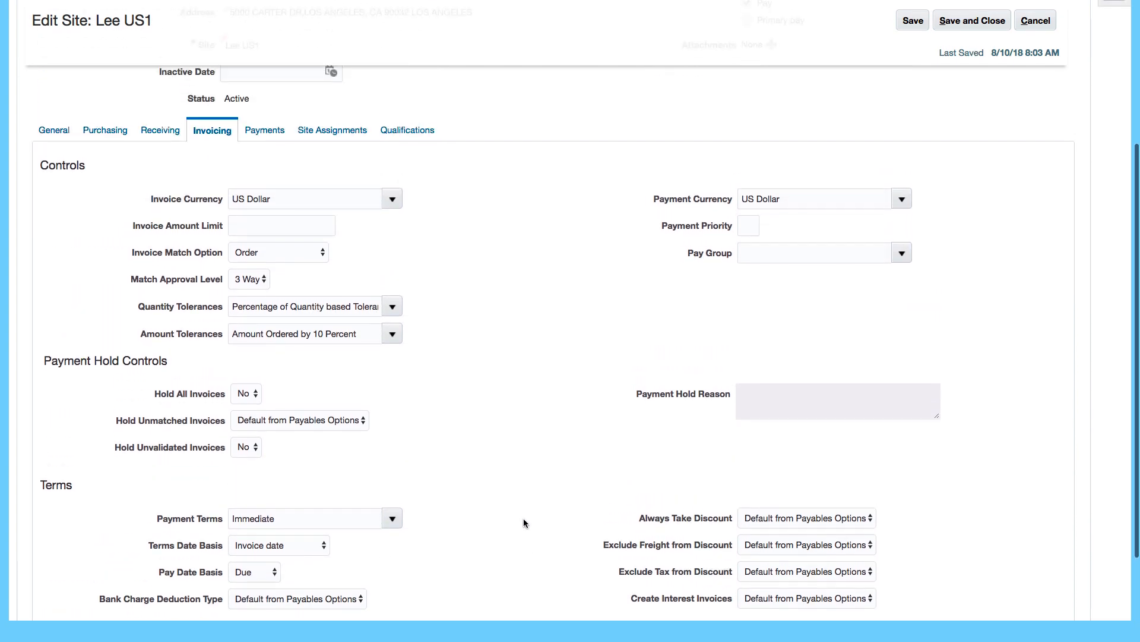
scroll(up, 3)
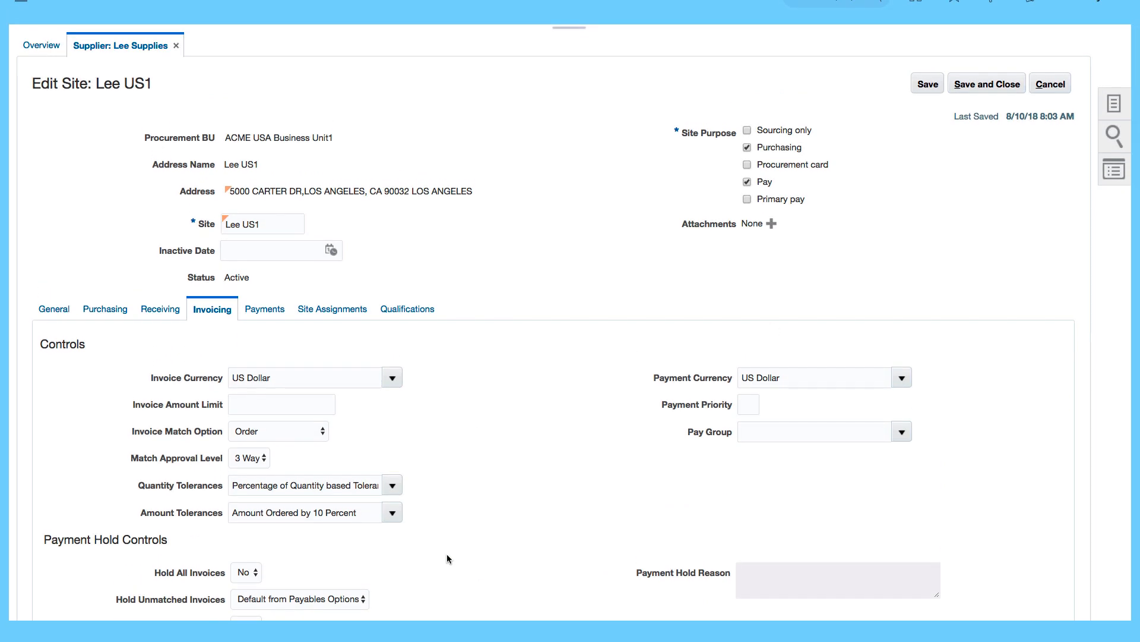
mouse_move(398, 428)
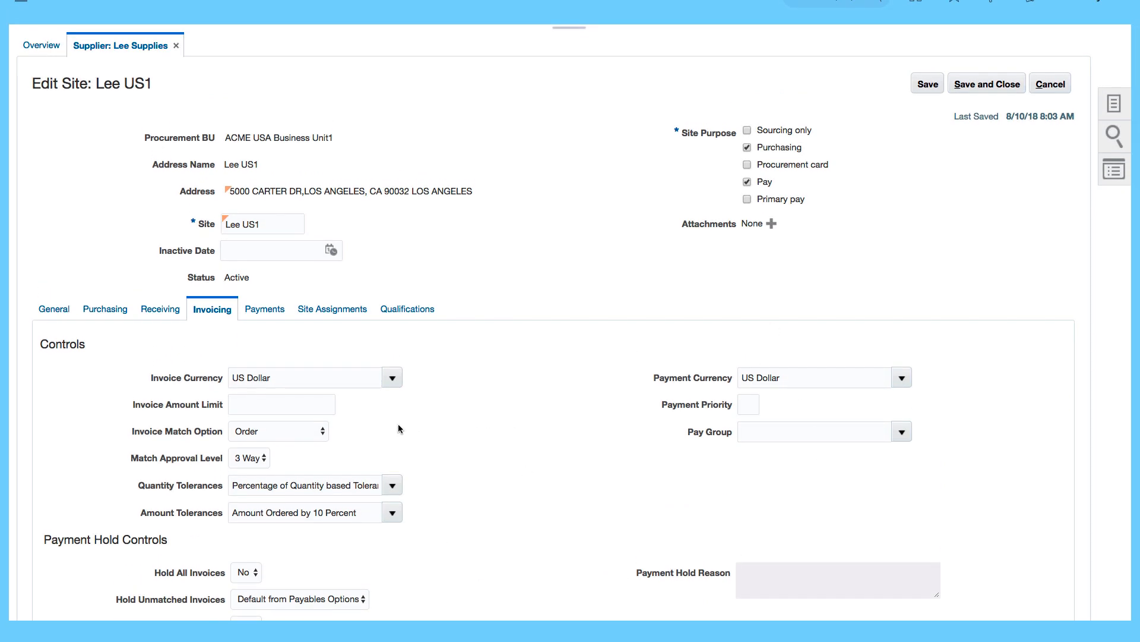
mouse_move(948, 104)
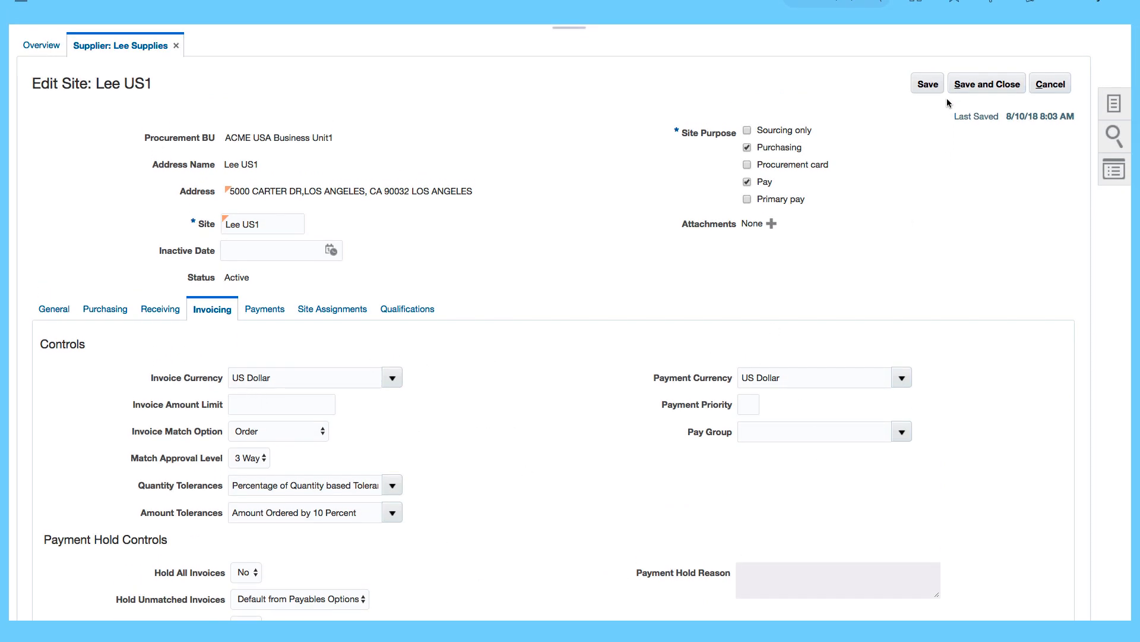
Save and close the Lee US1 site and acknowledge the saved confirmation
click(926, 83)
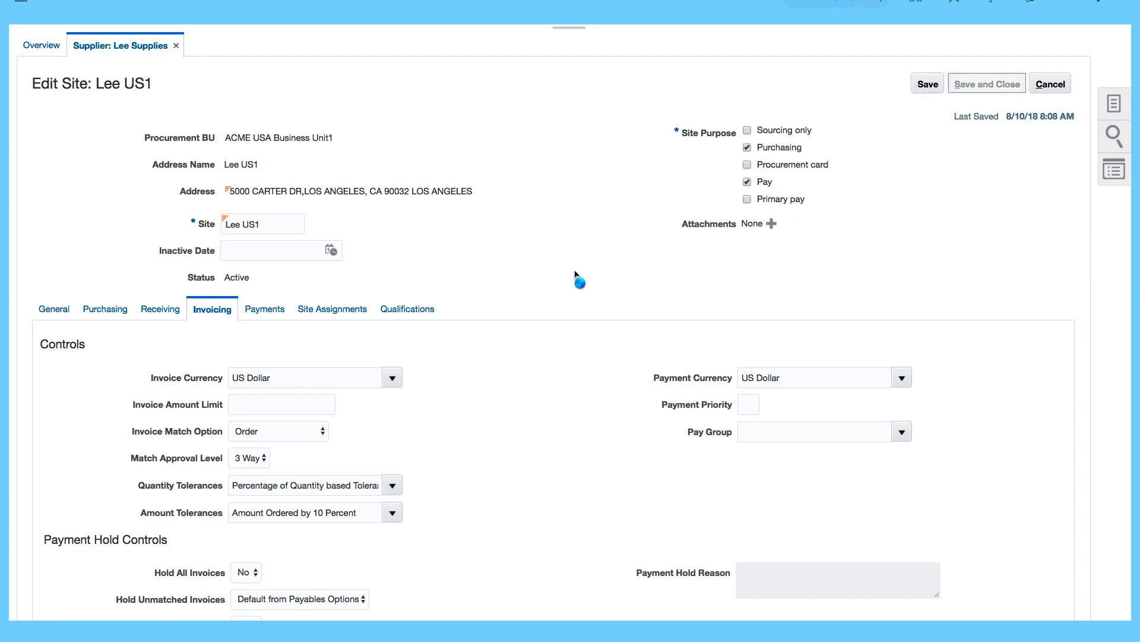
mouse_move(582, 342)
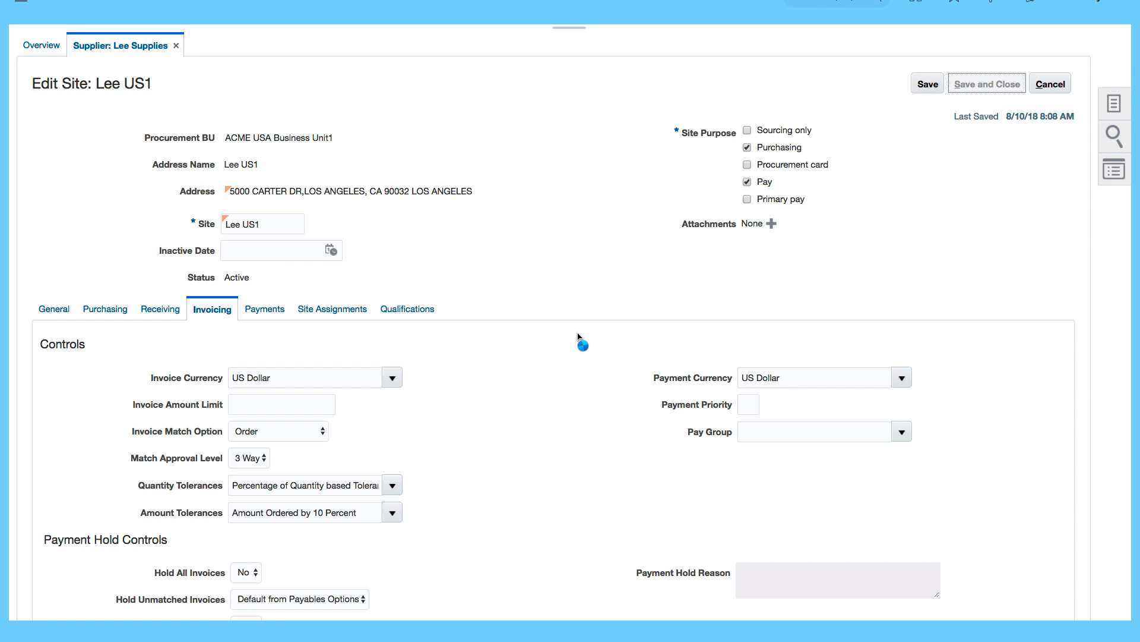
click(986, 83)
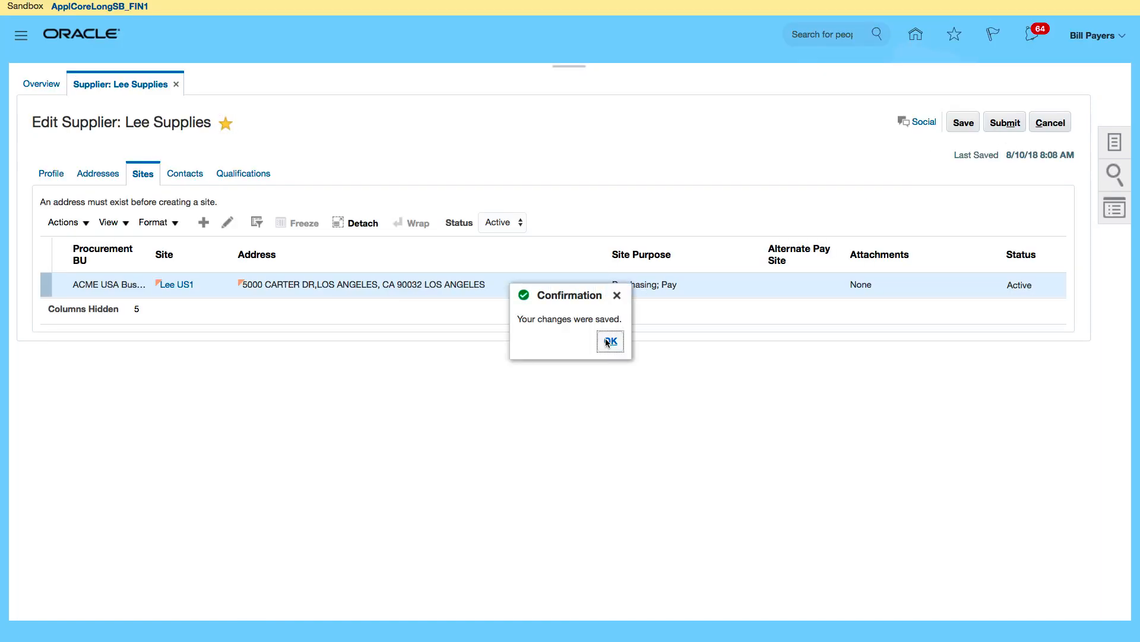
click(609, 340)
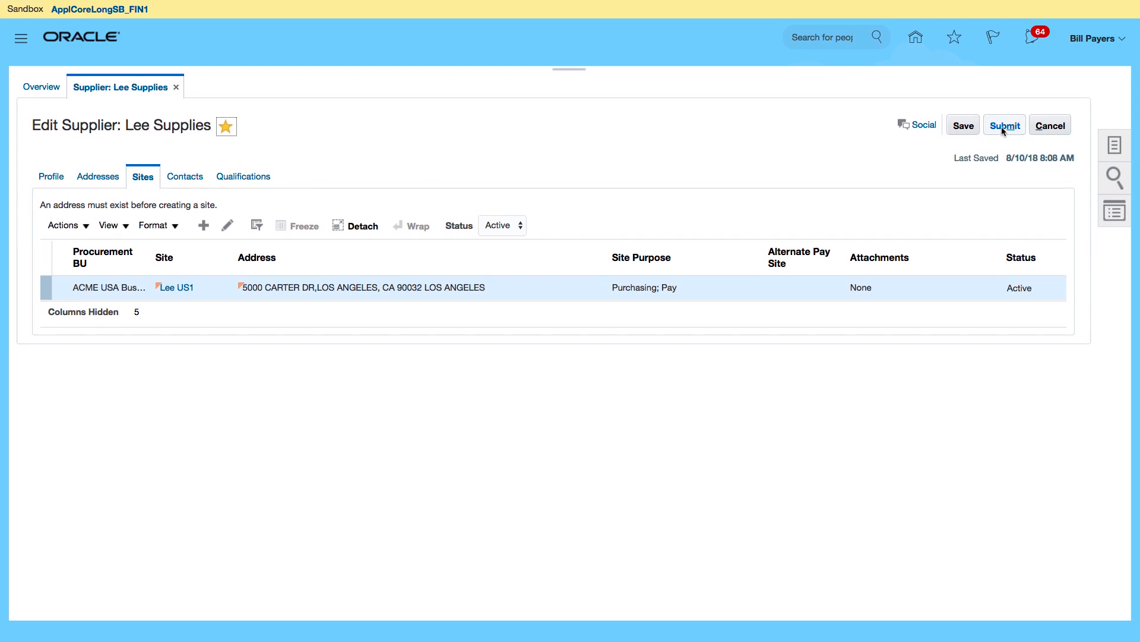
Submit the Lee Supplies supplier and acknowledge the final confirmation
click(1005, 124)
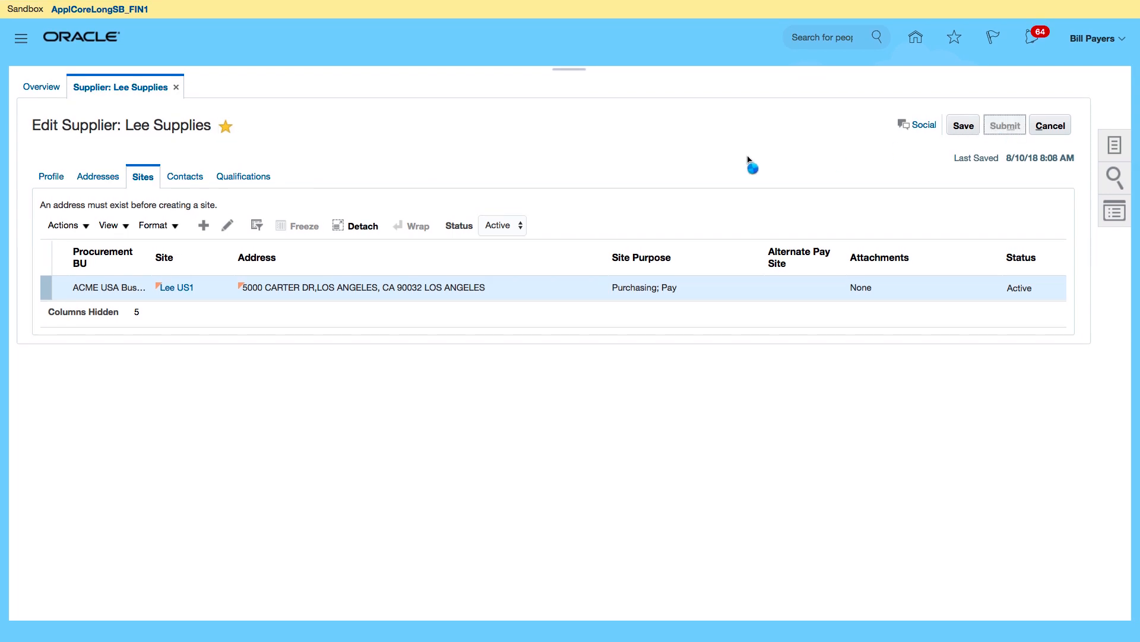
click(962, 124)
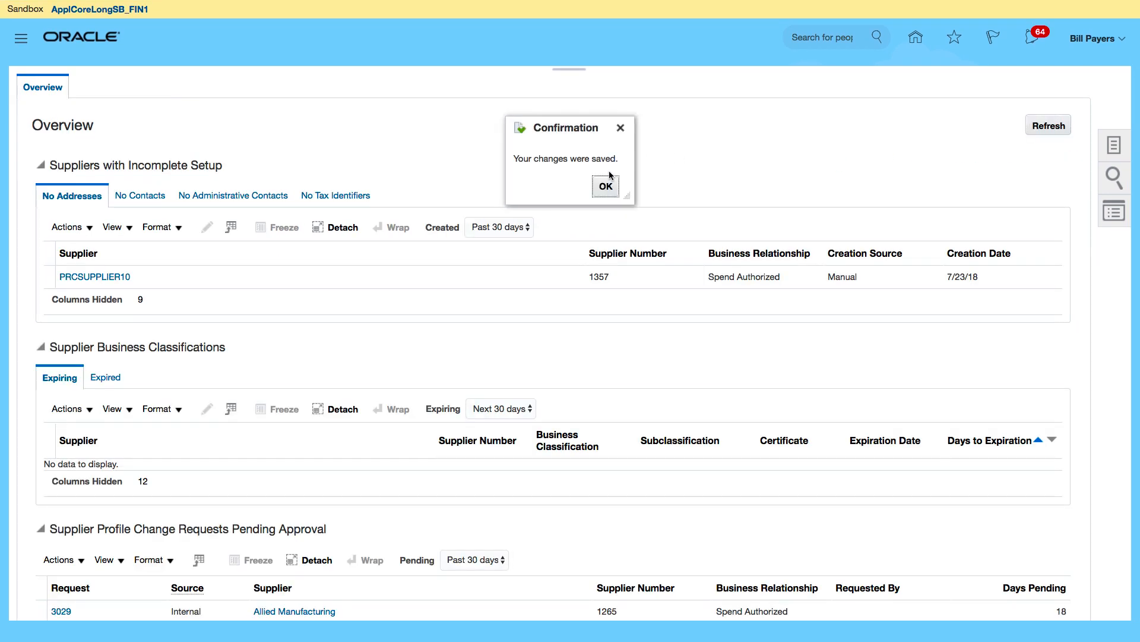
click(605, 186)
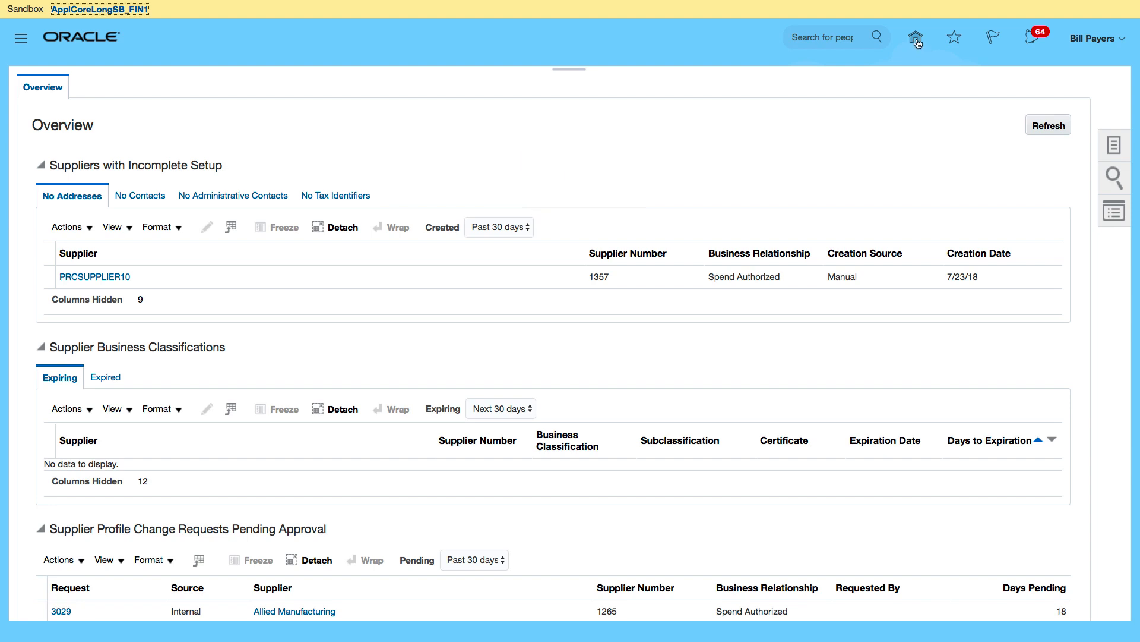
mouse_move(858, 217)
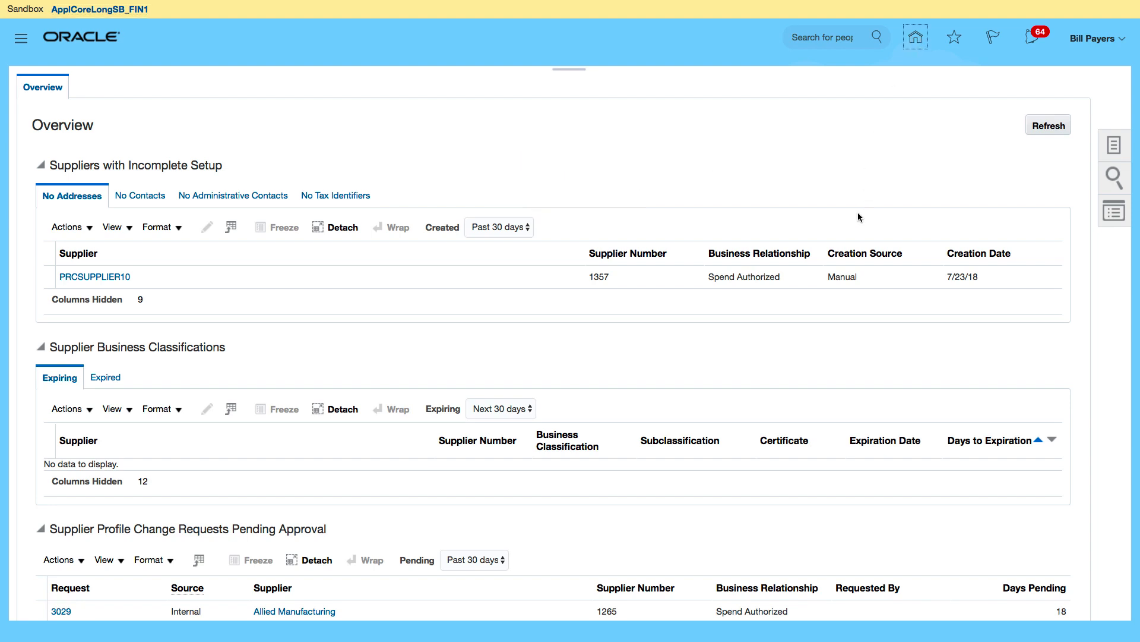